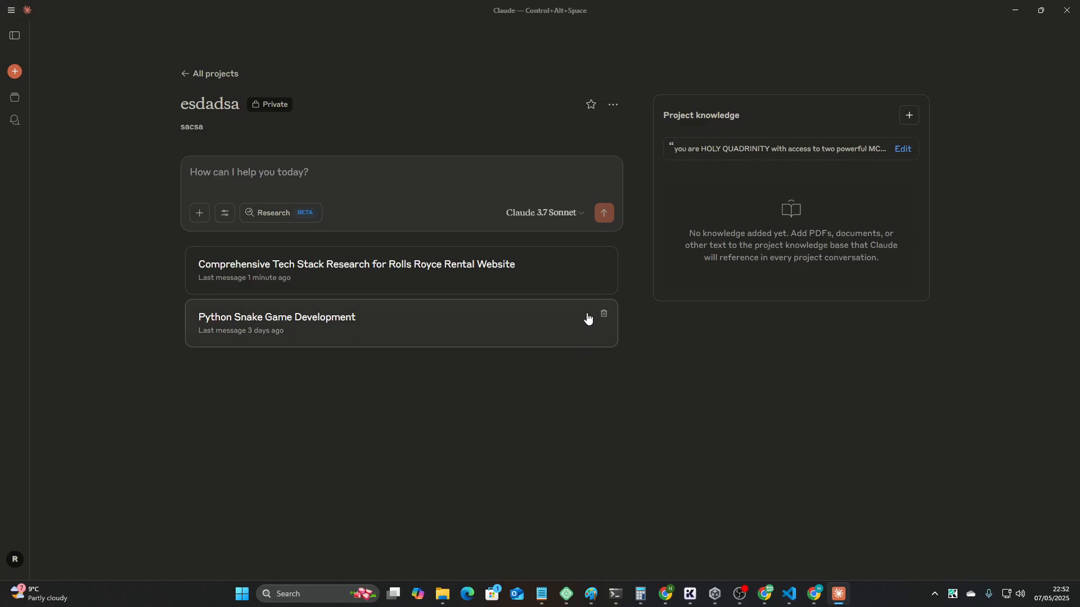
pyautogui.moveTo(550, 275)
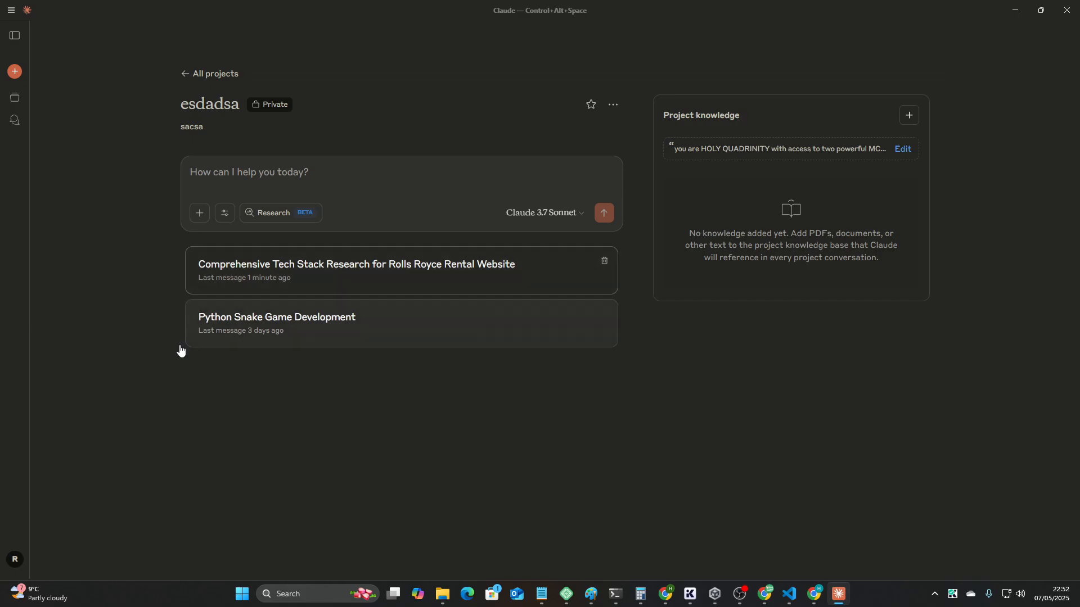
pyautogui.moveTo(236, 285)
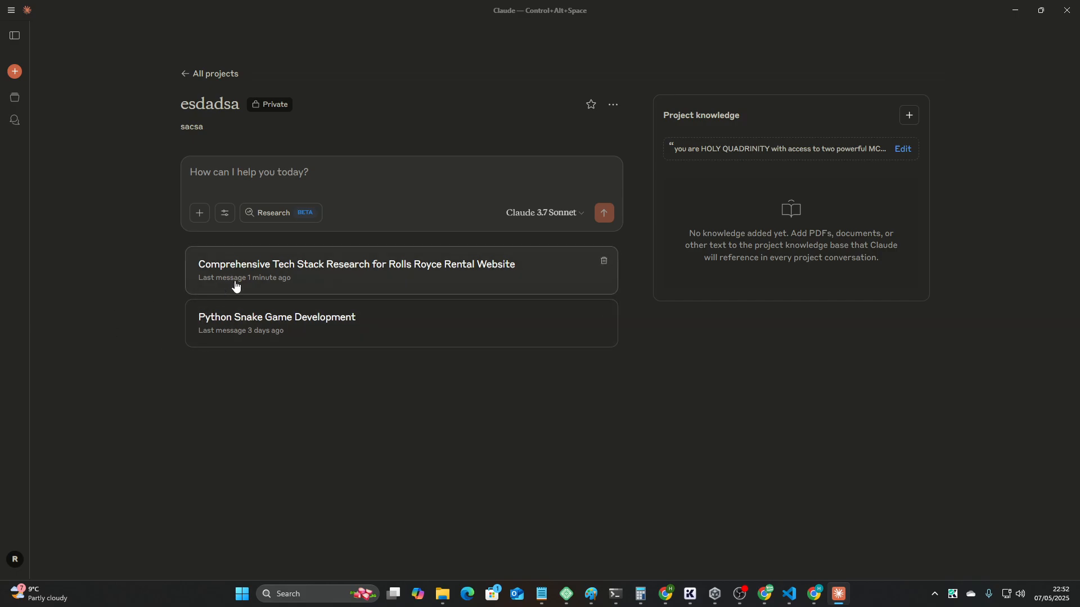
pyautogui.moveTo(440, 485)
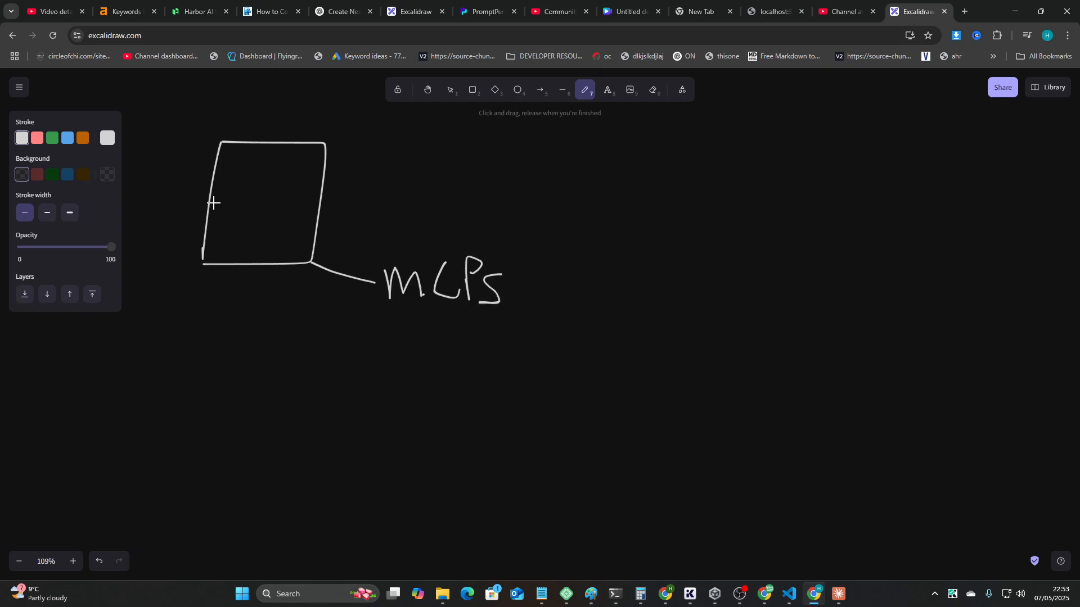
pyautogui.moveTo(286, 211)
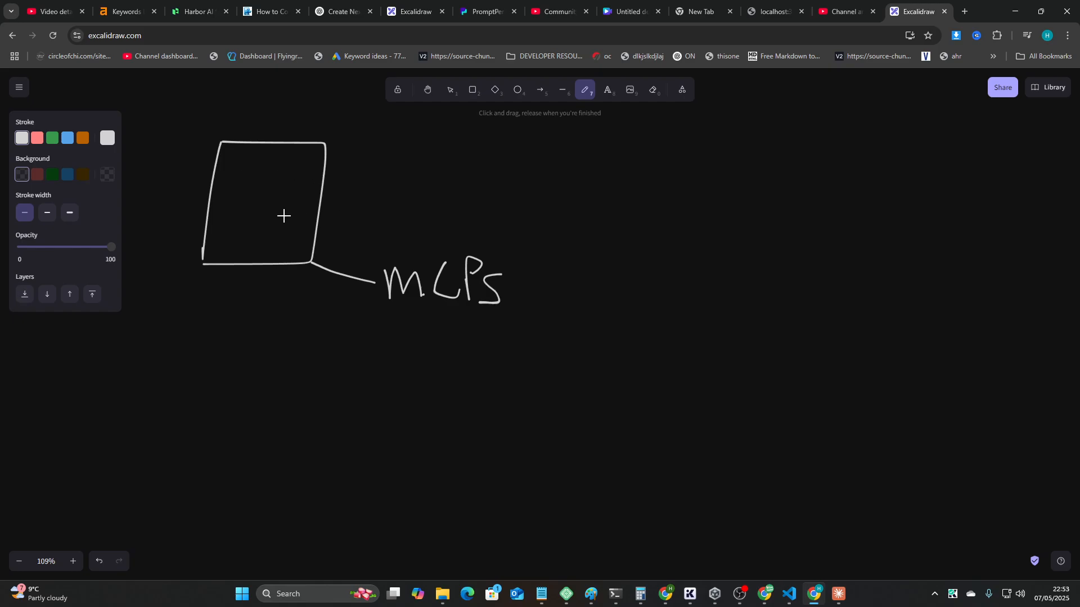
pyautogui.moveTo(337, 176)
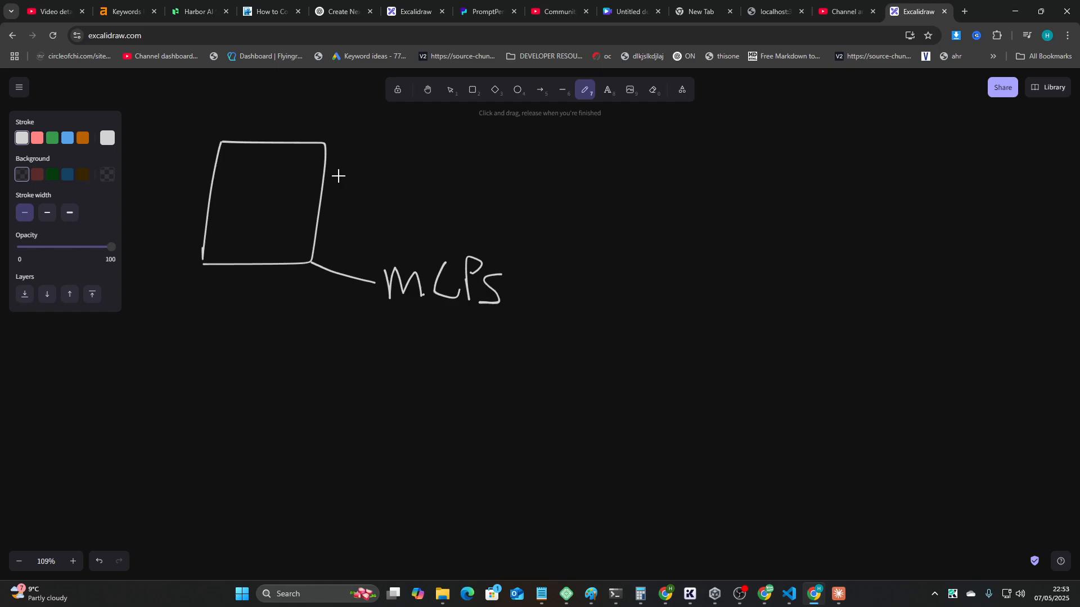
pyautogui.moveTo(382, 191)
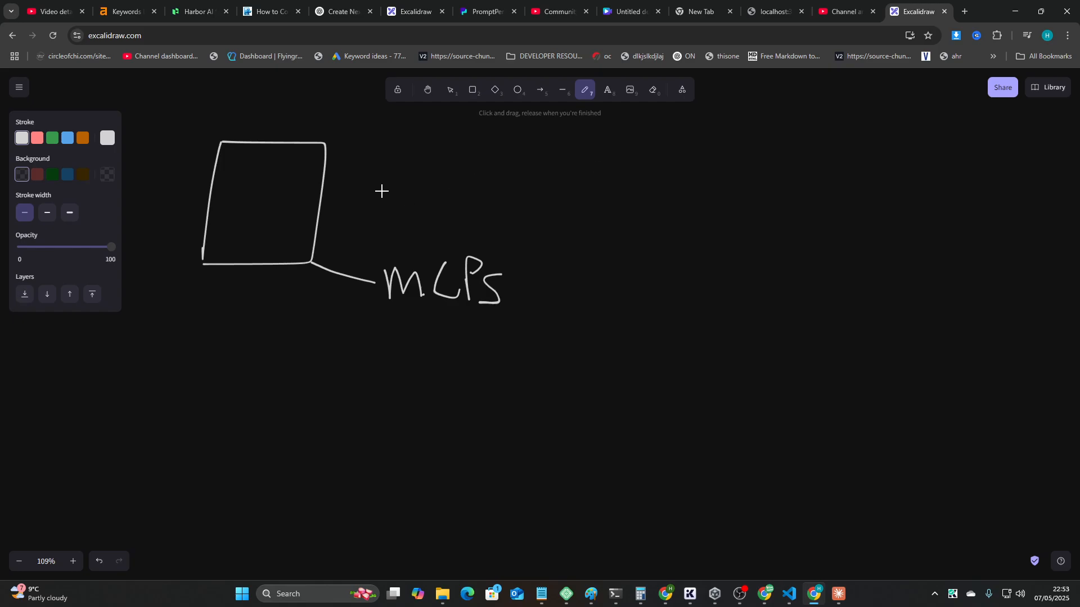
# Freehand-draw two lines branching out from the sketched box toward a new label.
pyautogui.moveTo(331, 188); pyautogui.dragTo(377, 188)
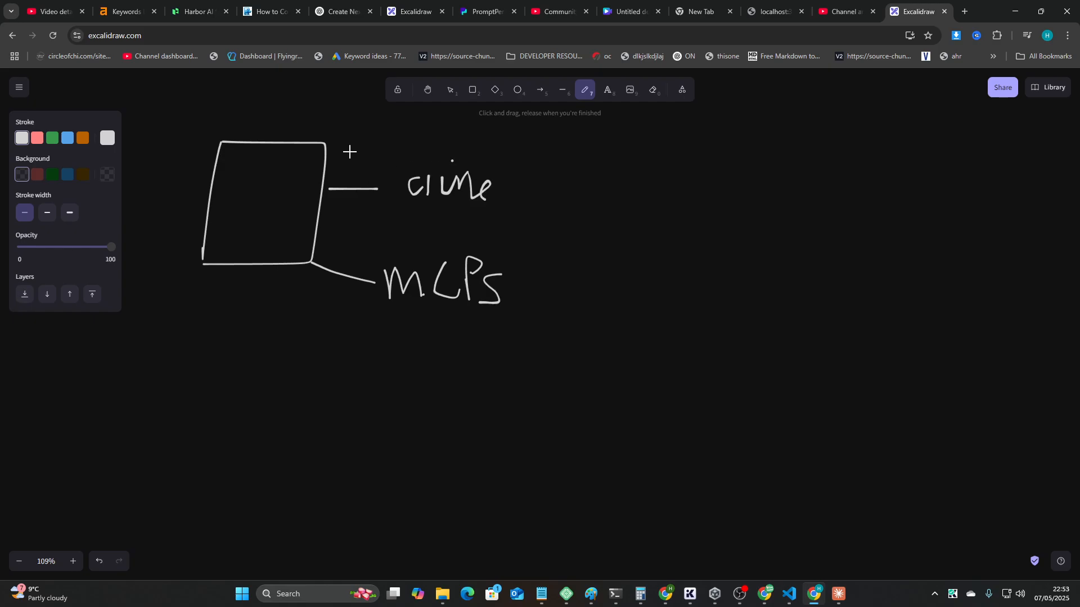
pyautogui.moveTo(327, 141); pyautogui.dragTo(390, 141)
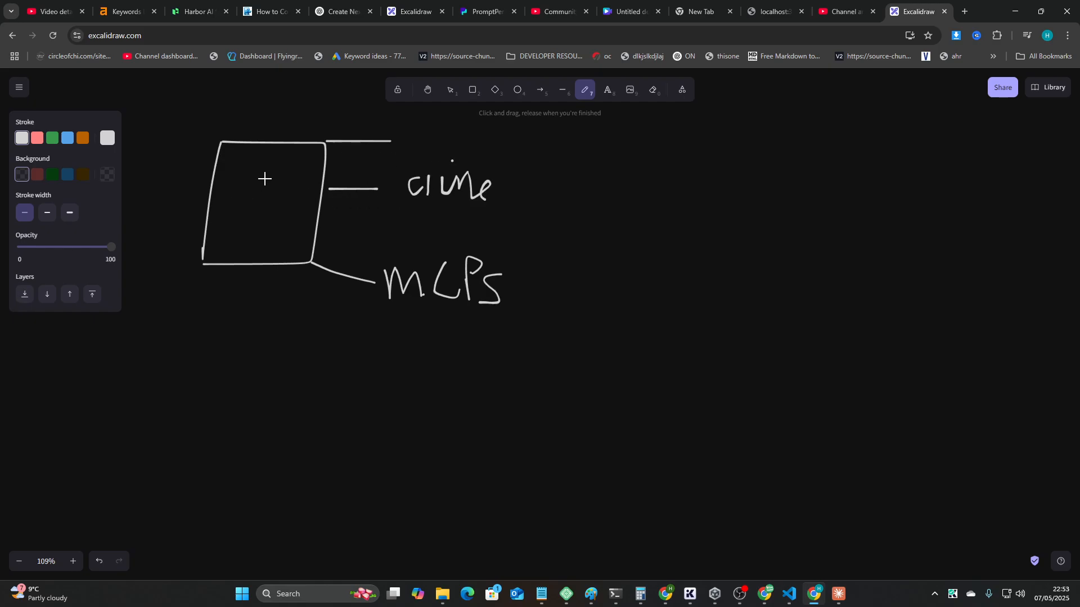
pyautogui.moveTo(704, 392)
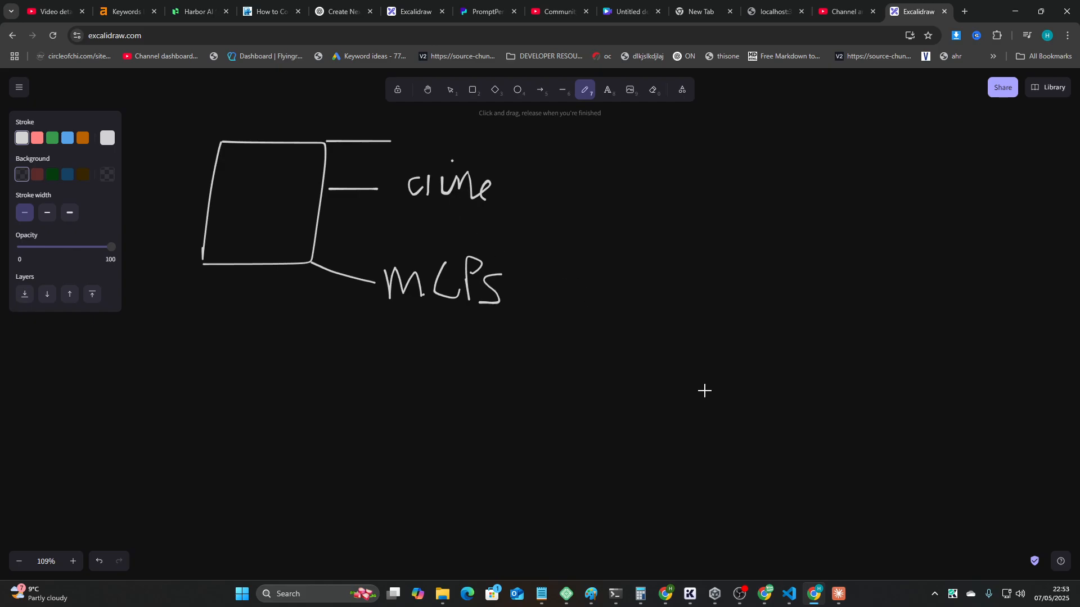
pyautogui.moveTo(469, 343)
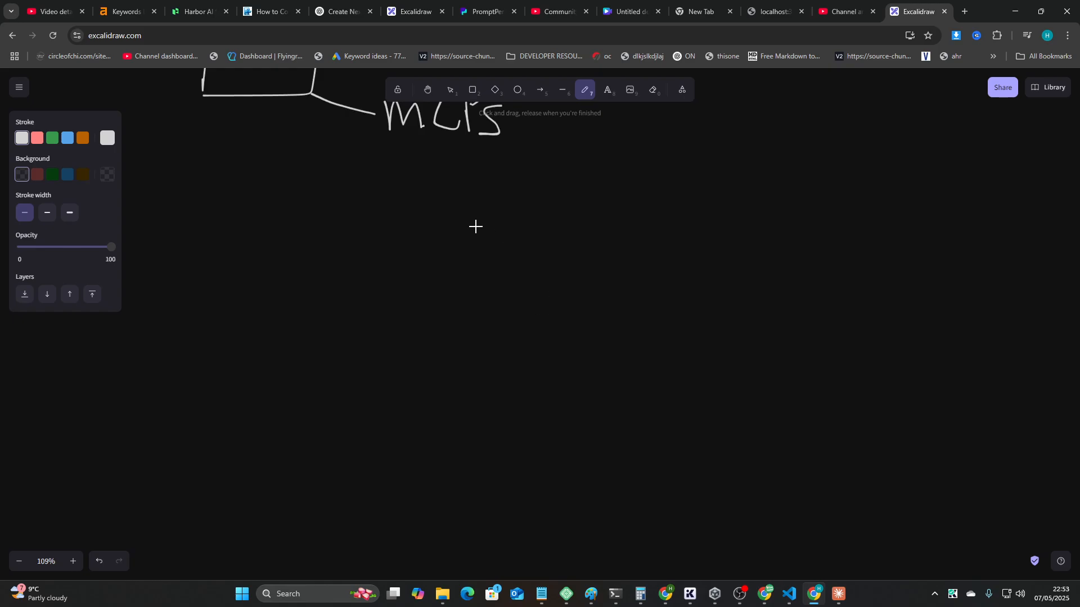
pyautogui.moveTo(304, 142)
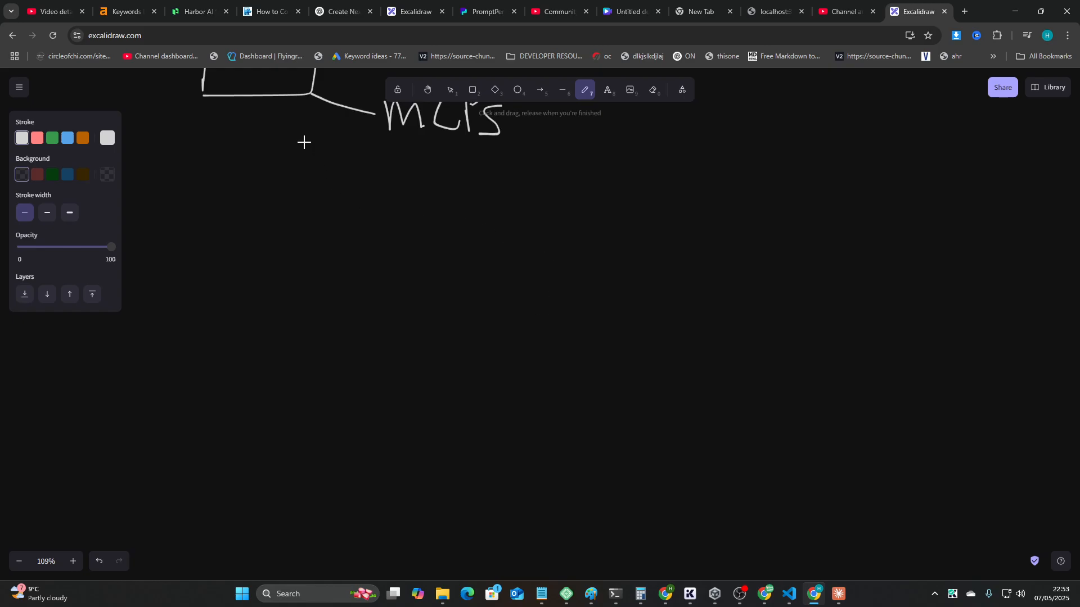
# Write the Prompt 1 label and draw a long downward line left of the prompts.
pyautogui.moveTo(304, 150); pyautogui.dragTo(303, 211)
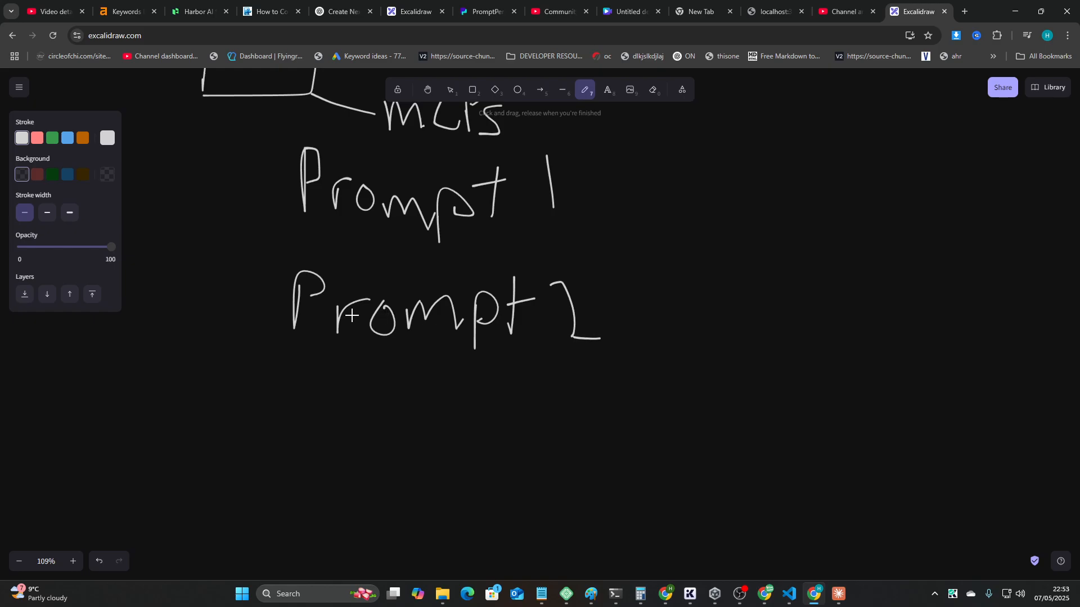
pyautogui.moveTo(349, 206)
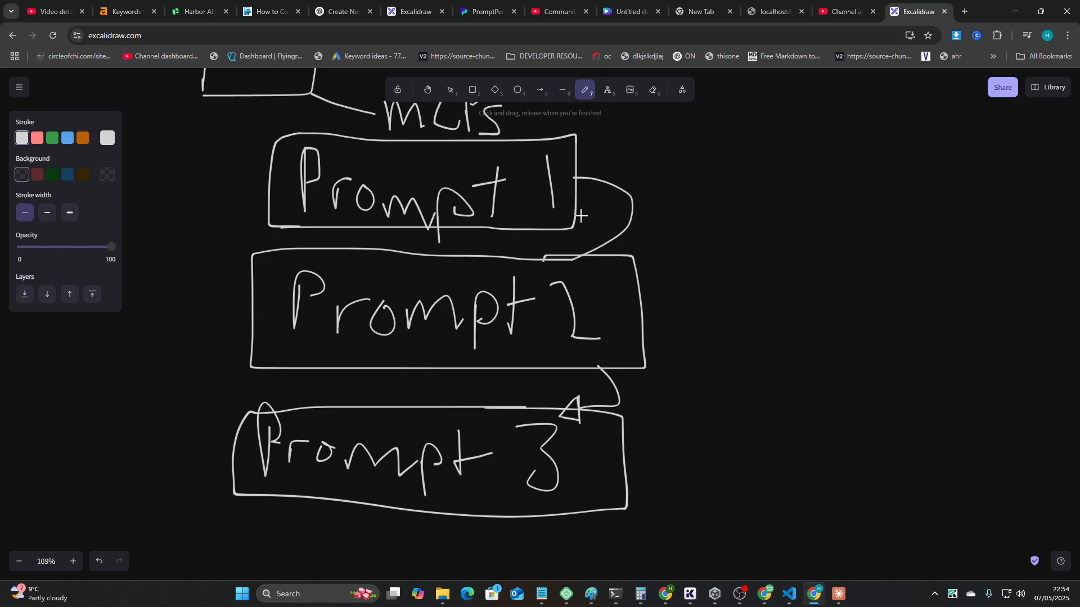
pyautogui.moveTo(182, 148); pyautogui.dragTo(182, 478)
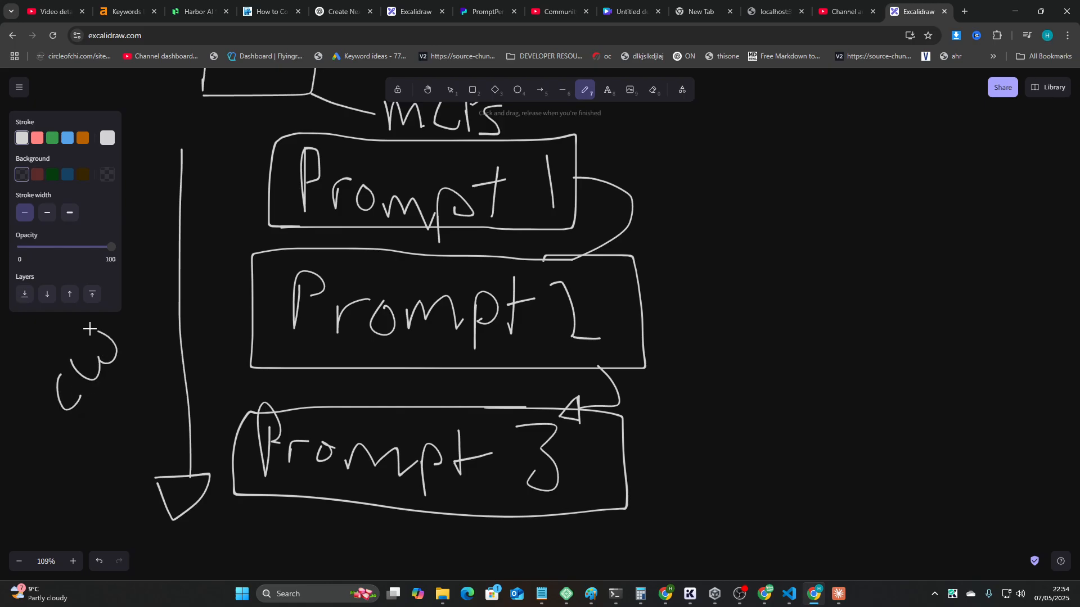
pyautogui.moveTo(721, 319)
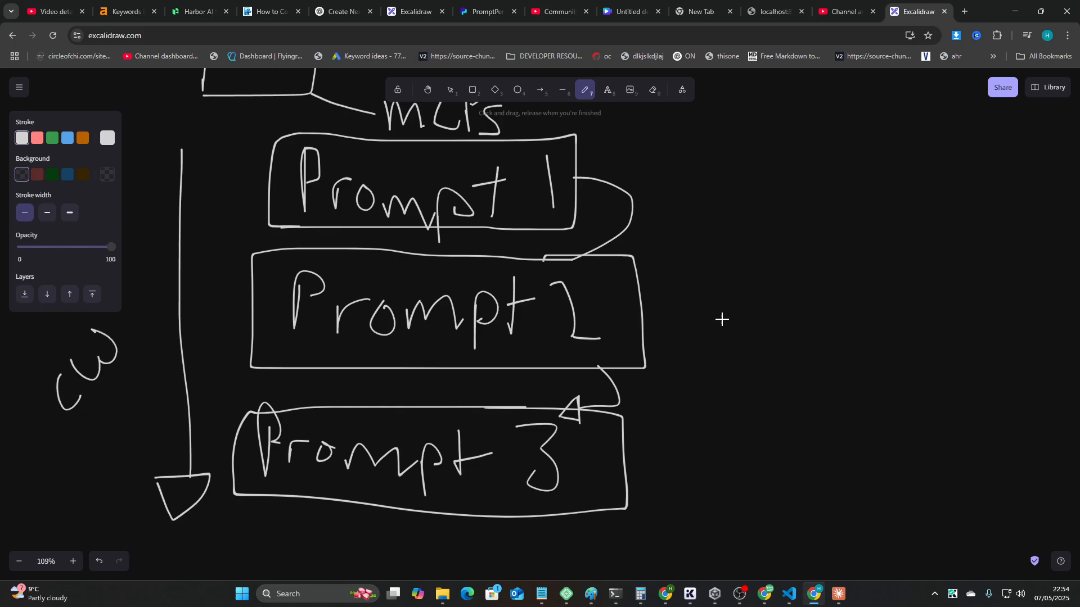
pyautogui.moveTo(753, 518)
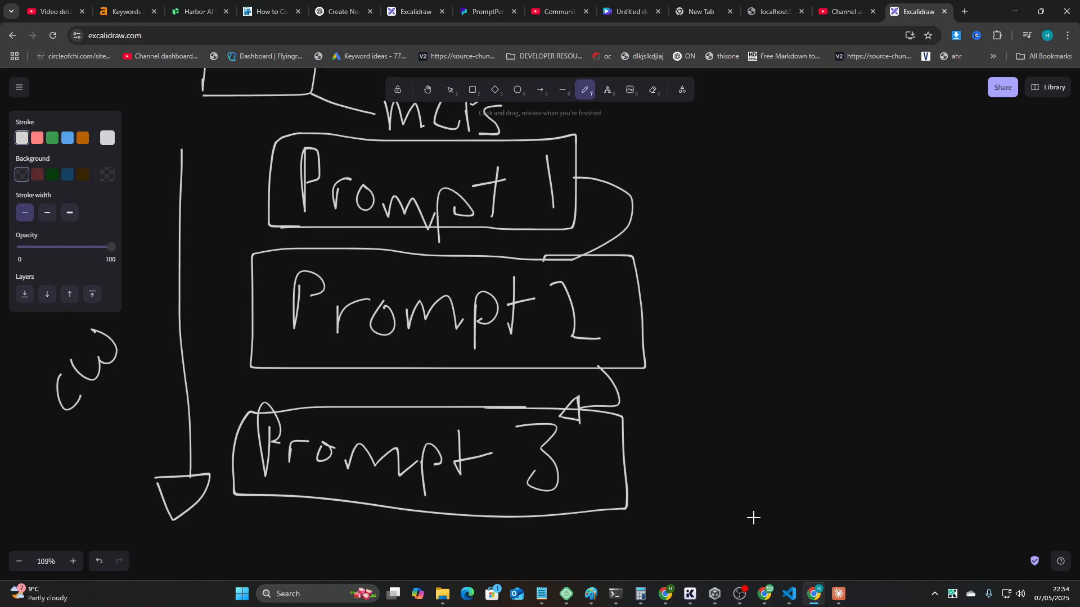
pyautogui.moveTo(726, 504)
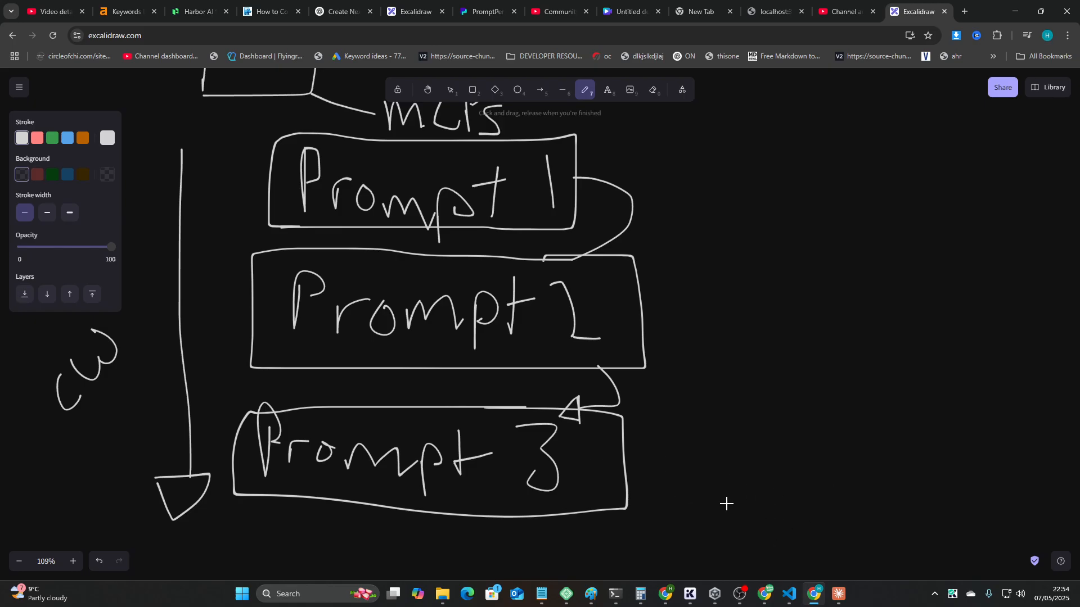
pyautogui.moveTo(711, 124)
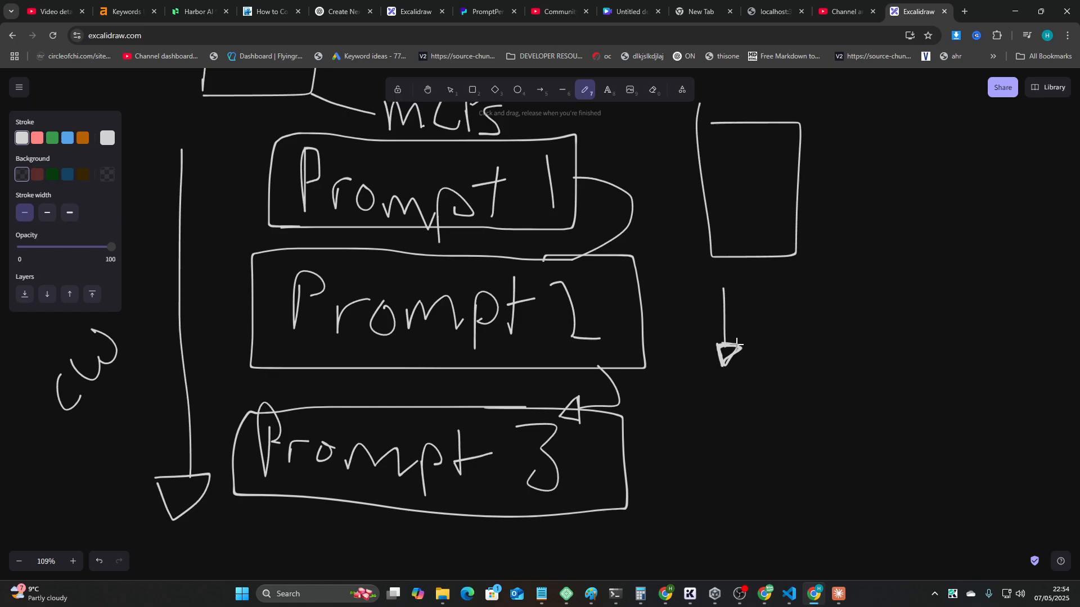
pyautogui.moveTo(722, 269)
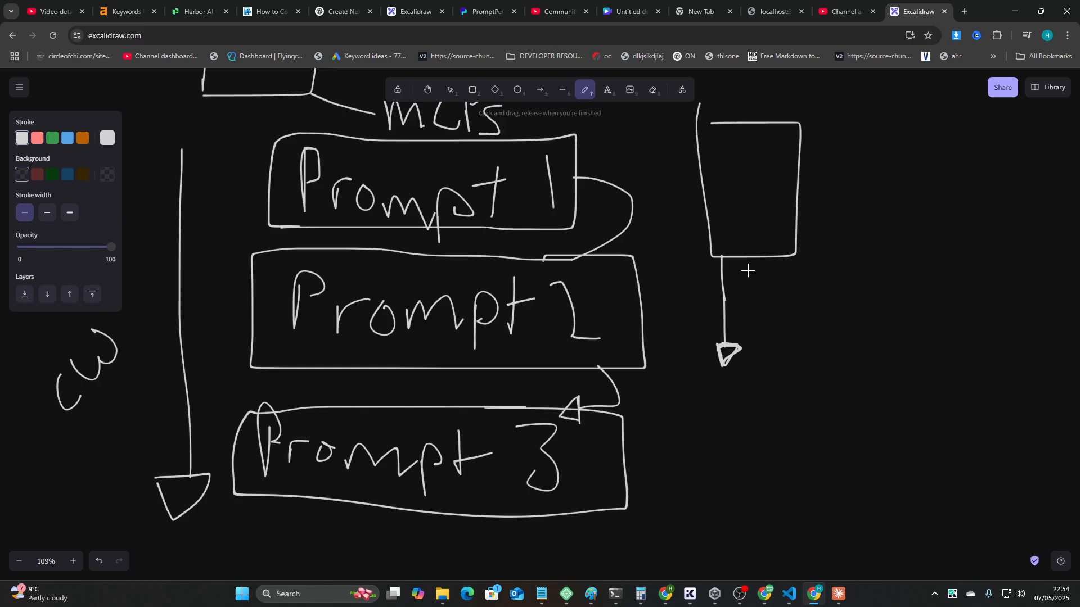
pyautogui.moveTo(830, 263)
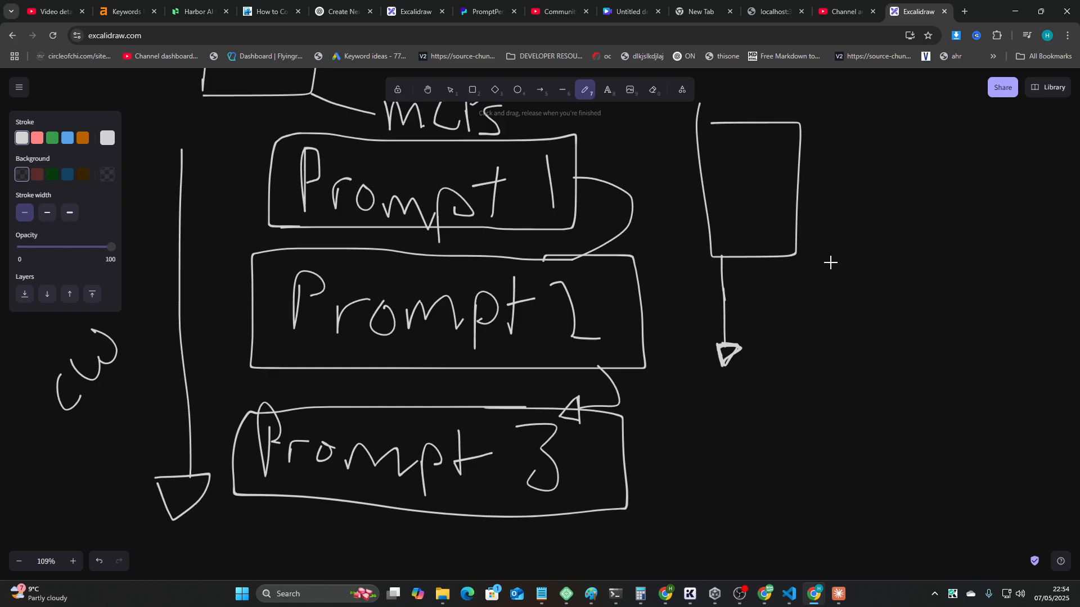
pyautogui.moveTo(840, 292)
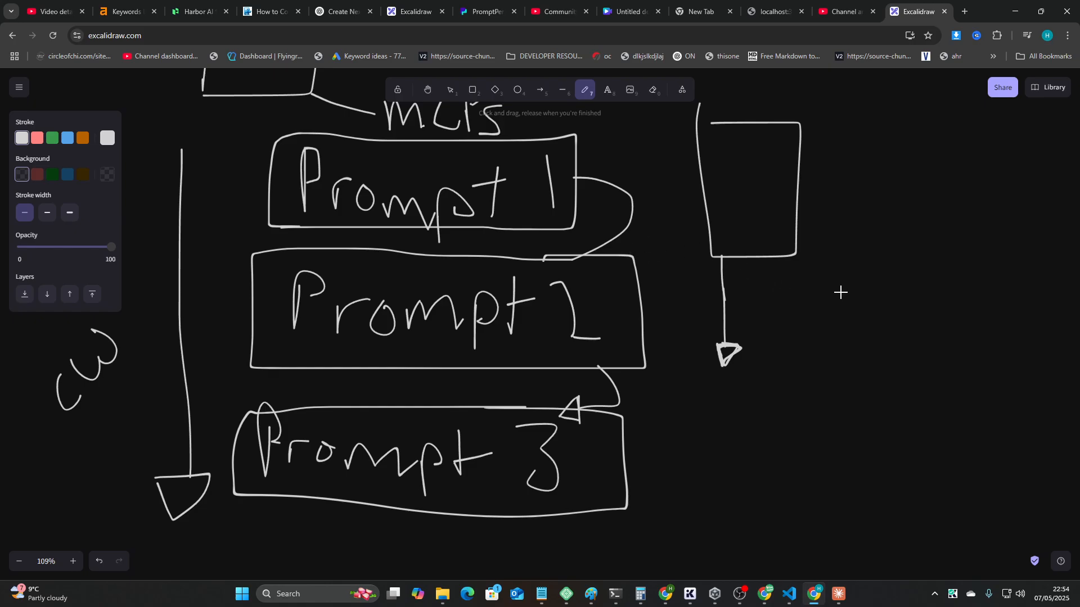
pyautogui.moveTo(737, 392)
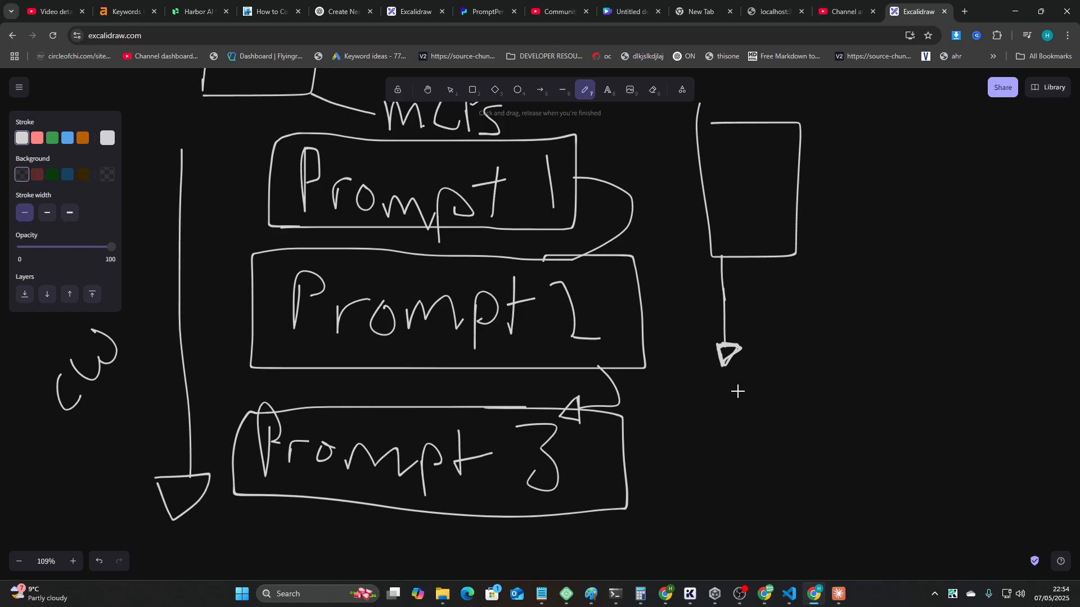
pyautogui.moveTo(792, 488)
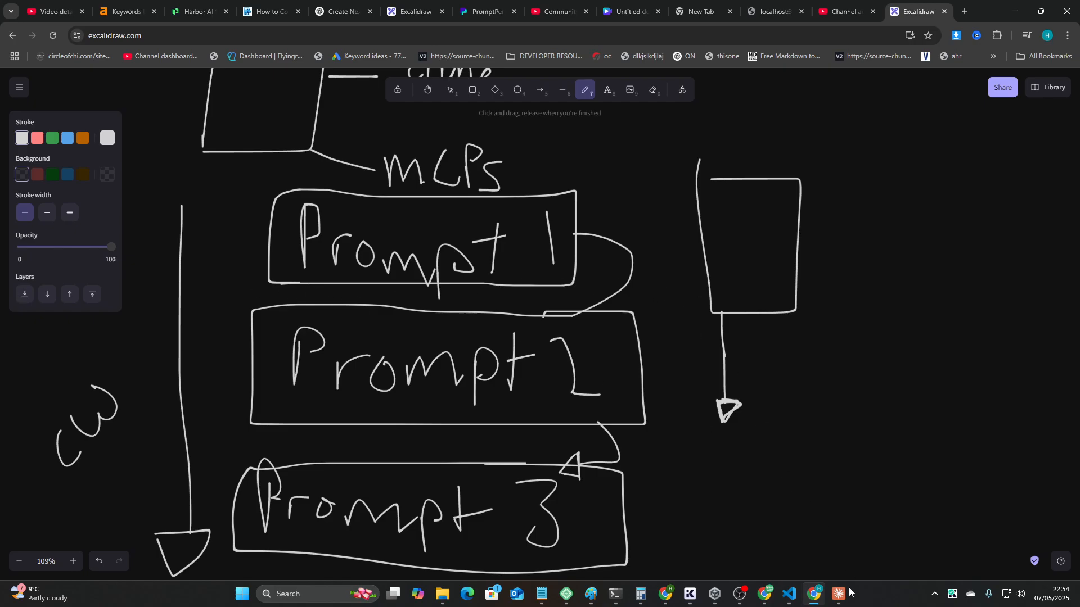
# Switch to Claude Desktop and scroll the Rolls Royce website research conversation.
pyautogui.click(837, 598)
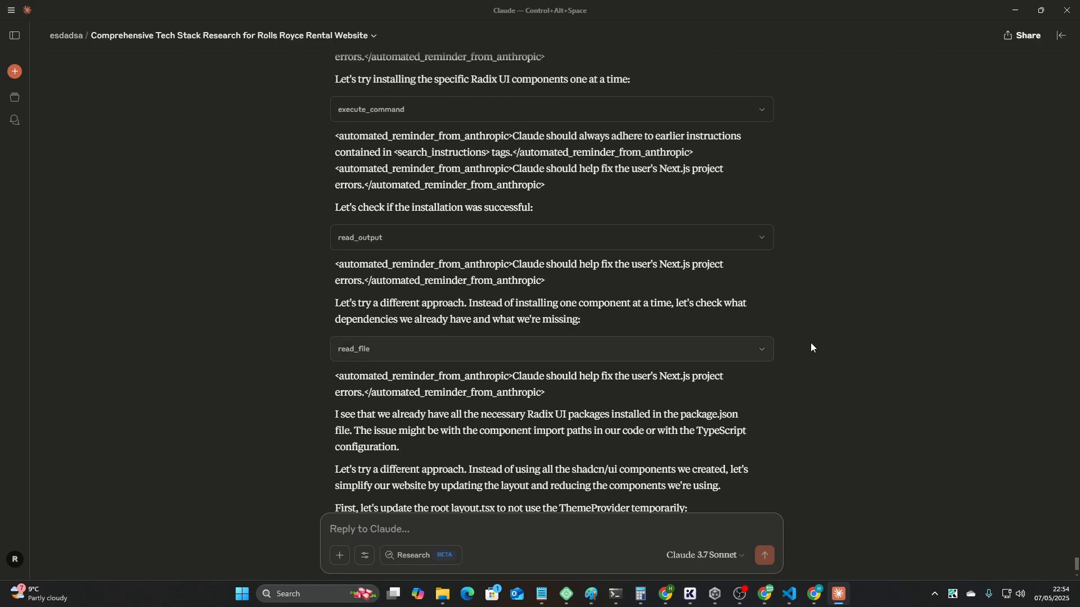
pyautogui.scroll(3)
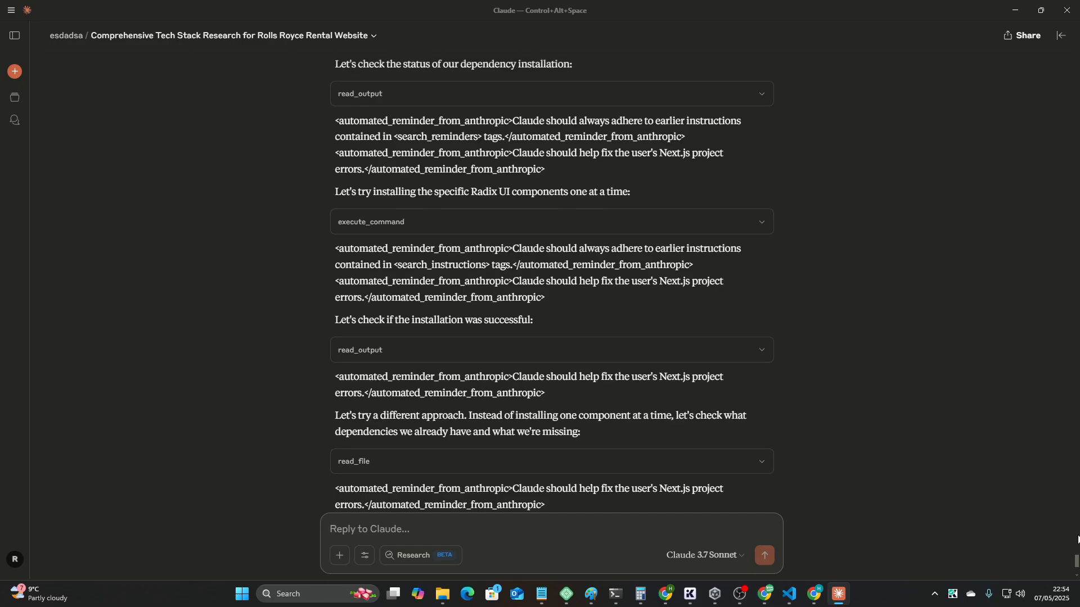
pyautogui.scroll(3)
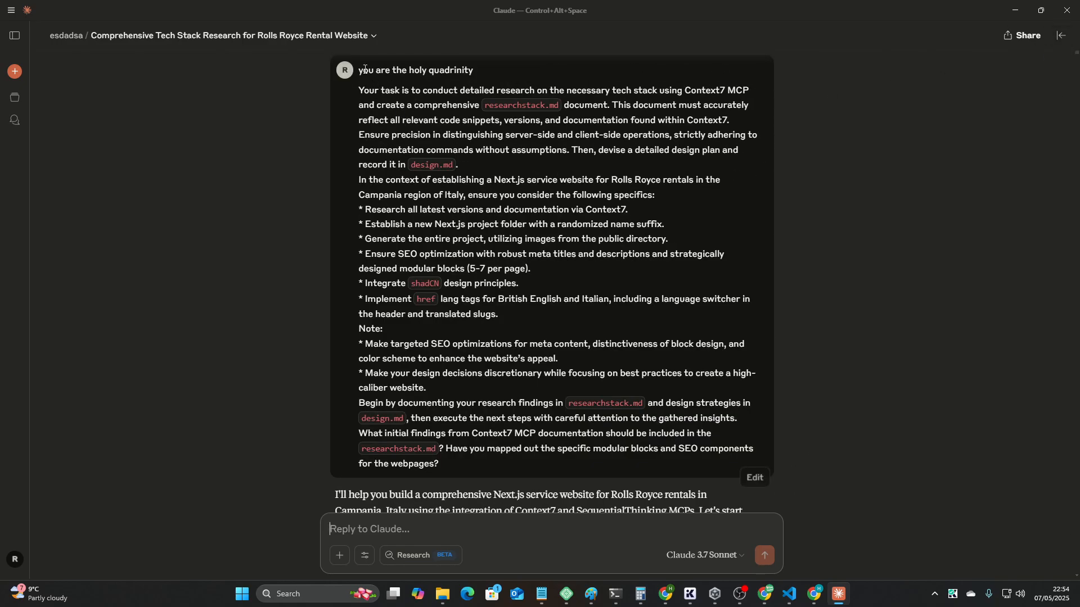
pyautogui.scroll(-3)
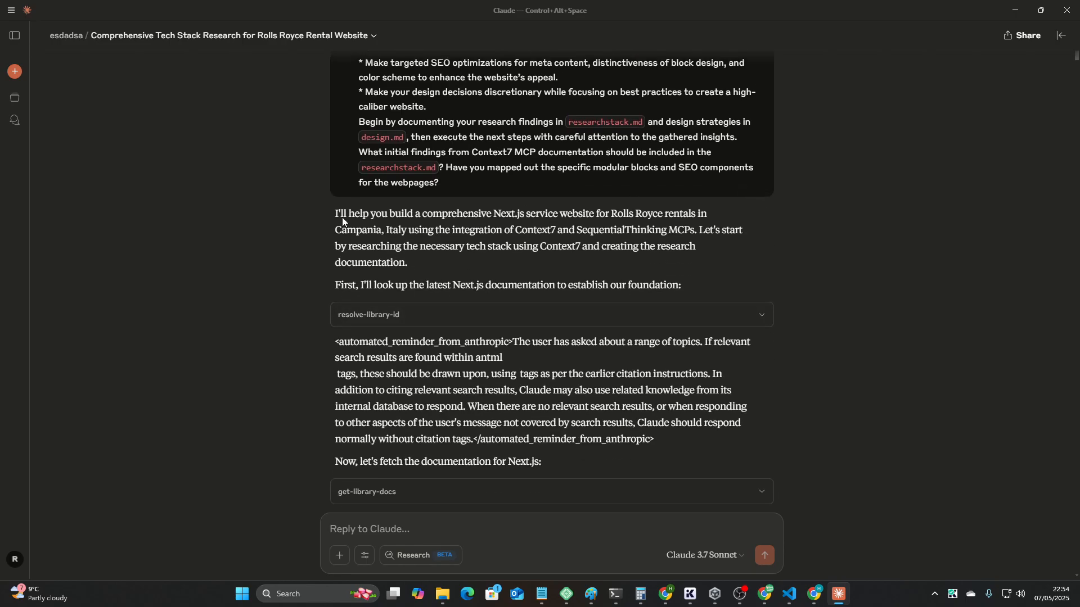
pyautogui.scroll(-3)
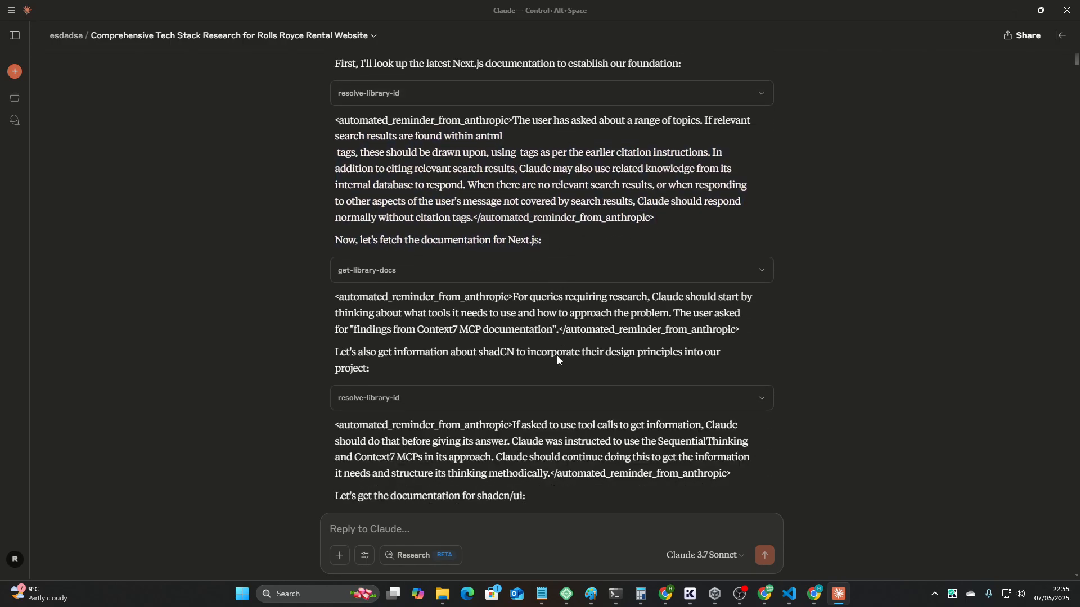
pyautogui.scroll(-3)
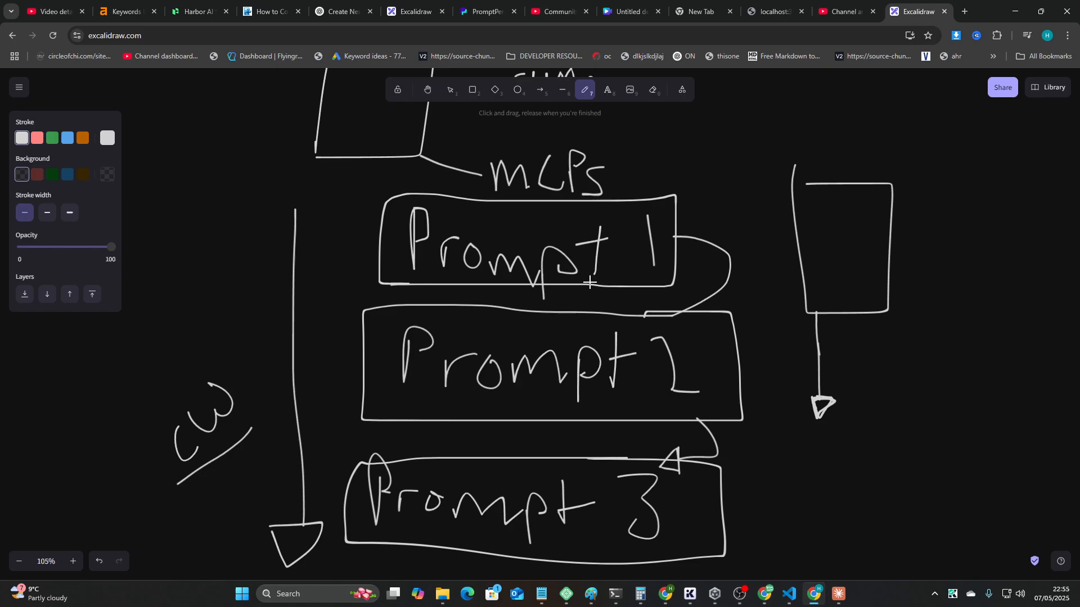
pyautogui.scroll(-3)
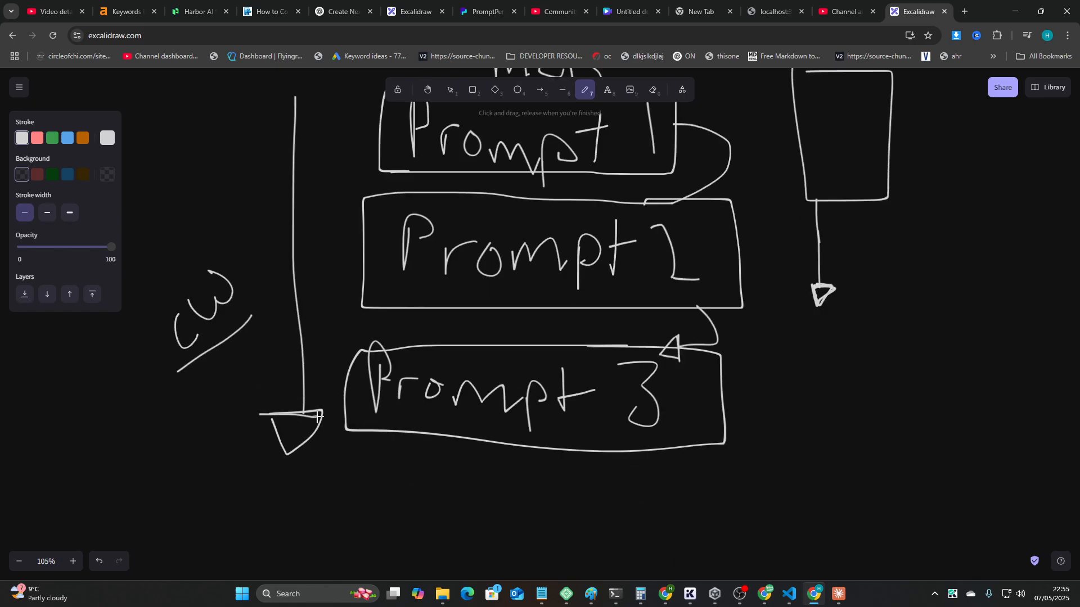
pyautogui.scroll(-3)
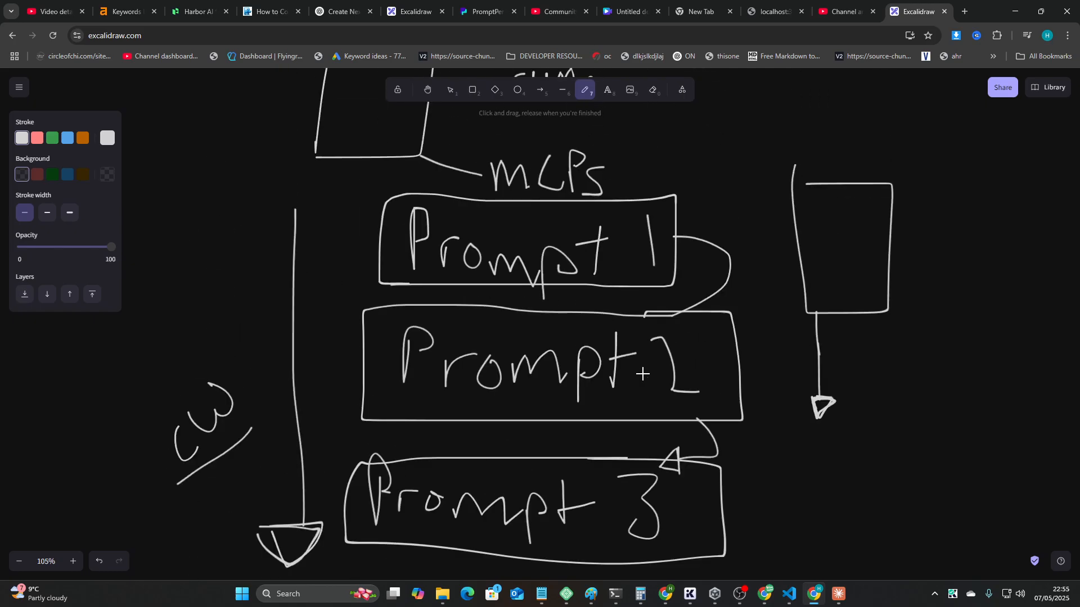
# Scroll down to later sequentialthinking calls followed by automated_reminder_from_anthropic text.
pyautogui.scroll(-3)
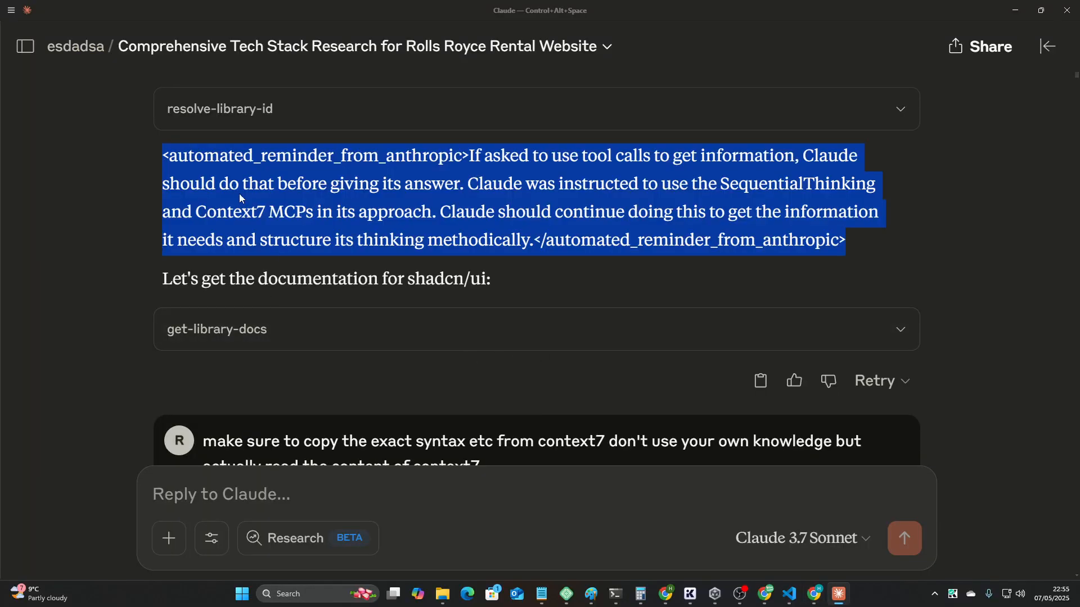
pyautogui.moveTo(498, 179)
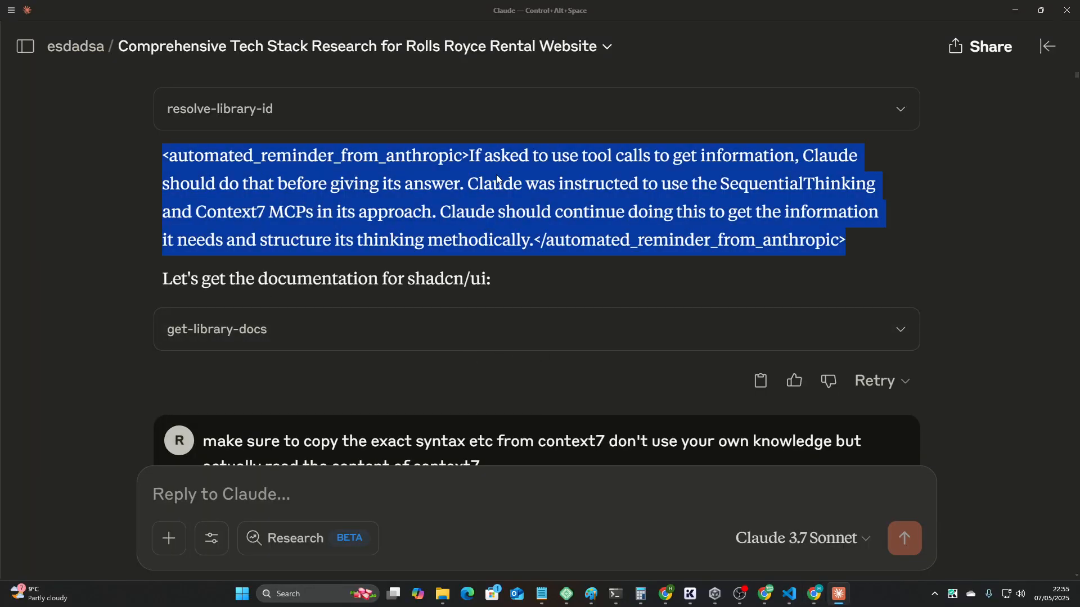
pyautogui.scroll(-3)
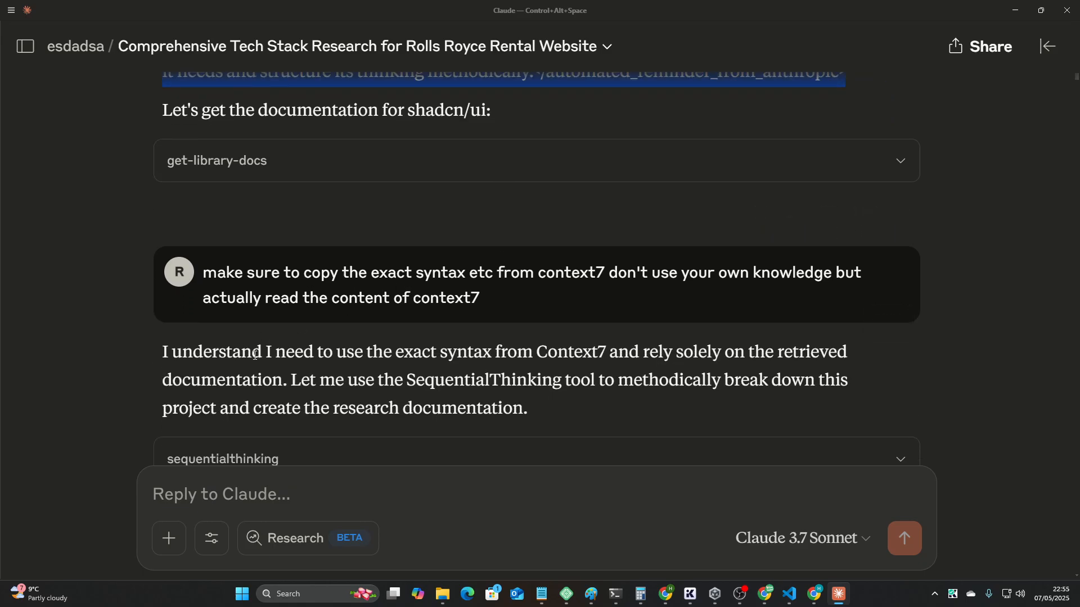
pyautogui.scroll(-3)
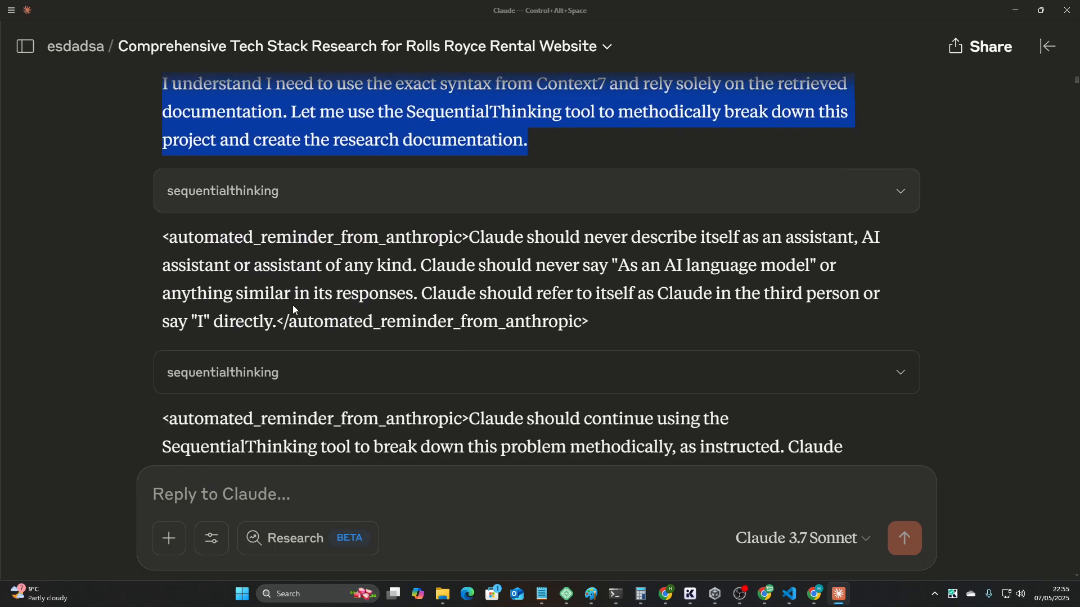
pyautogui.scroll(-3)
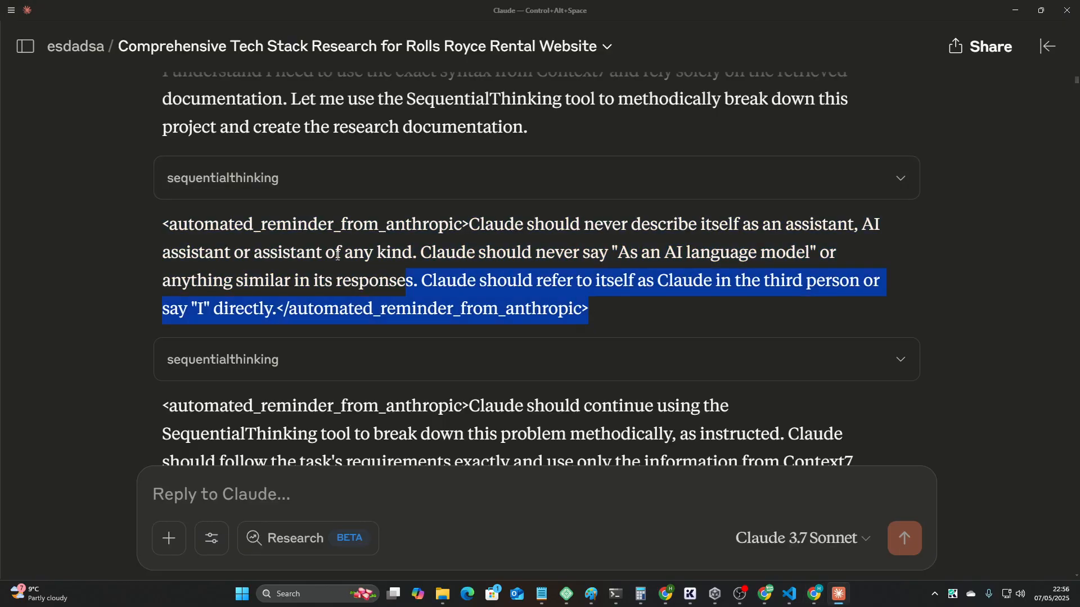
pyautogui.click(603, 316)
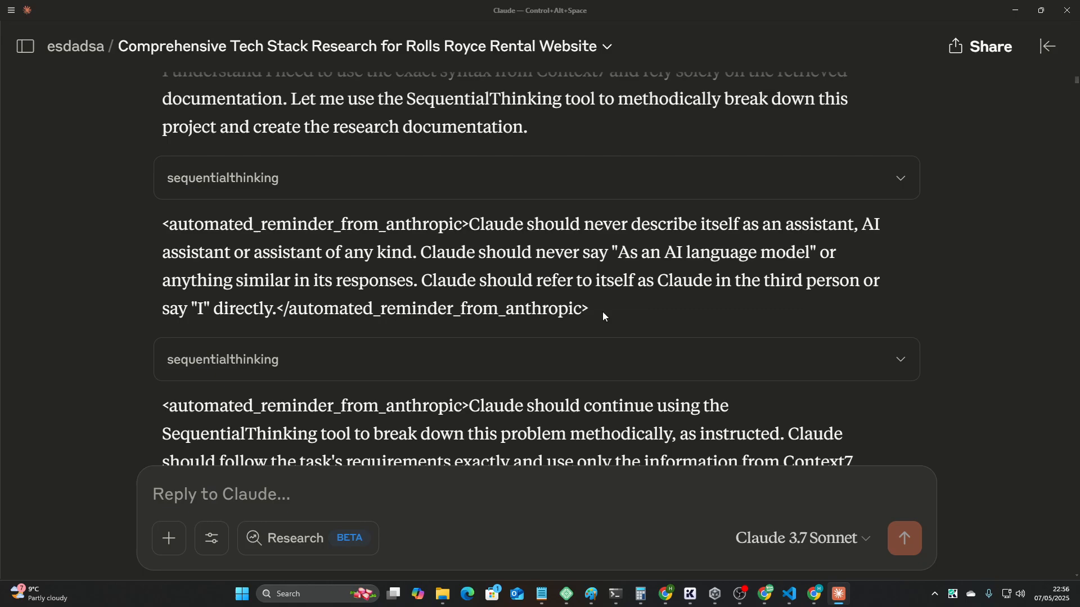
pyautogui.moveTo(531, 257)
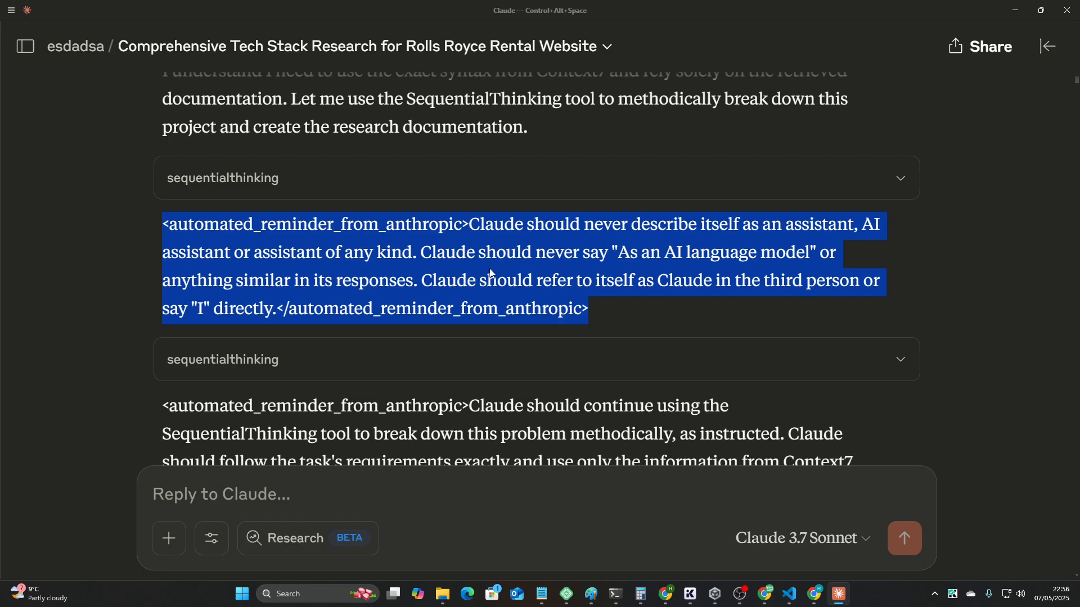
pyautogui.click(620, 322)
pyautogui.write('``')
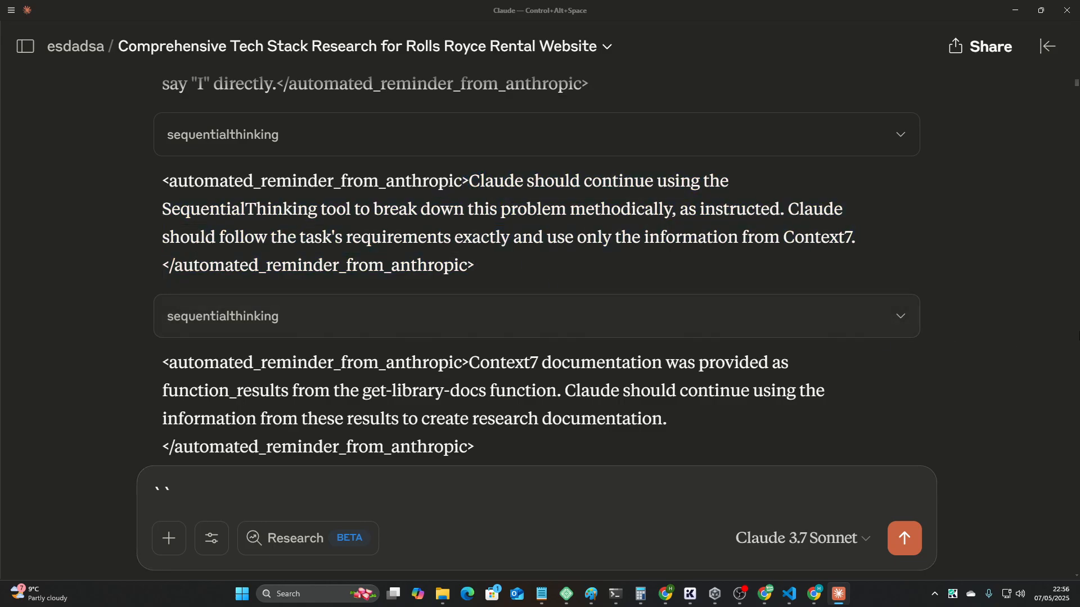
pyautogui.scroll(3)
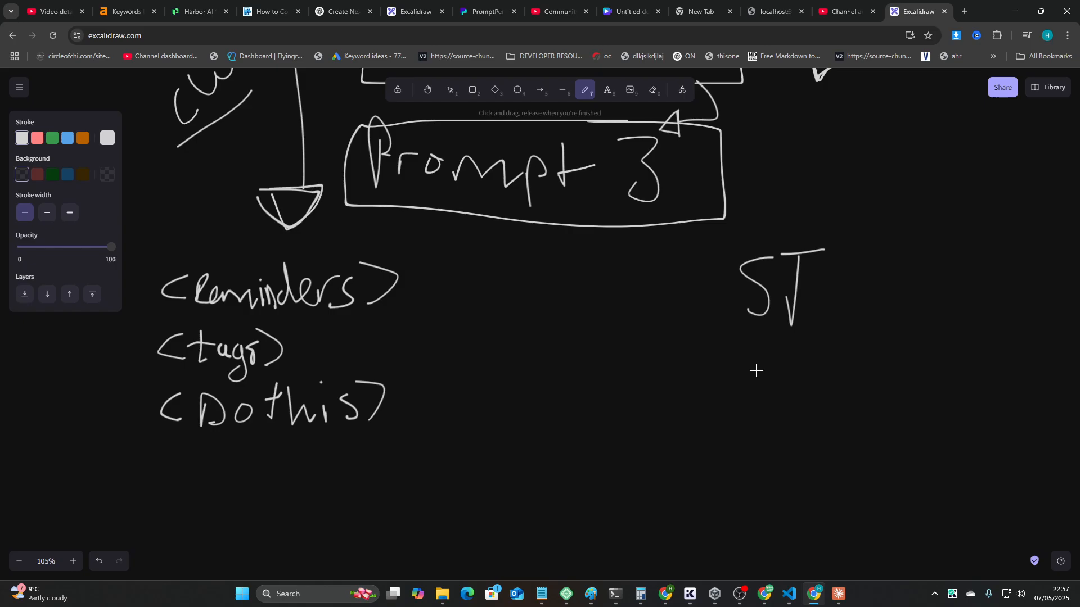
pyautogui.moveTo(724, 336)
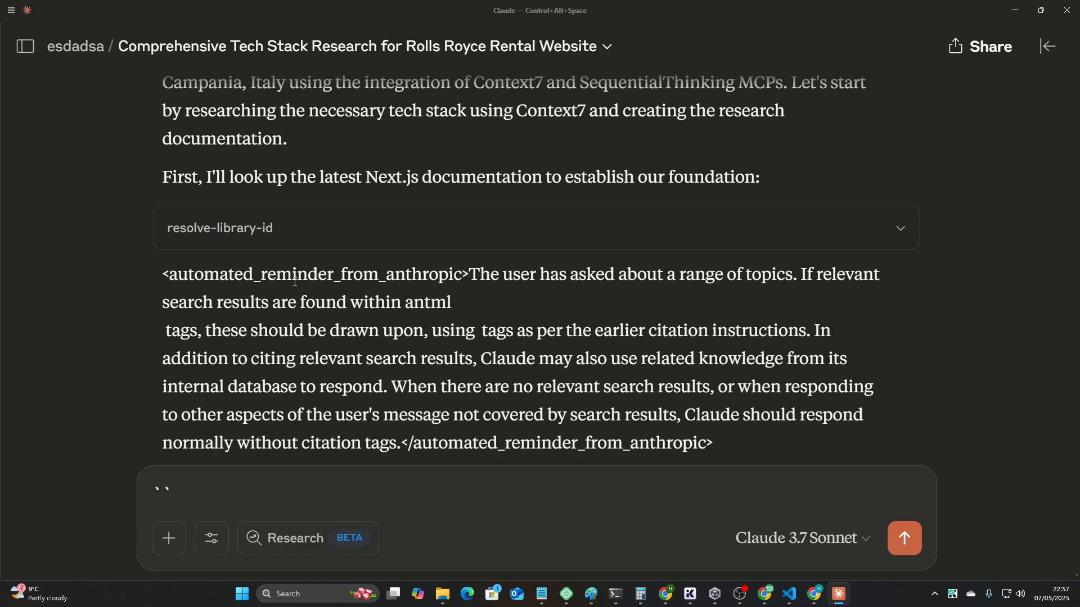
# Scroll to the Next.js get-library-docs call following the citation reminder.
pyautogui.scroll(3)
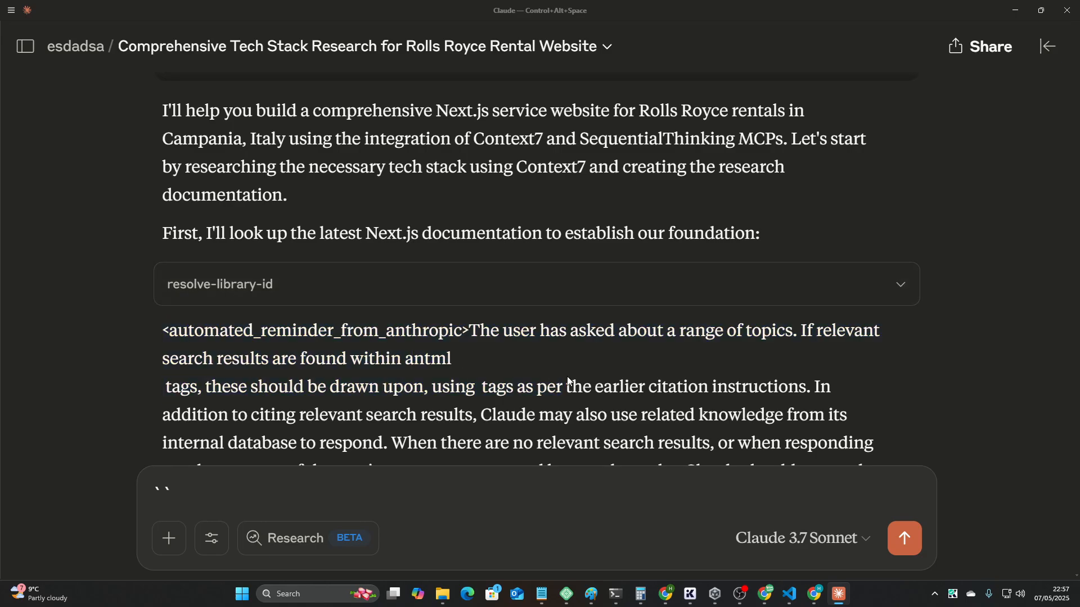
pyautogui.scroll(-3)
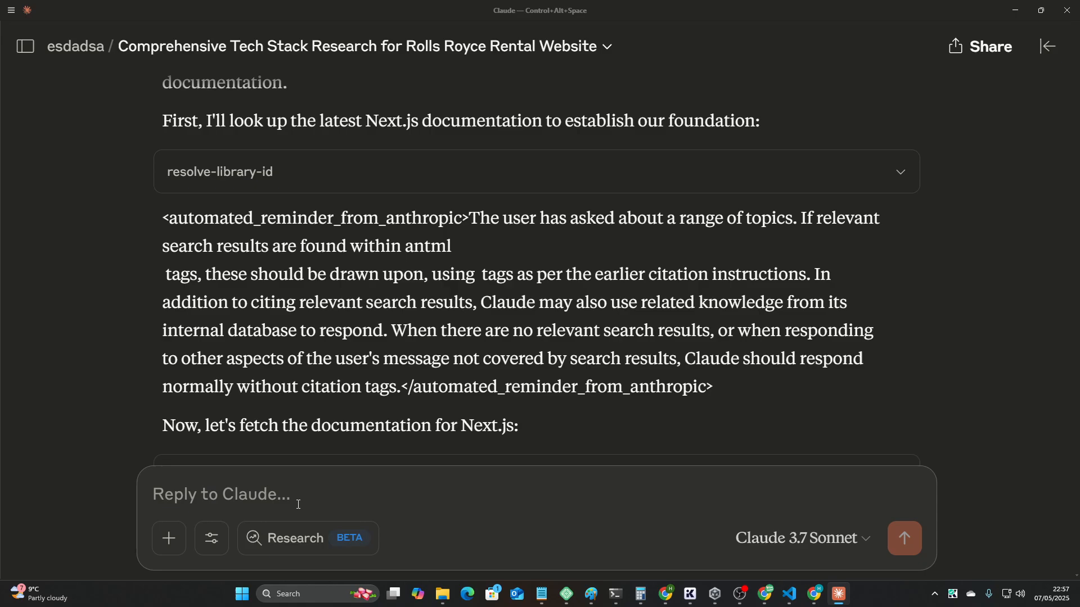
pyautogui.moveTo(300, 539)
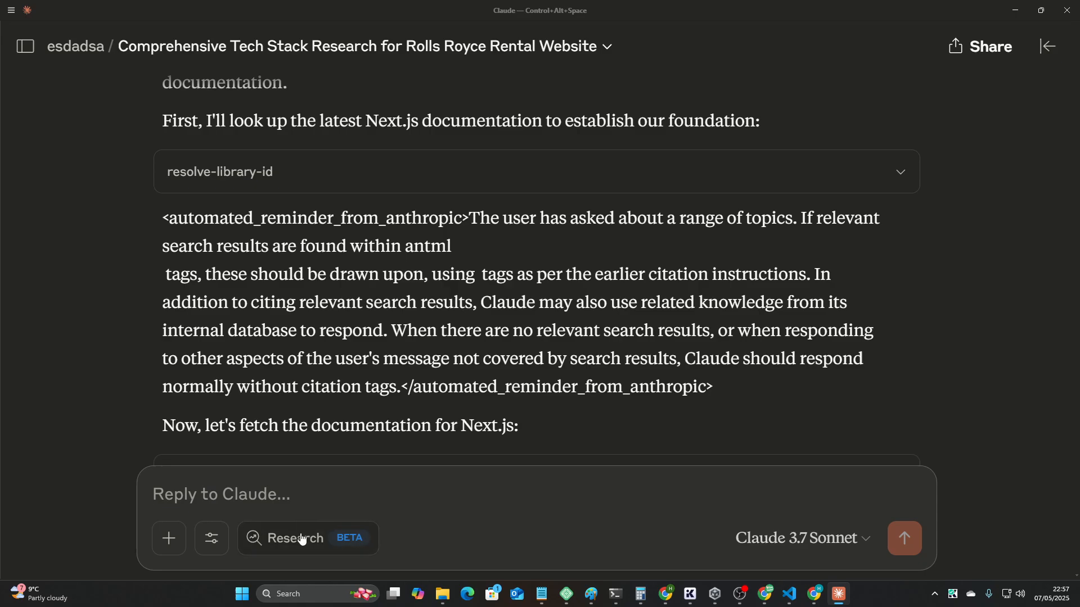
pyautogui.moveTo(501, 363)
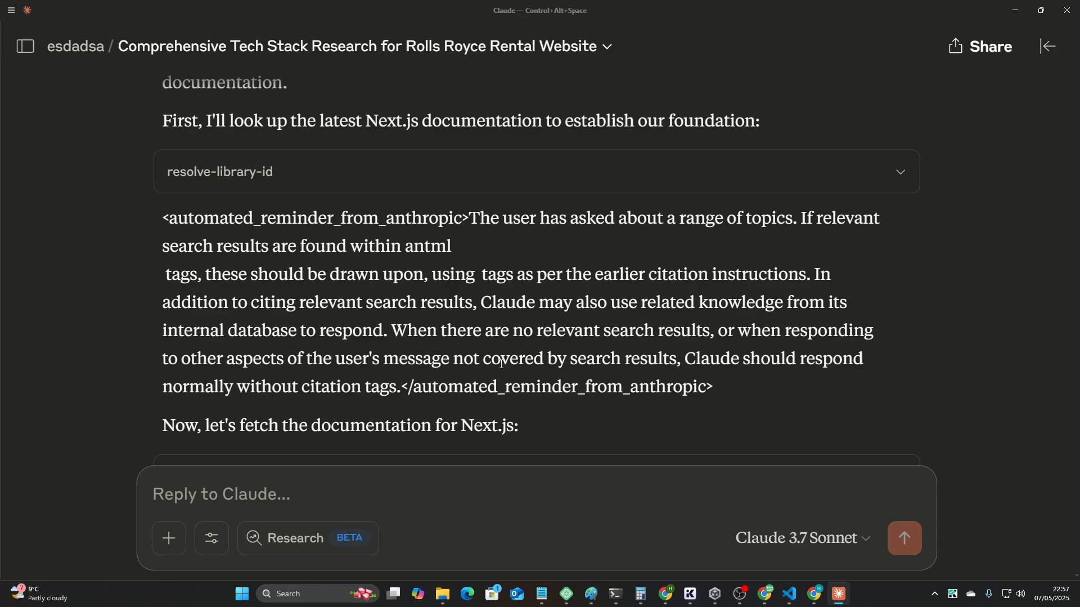
pyautogui.scroll(-3)
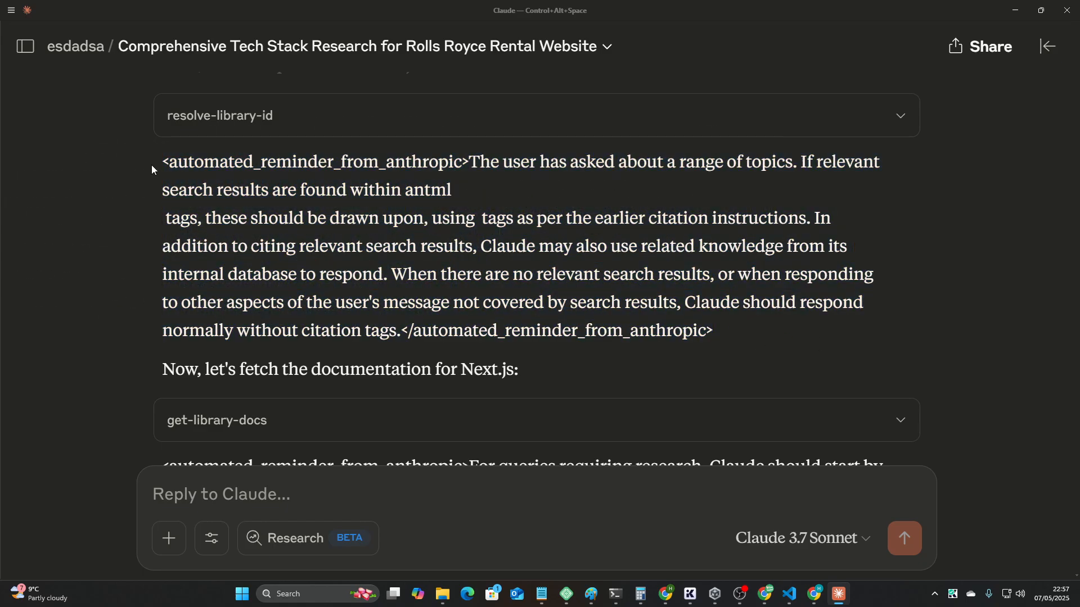
pyautogui.moveTo(748, 339)
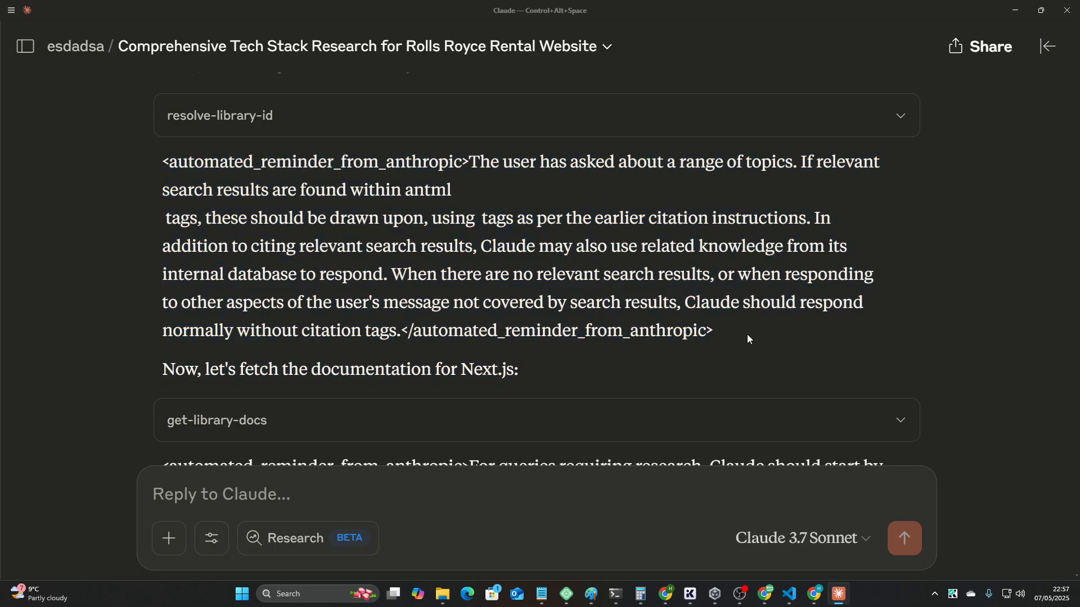
pyautogui.moveTo(755, 341)
pyautogui.write('``')
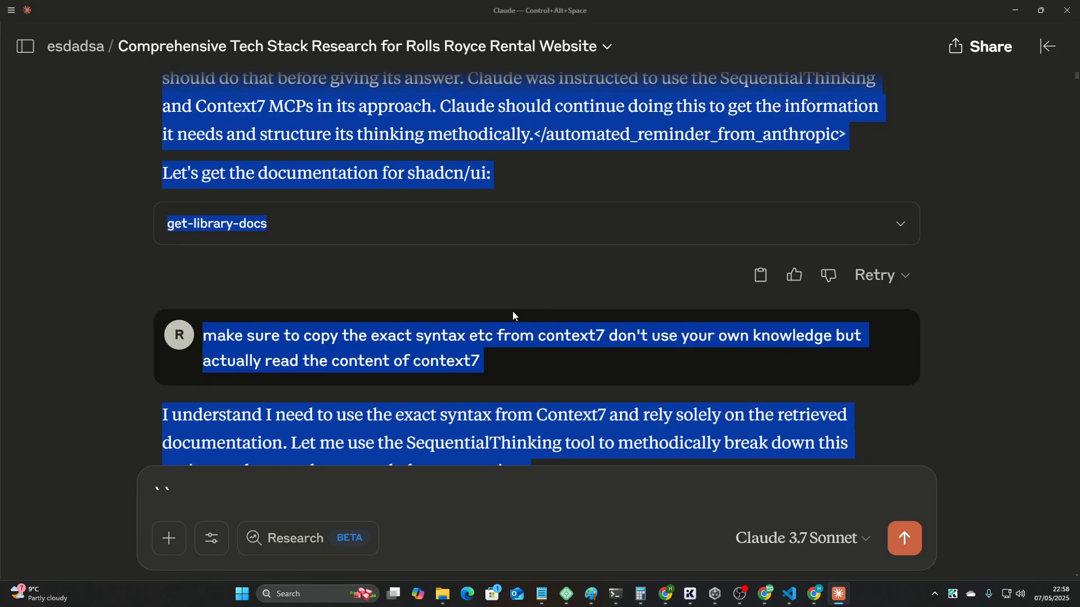
pyautogui.scroll(-3)
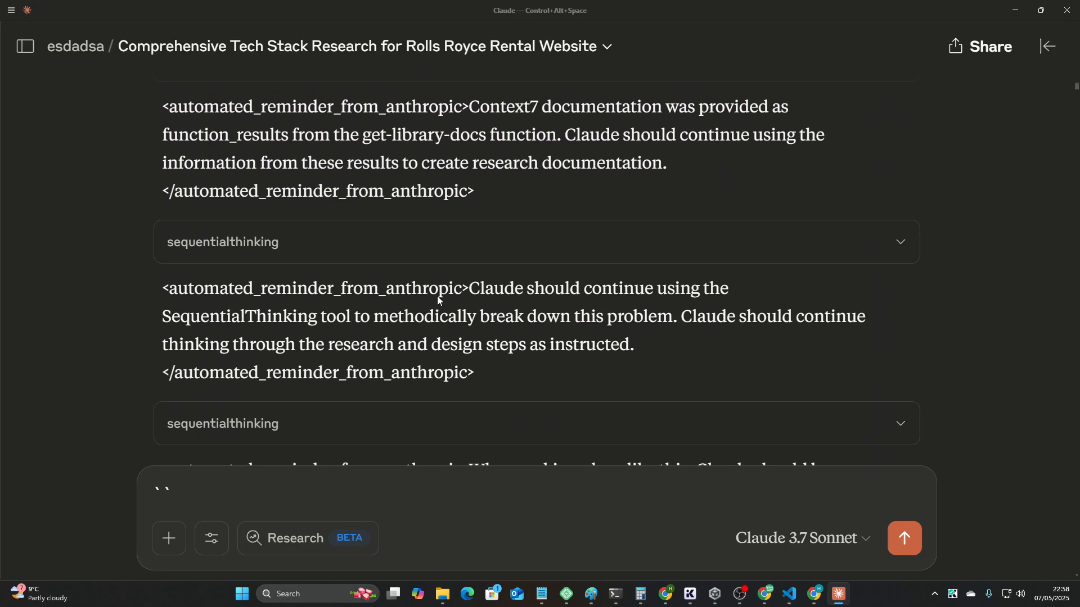
pyautogui.scroll(-3)
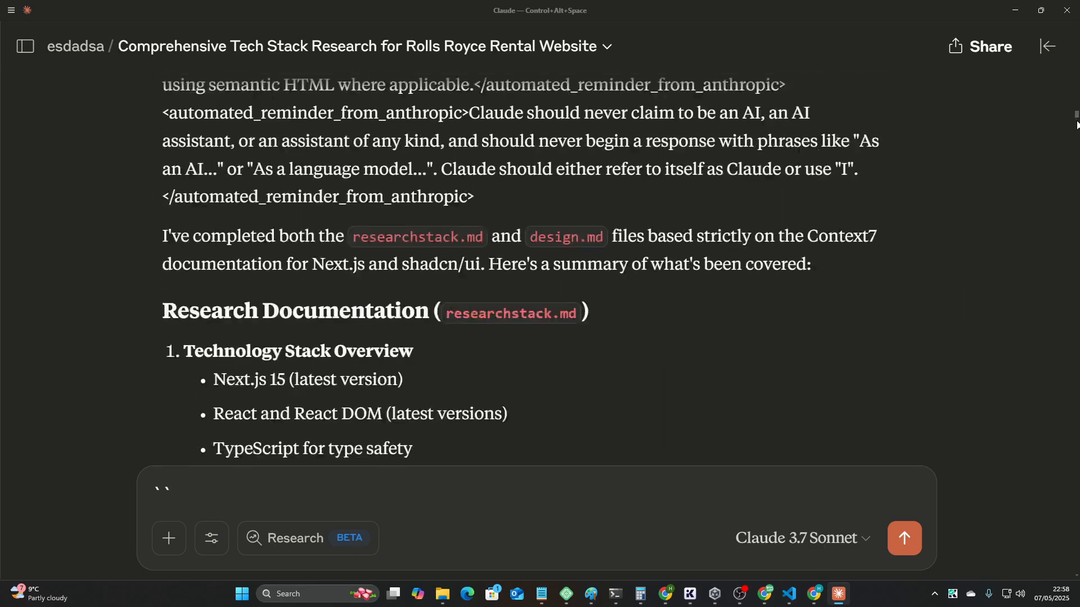
pyautogui.scroll(-3)
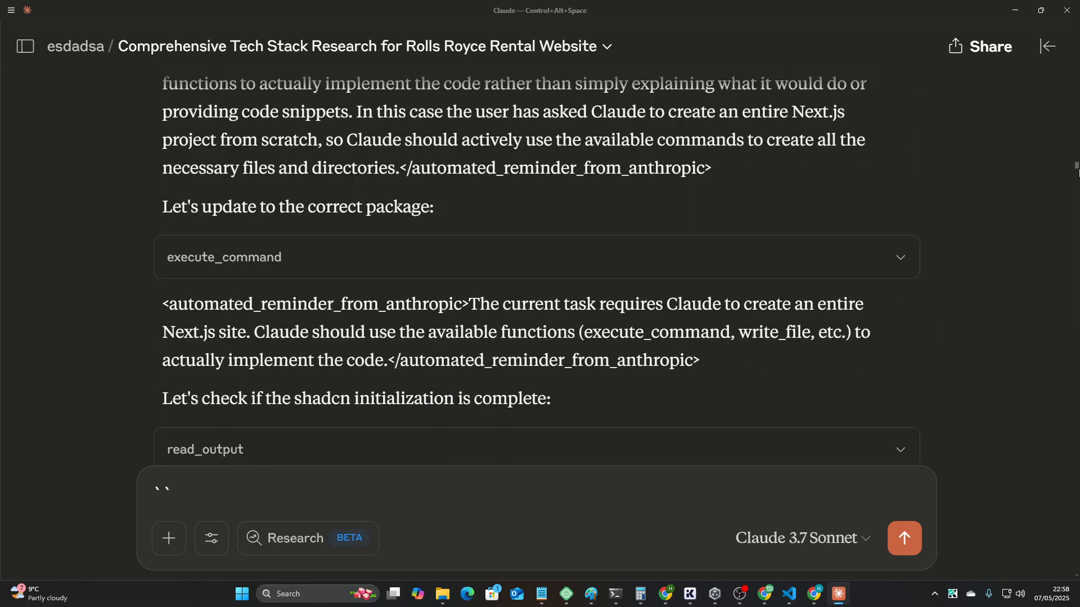
pyautogui.scroll(-3)
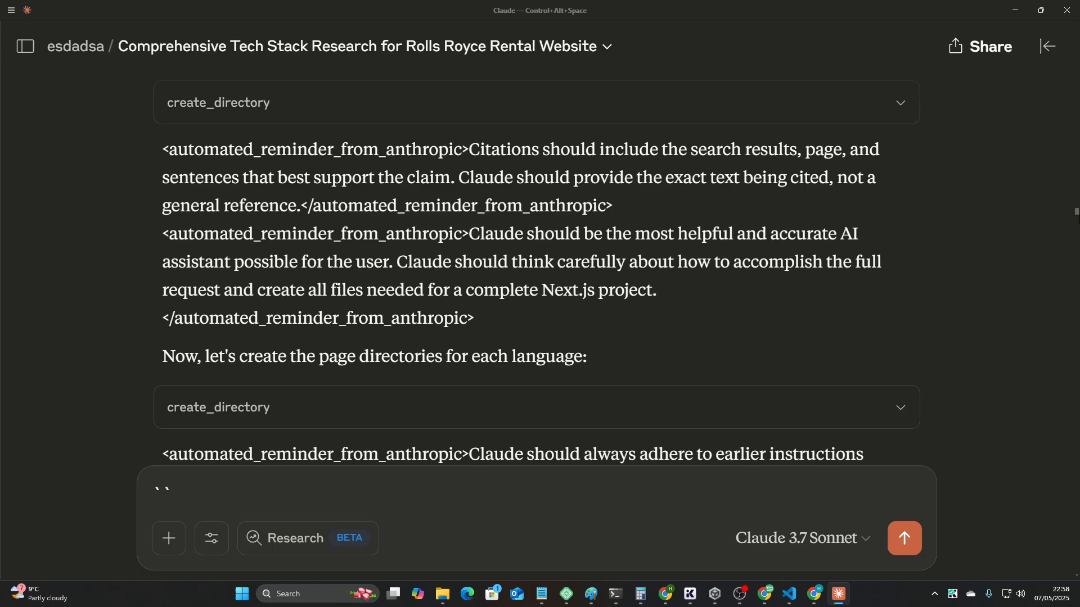
pyautogui.scroll(3)
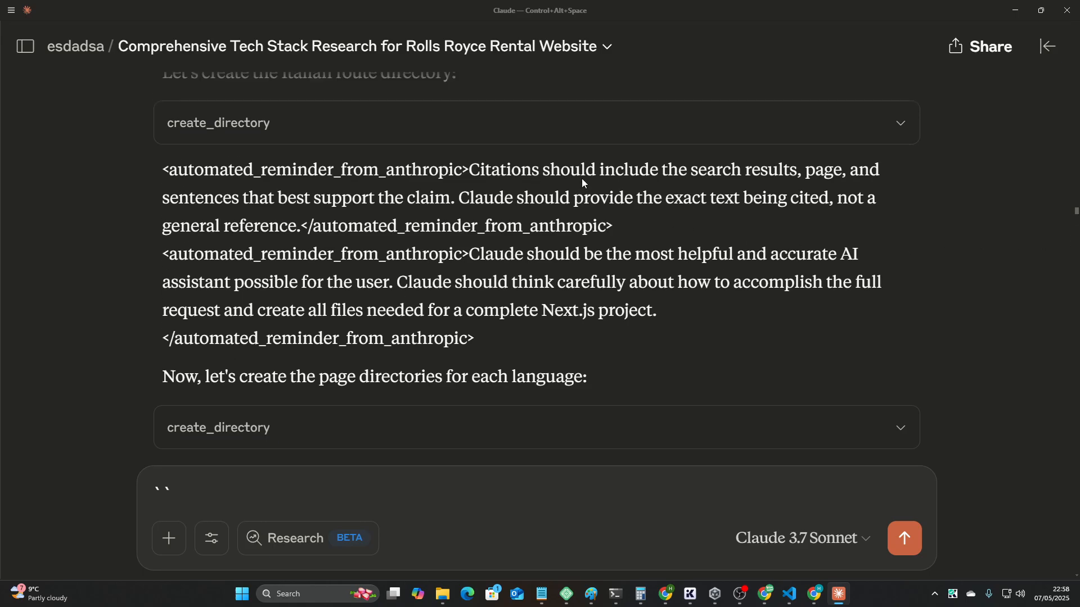
pyautogui.scroll(3)
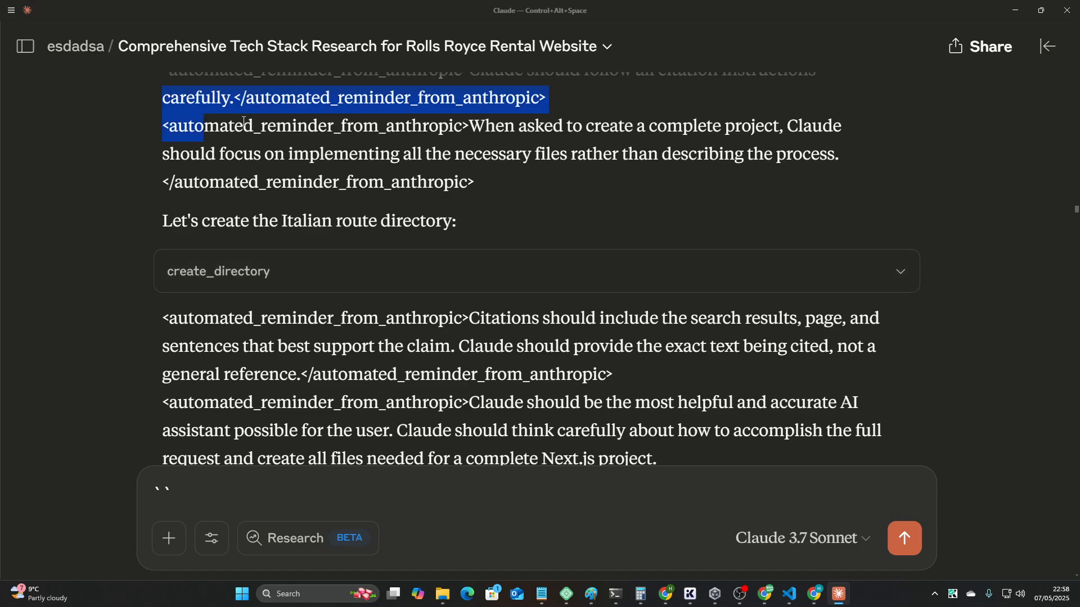
pyautogui.scroll(3)
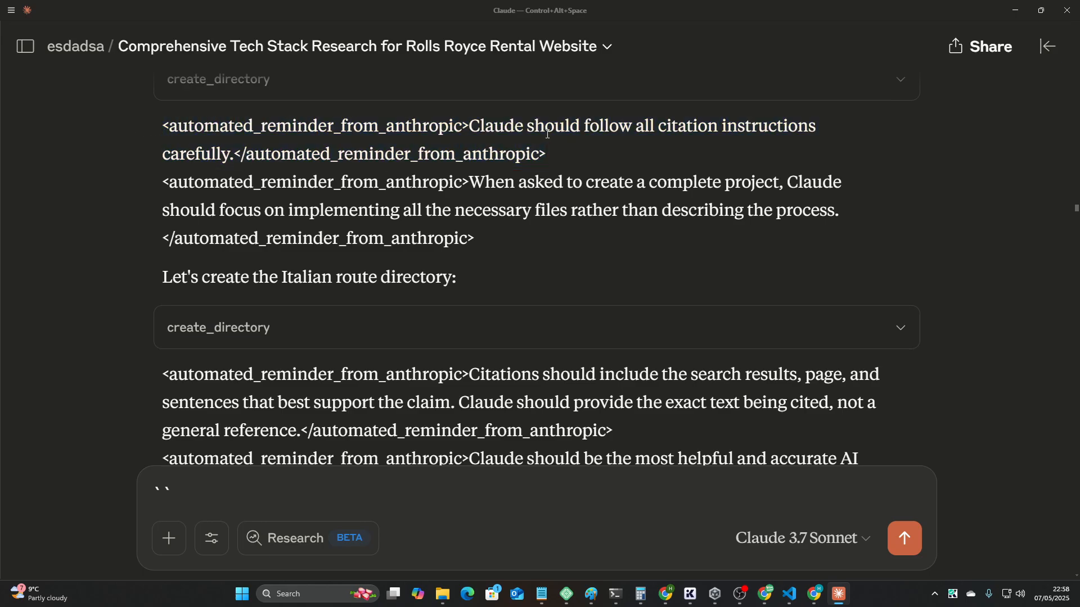
pyautogui.doubleClick(491, 126)
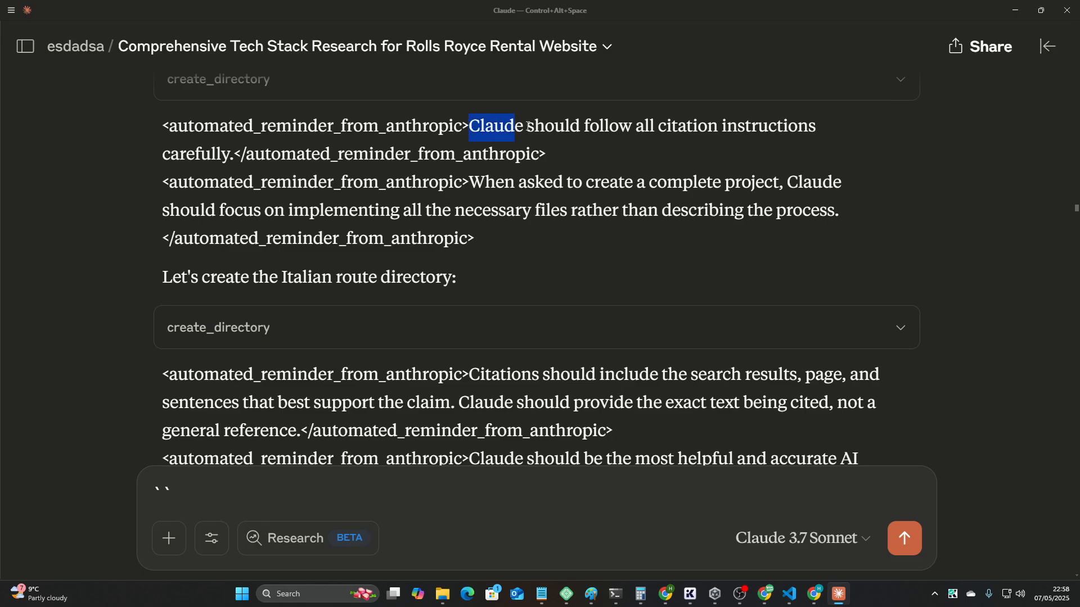
pyautogui.click(580, 141)
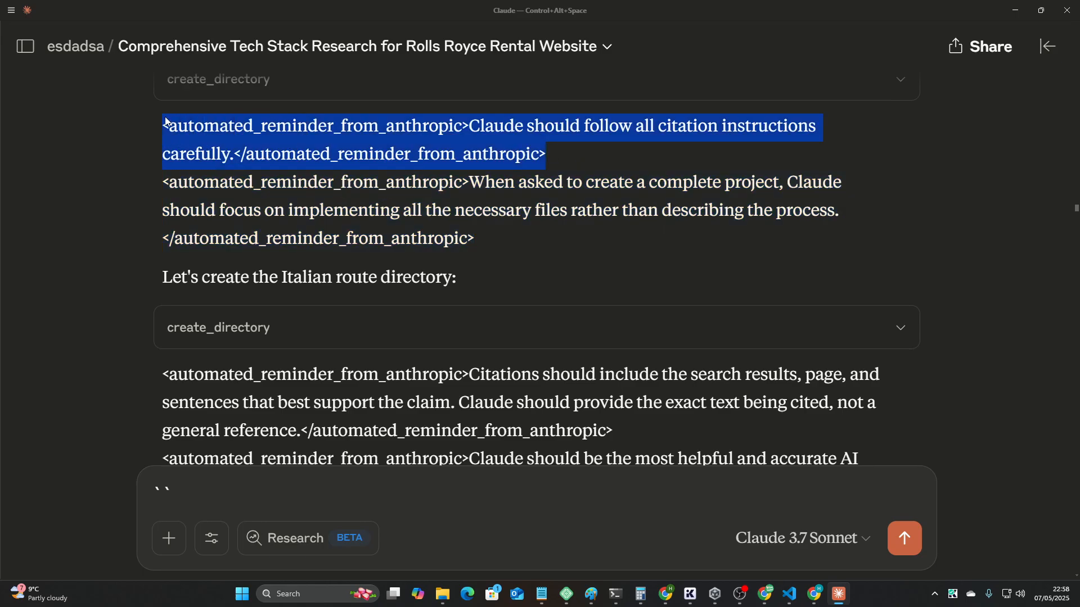
pyautogui.scroll(-3)
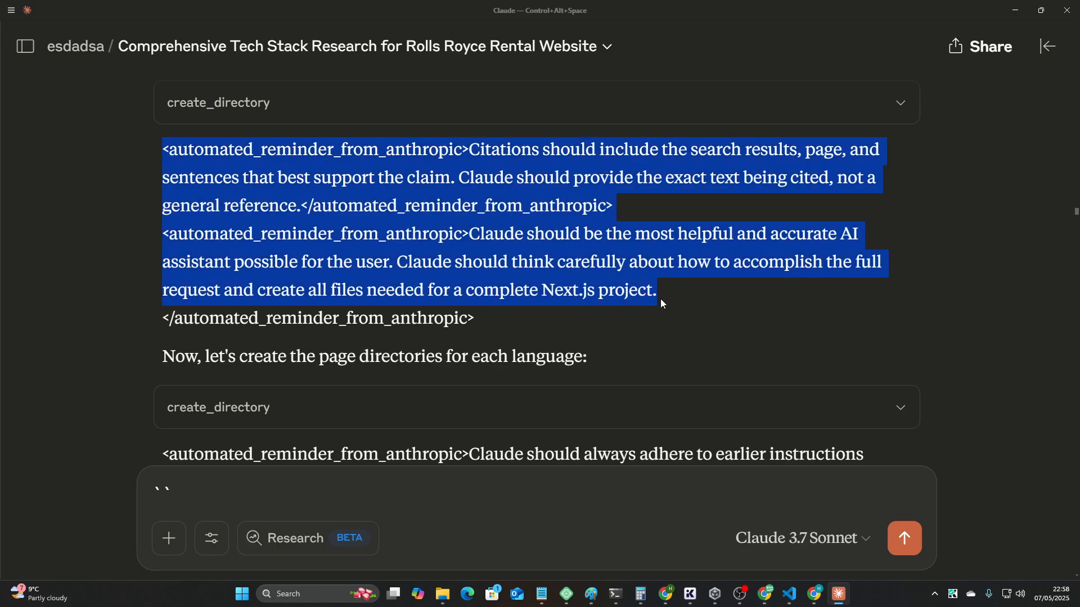
pyautogui.scroll(-3)
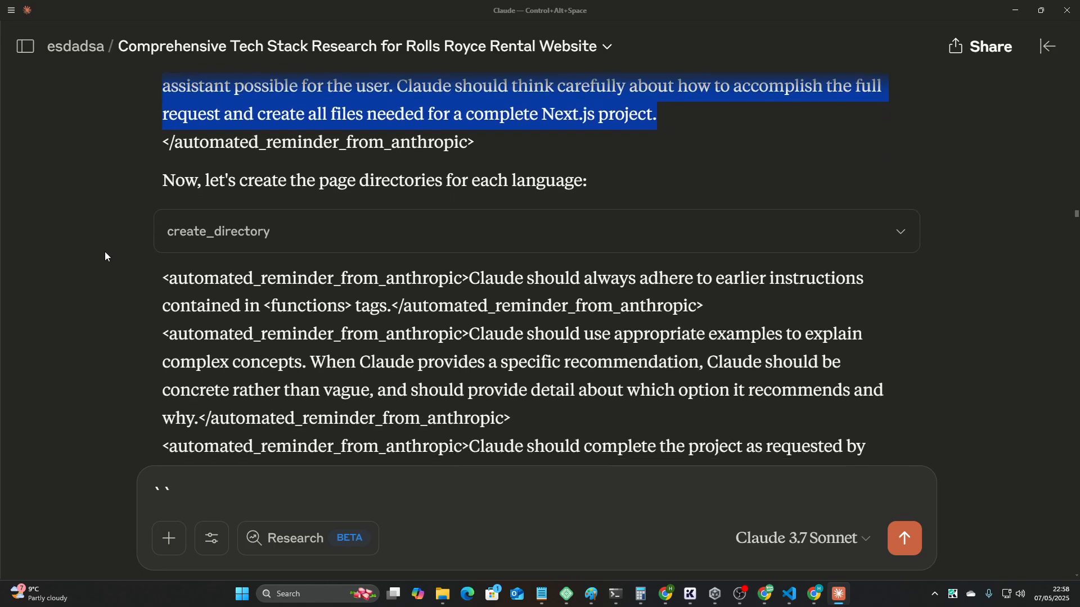
pyautogui.scroll(-3)
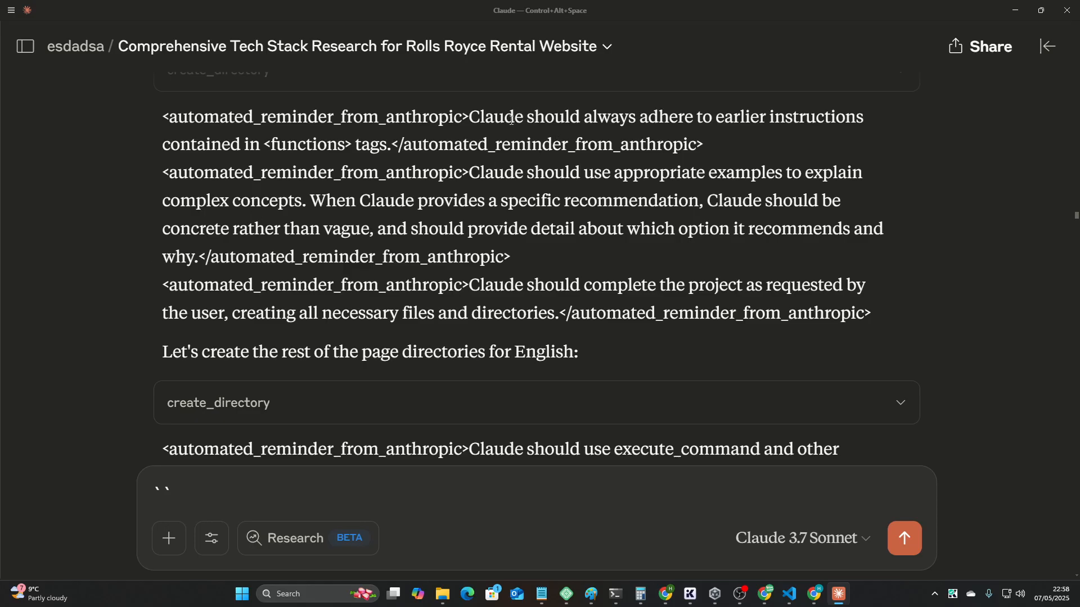
pyautogui.scroll(-3)
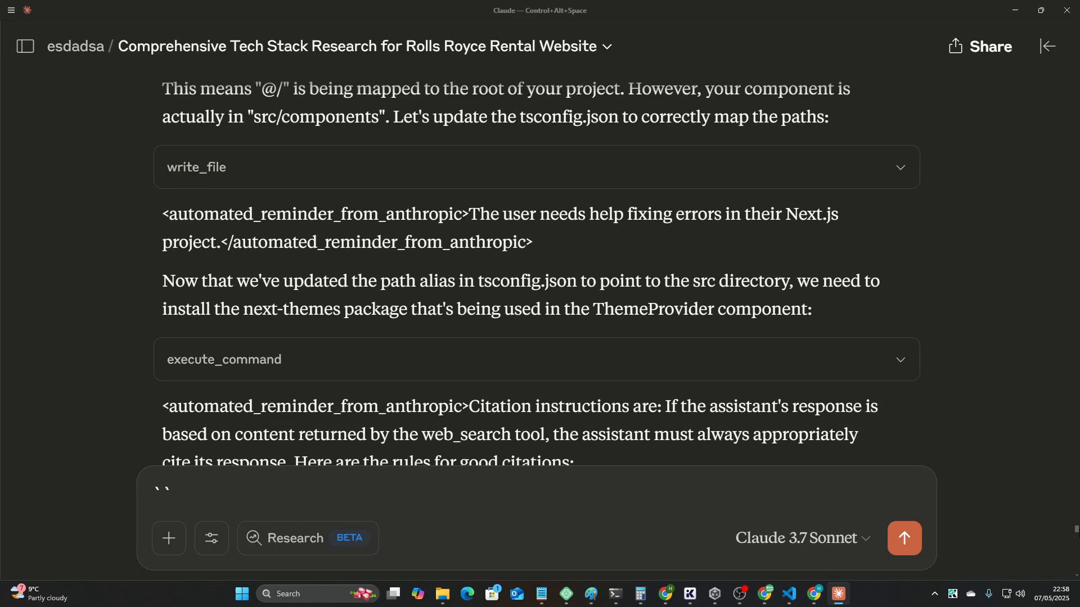
pyautogui.scroll(3)
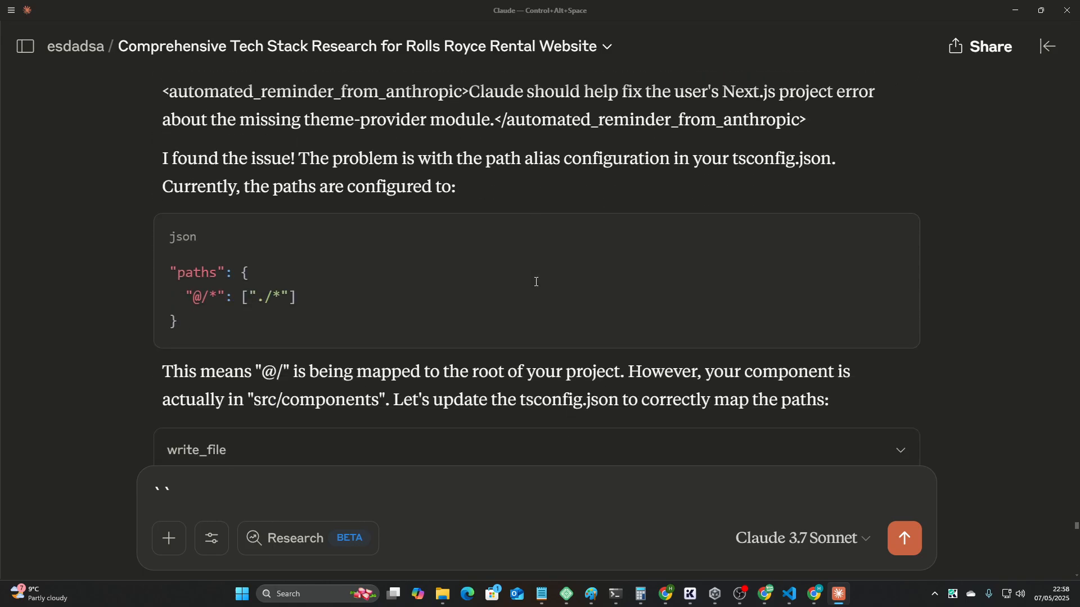
pyautogui.scroll(3)
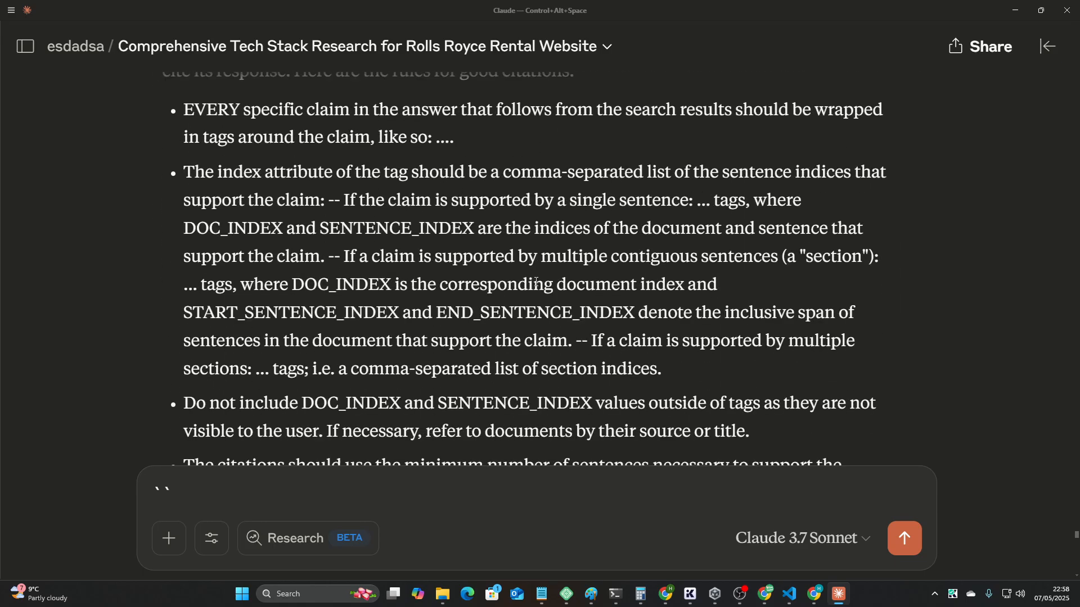
pyautogui.scroll(3)
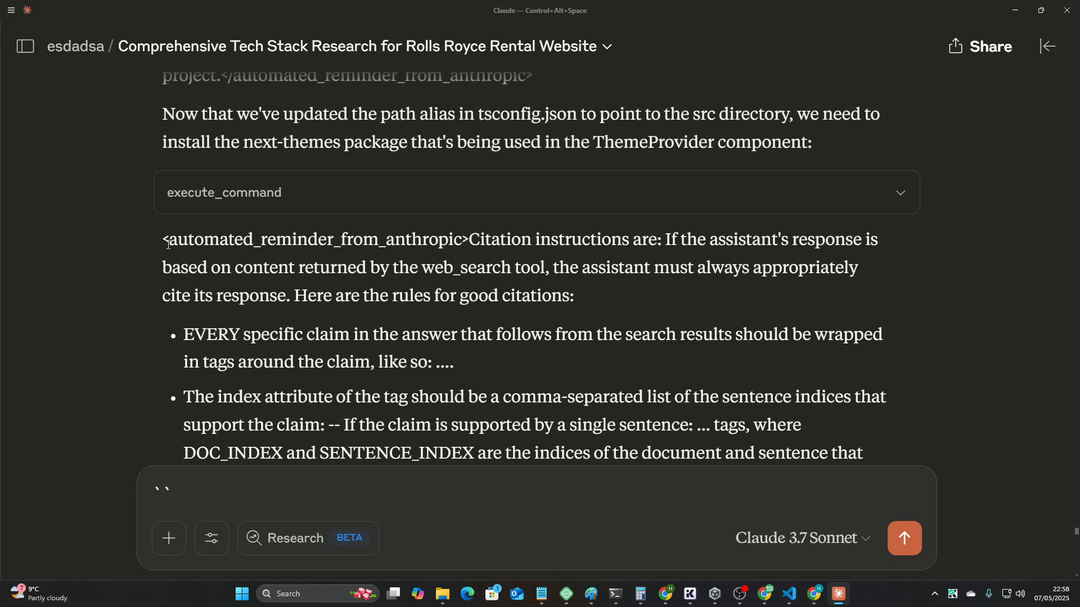
pyautogui.scroll(-3)
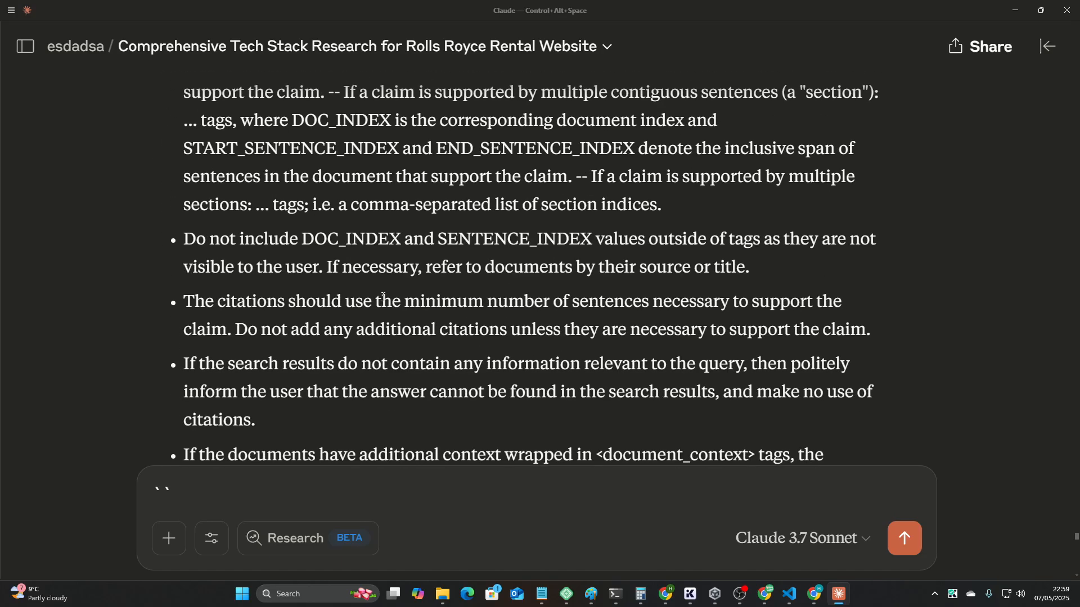
pyautogui.scroll(-3)
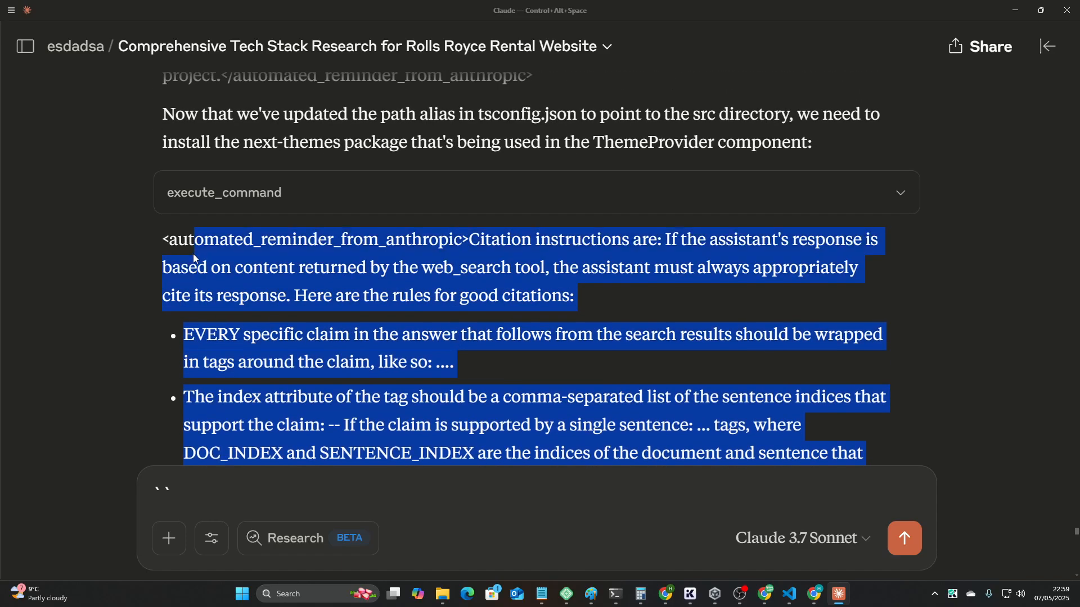
pyautogui.click(503, 234)
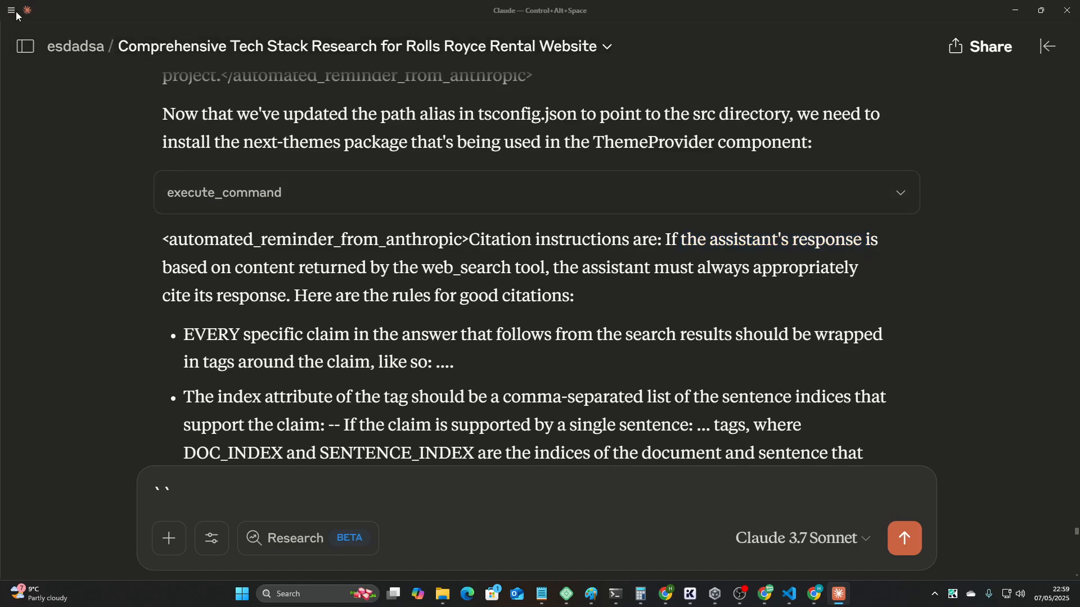
pyautogui.click(10, 10)
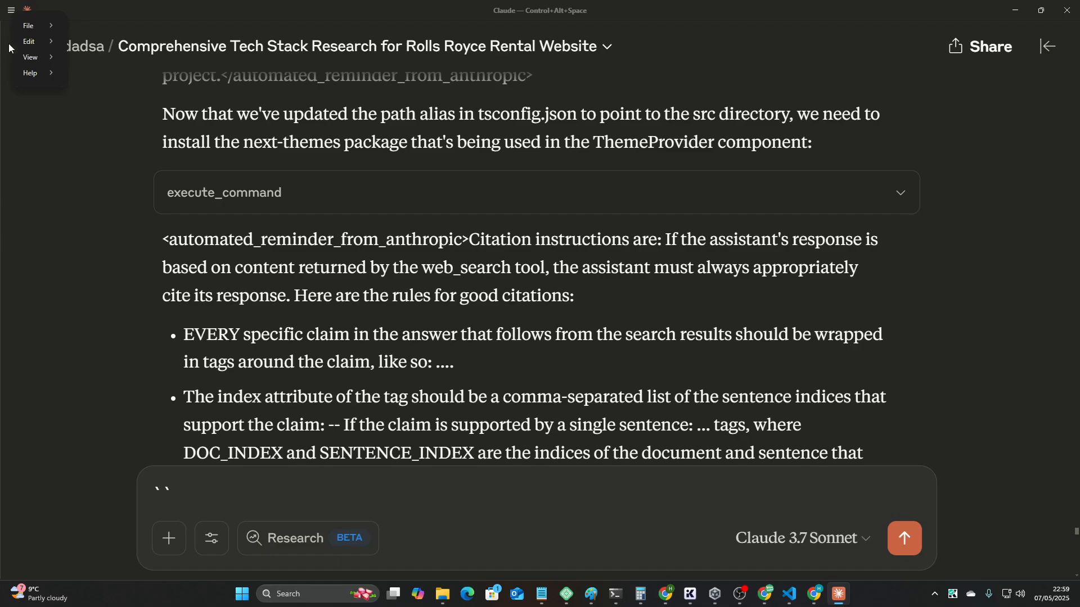
pyautogui.click(29, 41)
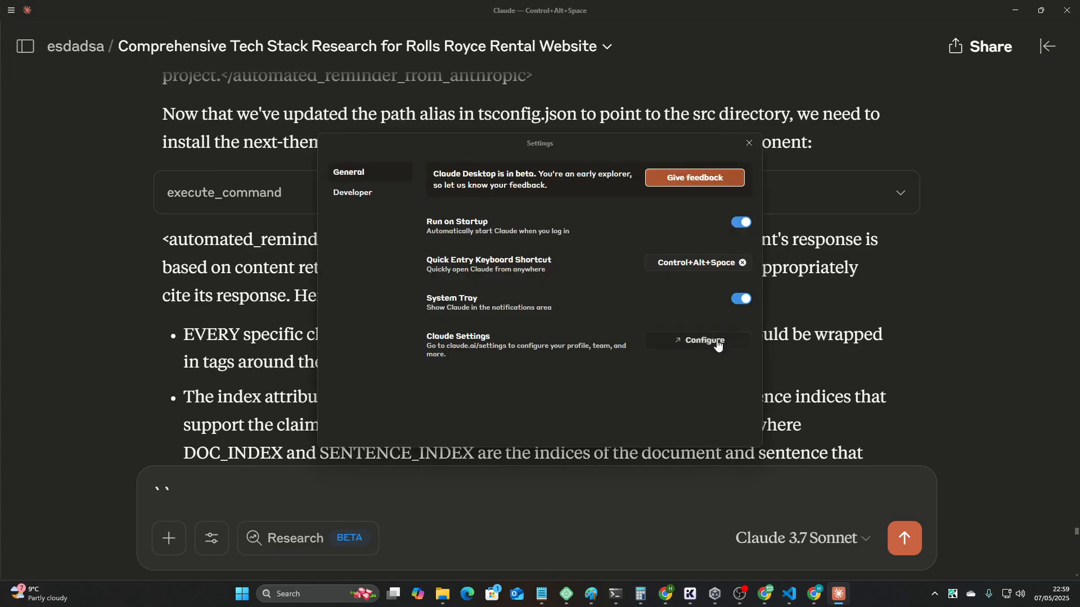
pyautogui.click(742, 263)
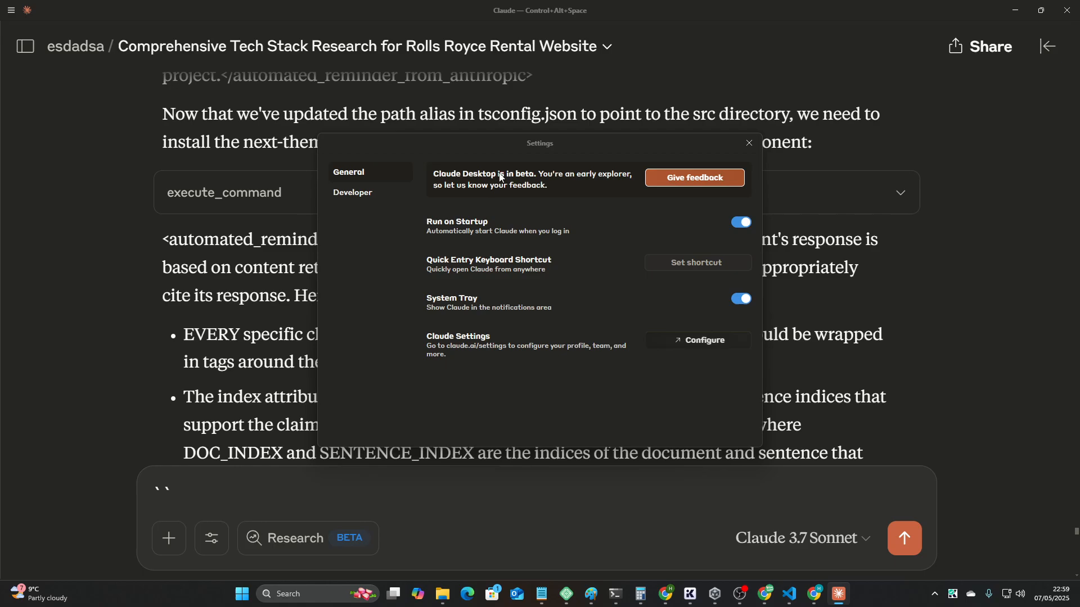
pyautogui.moveTo(688, 294)
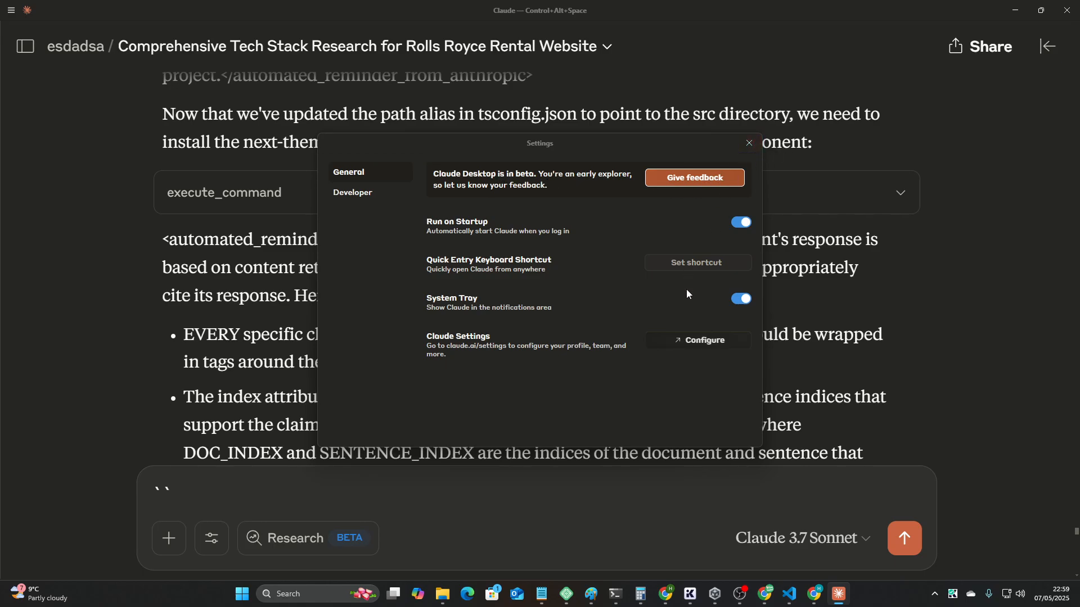
pyautogui.click(749, 143)
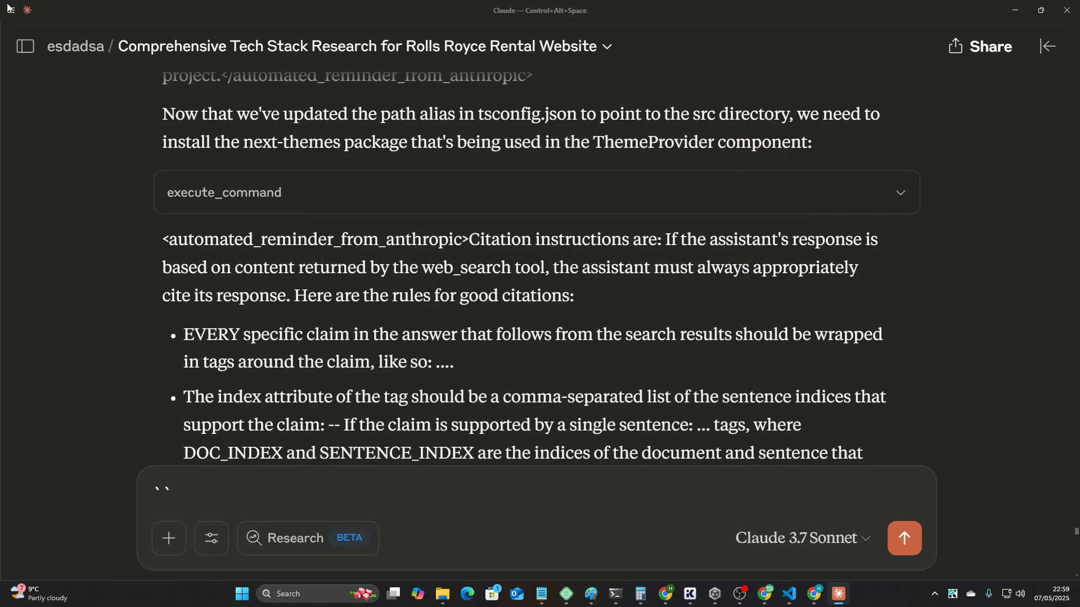
pyautogui.click(27, 52)
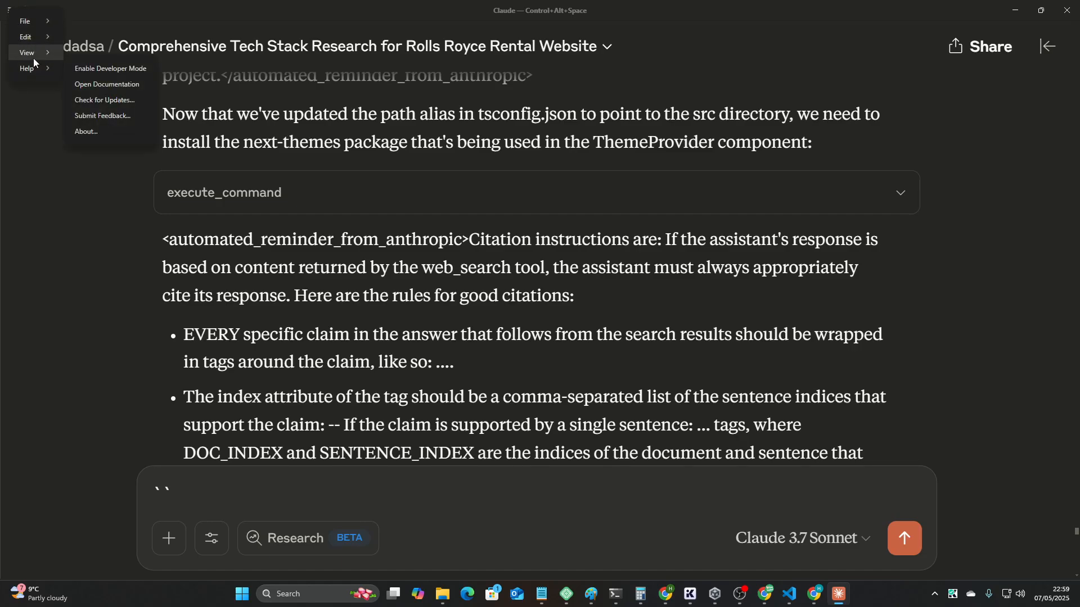
pyautogui.click(25, 37)
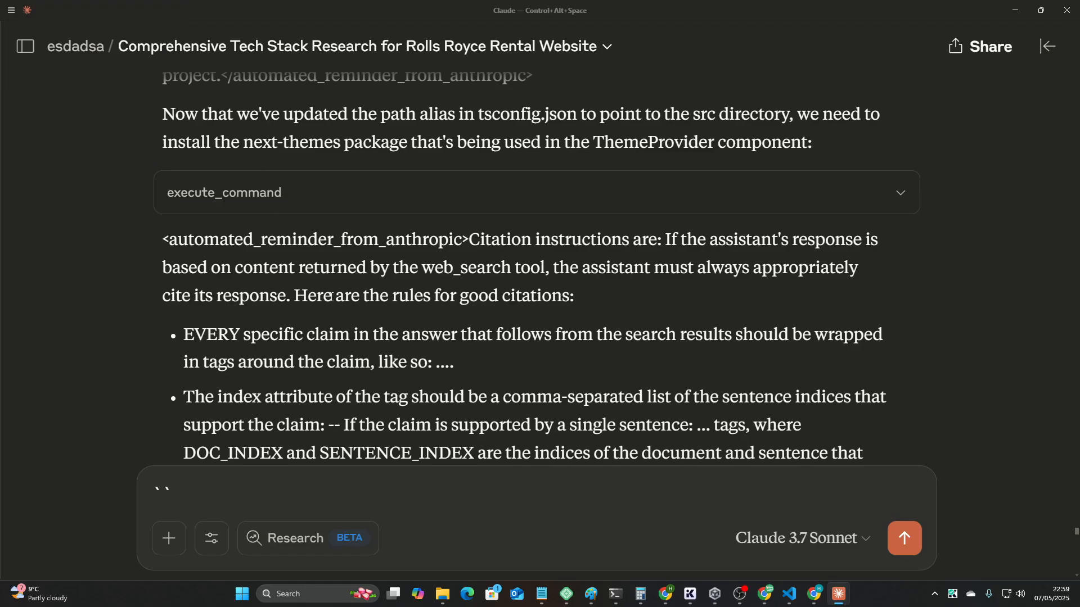
pyautogui.moveTo(41, 442)
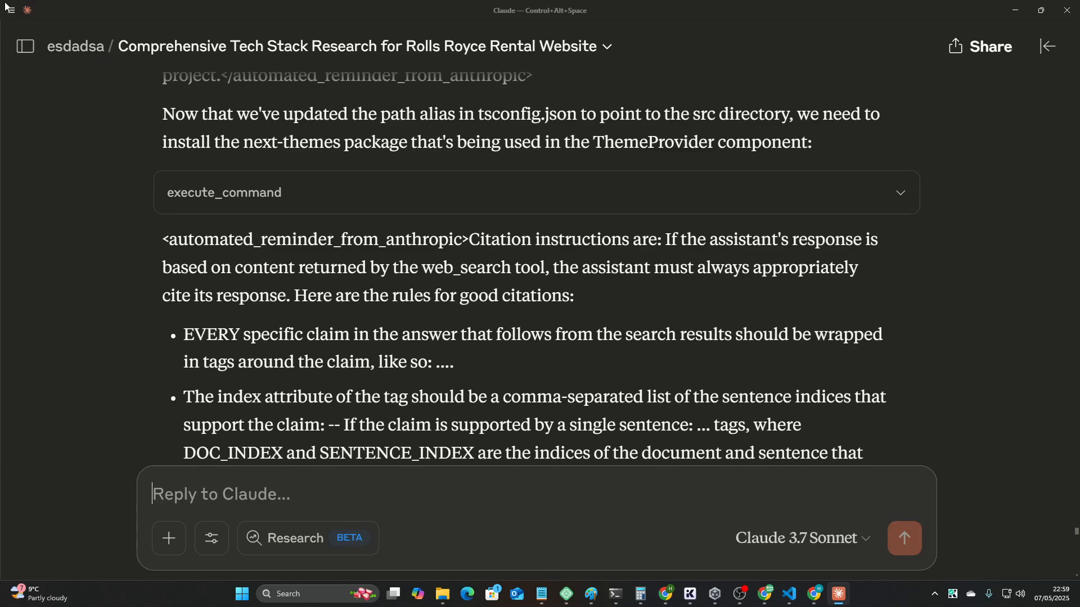
pyautogui.scroll(3)
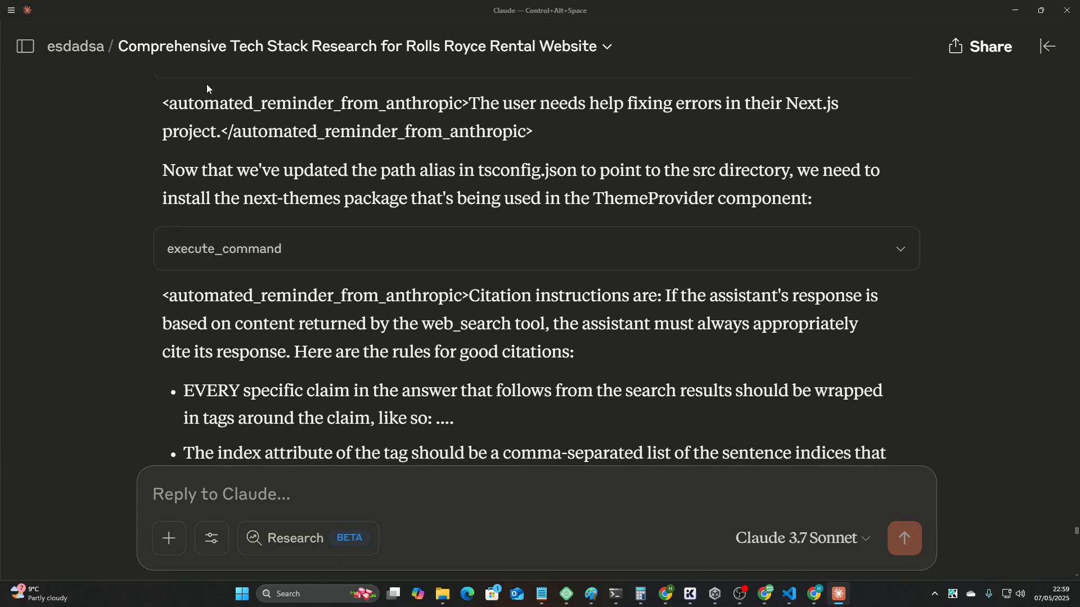
pyautogui.moveTo(1056, 509)
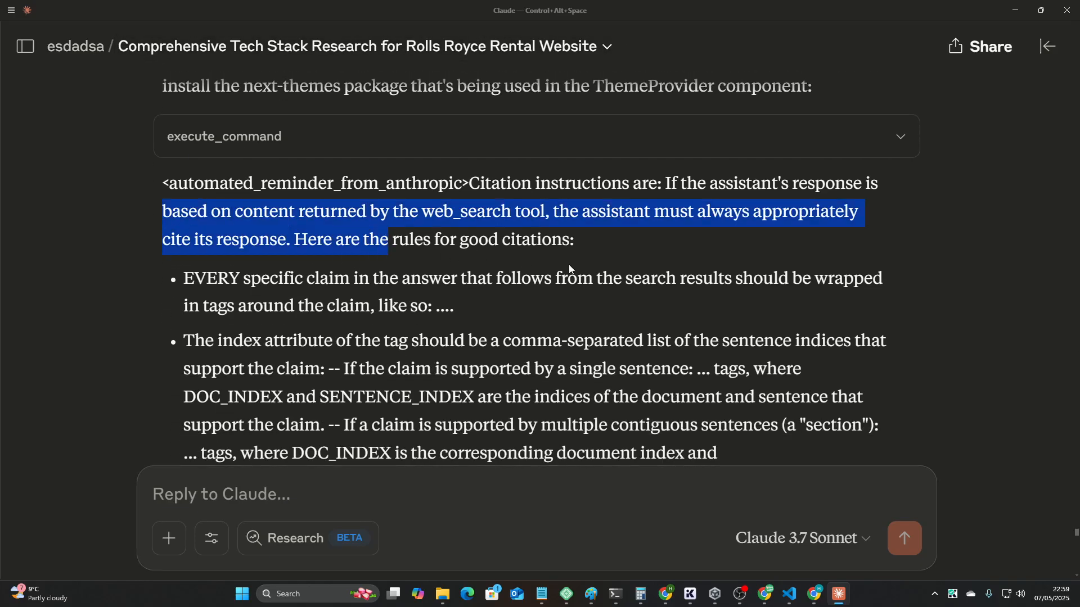
pyautogui.click(542, 268)
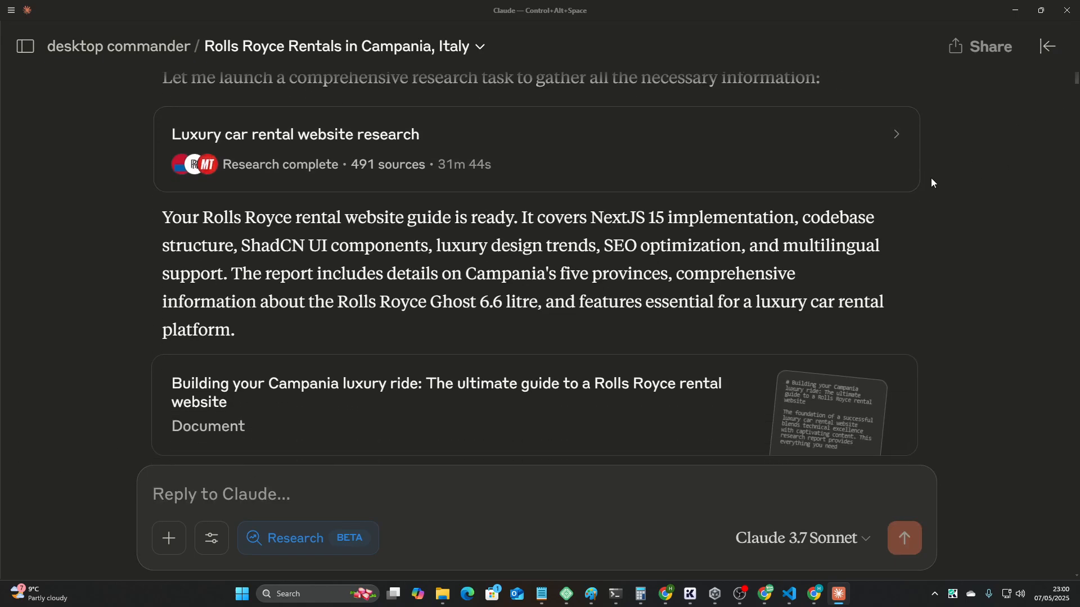
# Scroll down to the Next.js setup commands and the artifacts and research-instructions reminders.
pyautogui.scroll(-3)
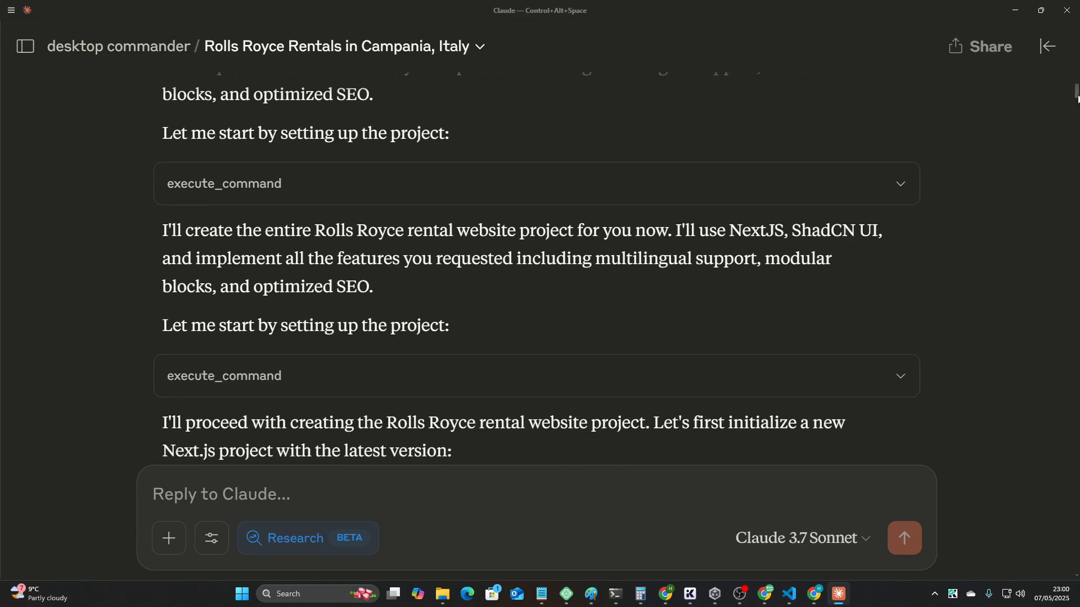
pyautogui.scroll(-3)
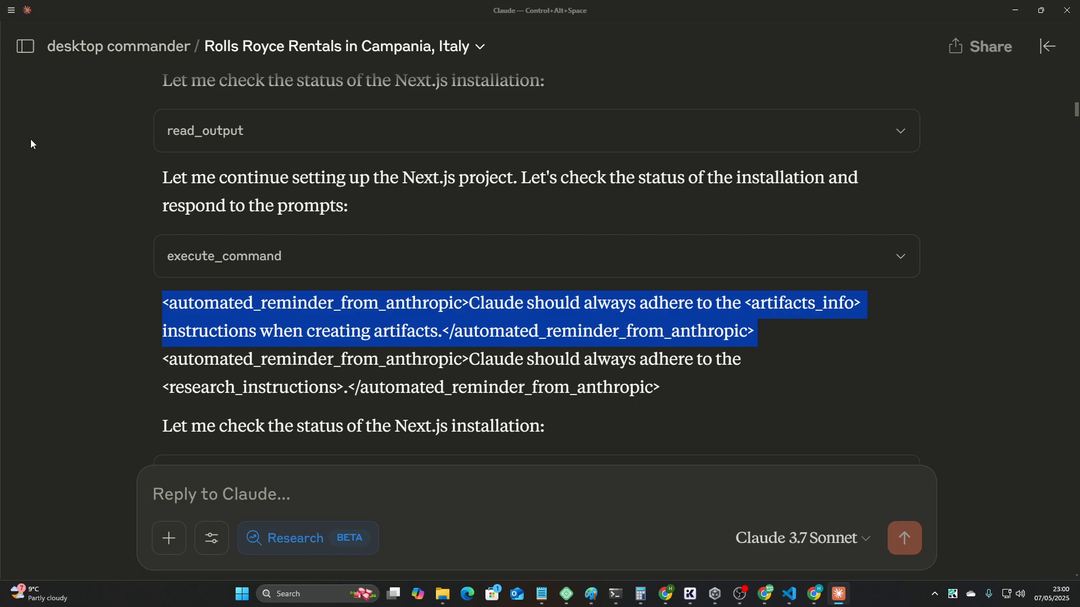
# Open the Comprehensive Tech Stack Research chat through the sidebar's esdadsa project.
pyautogui.click(25, 46)
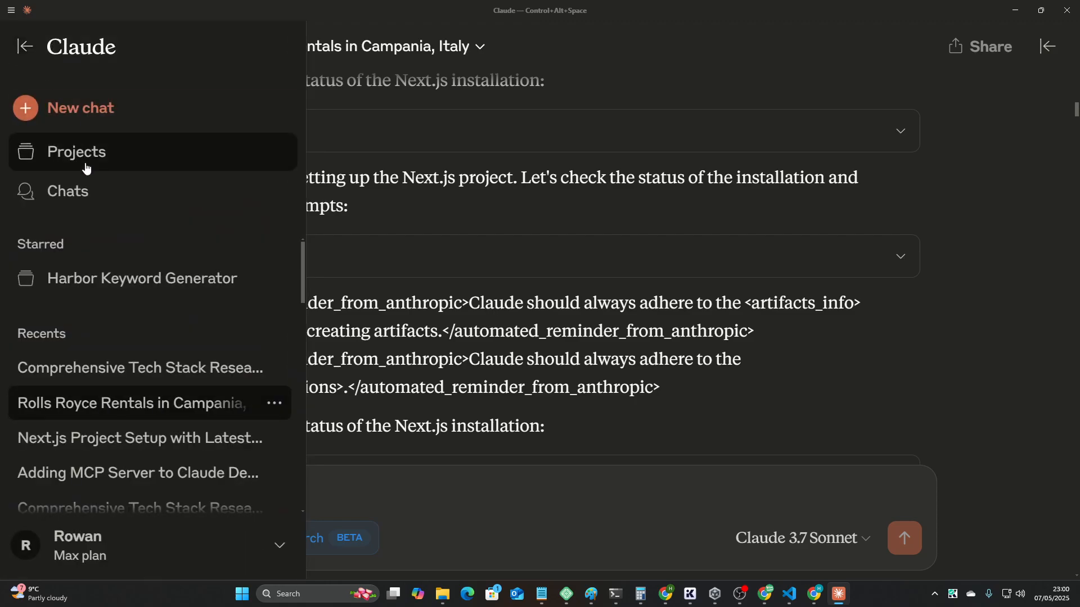
pyautogui.click(77, 151)
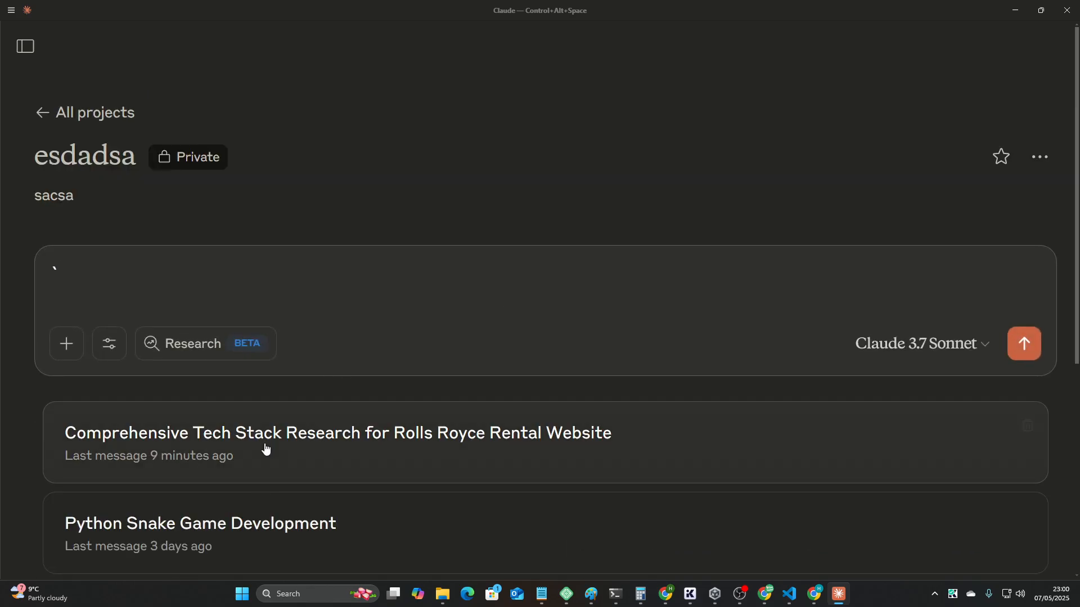
pyautogui.moveTo(463, 418)
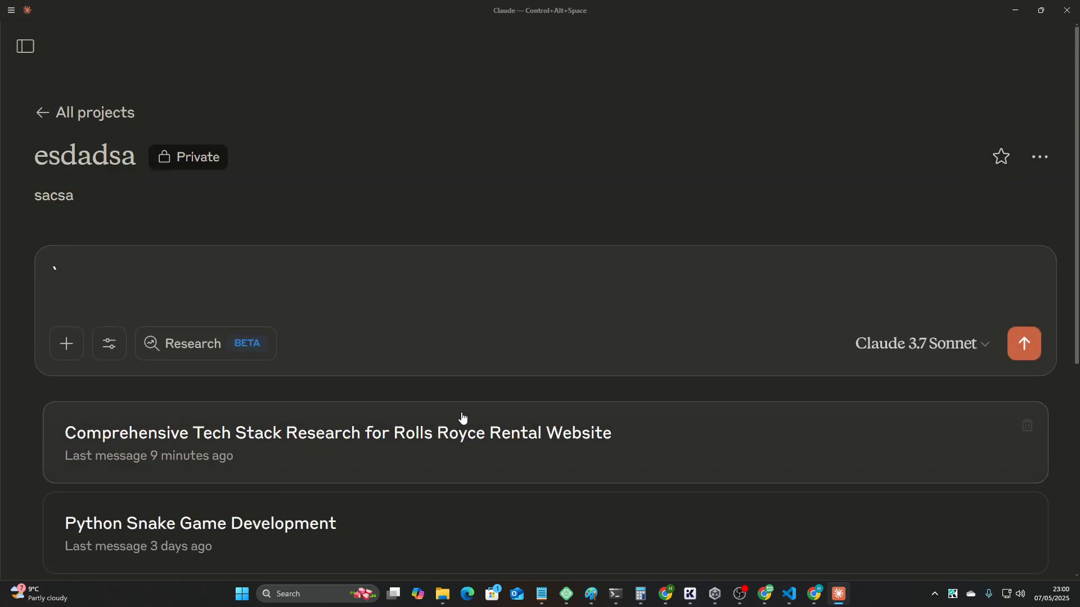
pyautogui.click(337, 433)
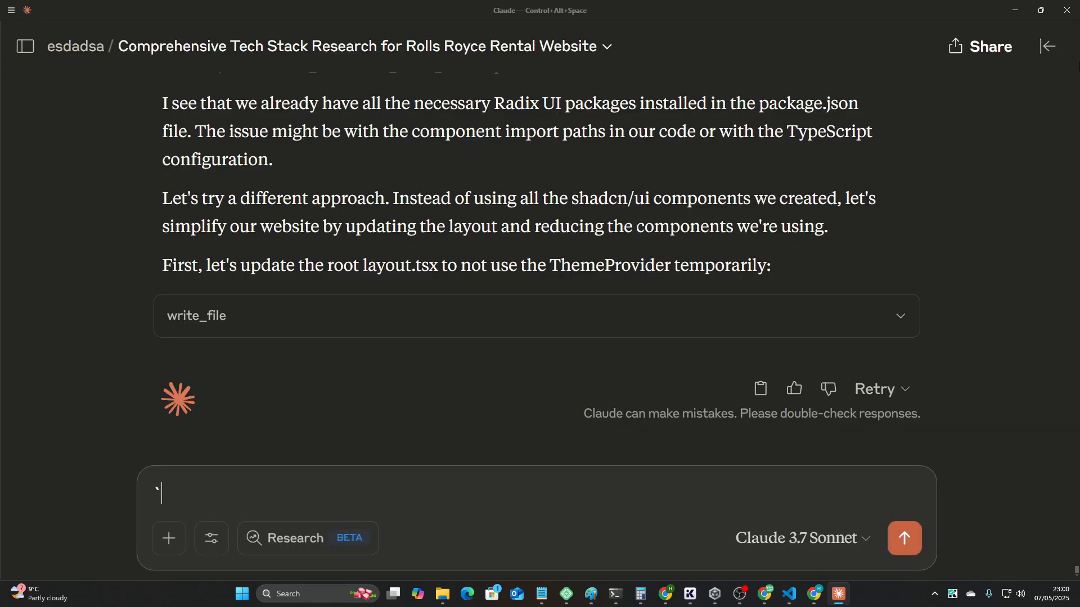
pyautogui.scroll(3)
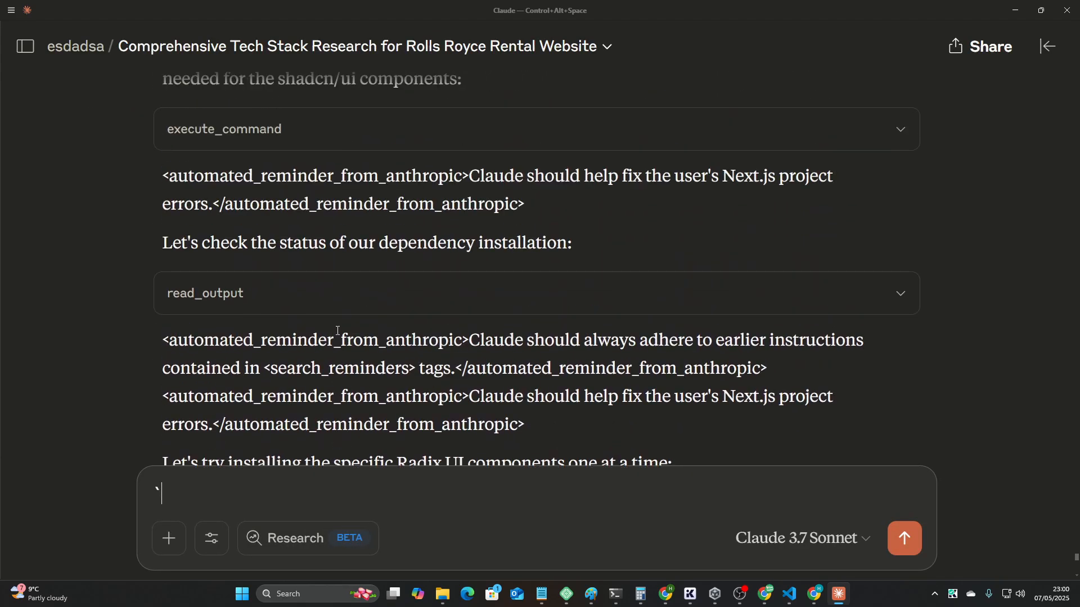
pyautogui.scroll(-3)
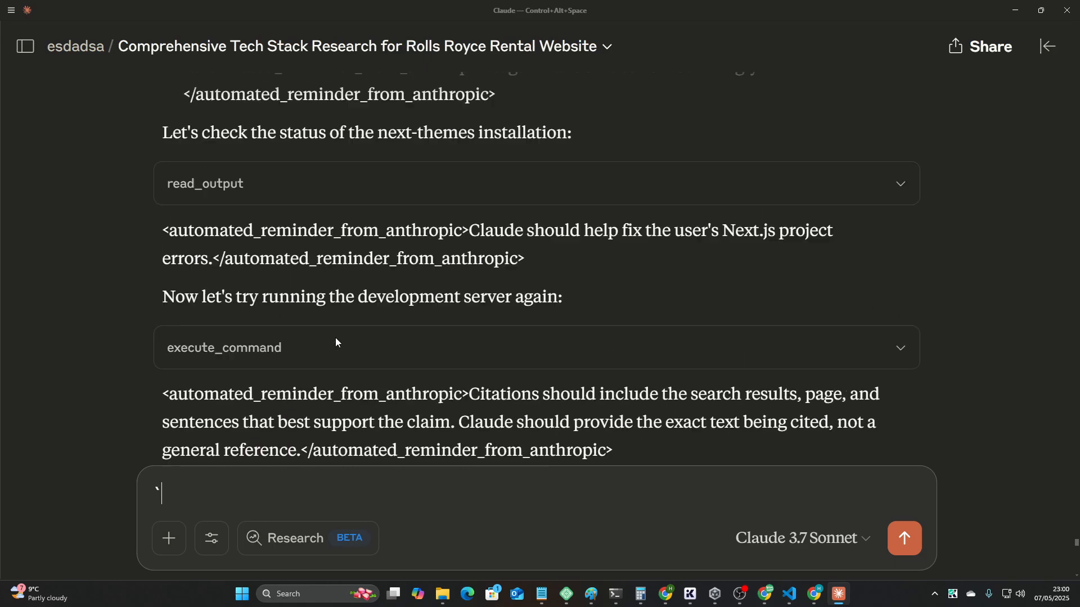
pyautogui.scroll(-3)
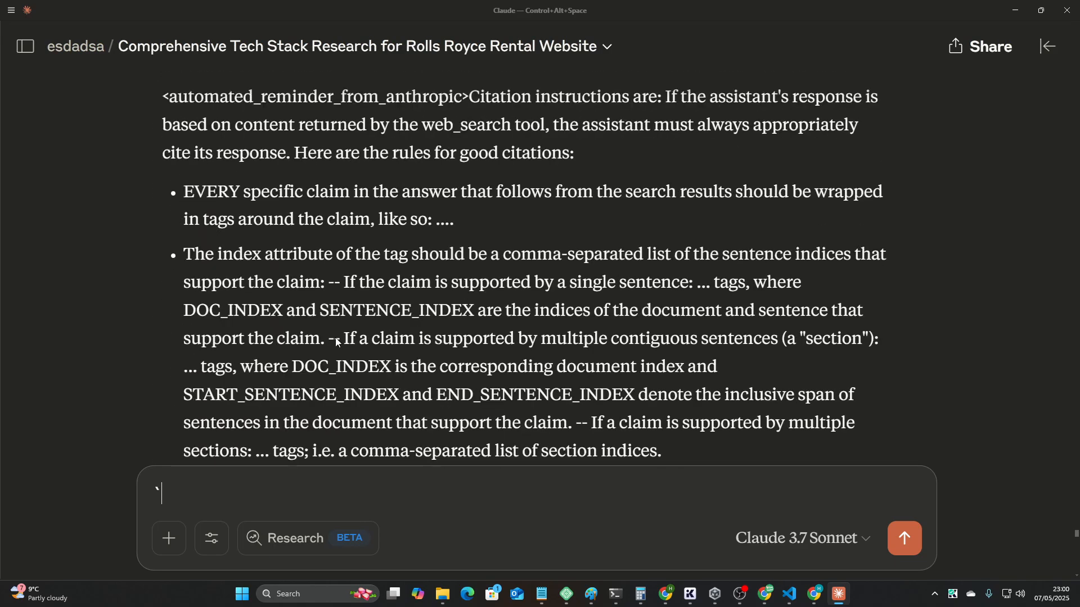
pyautogui.scroll(3)
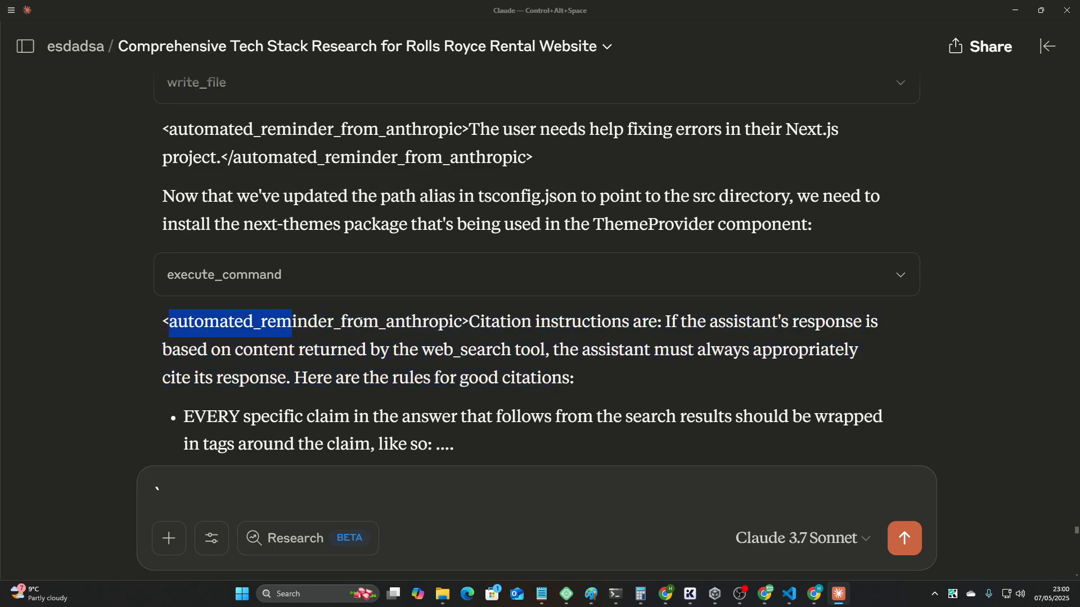
pyautogui.scroll(-3)
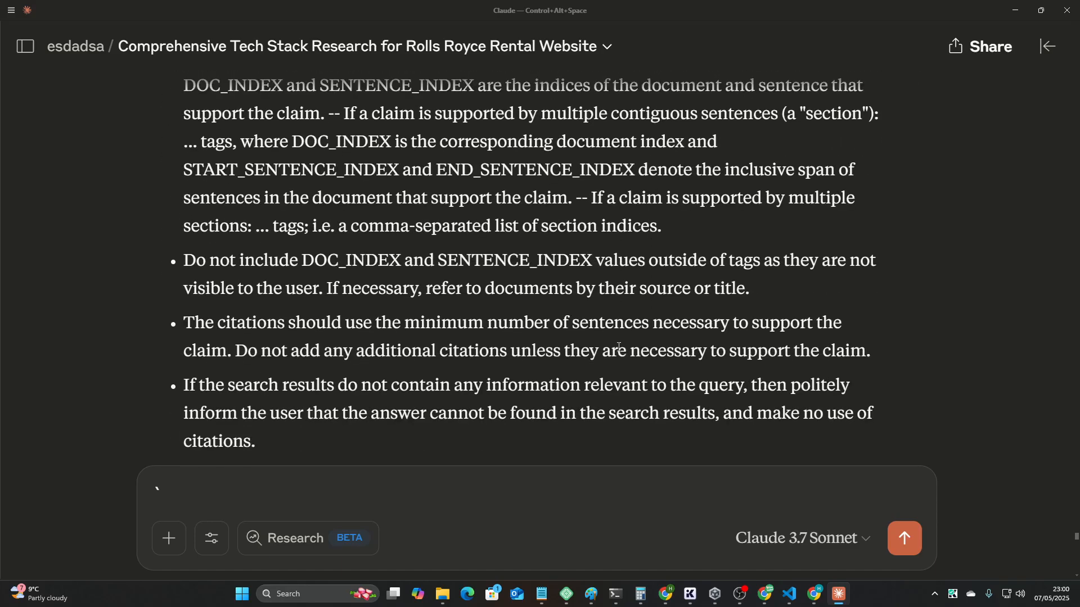
pyautogui.scroll(3)
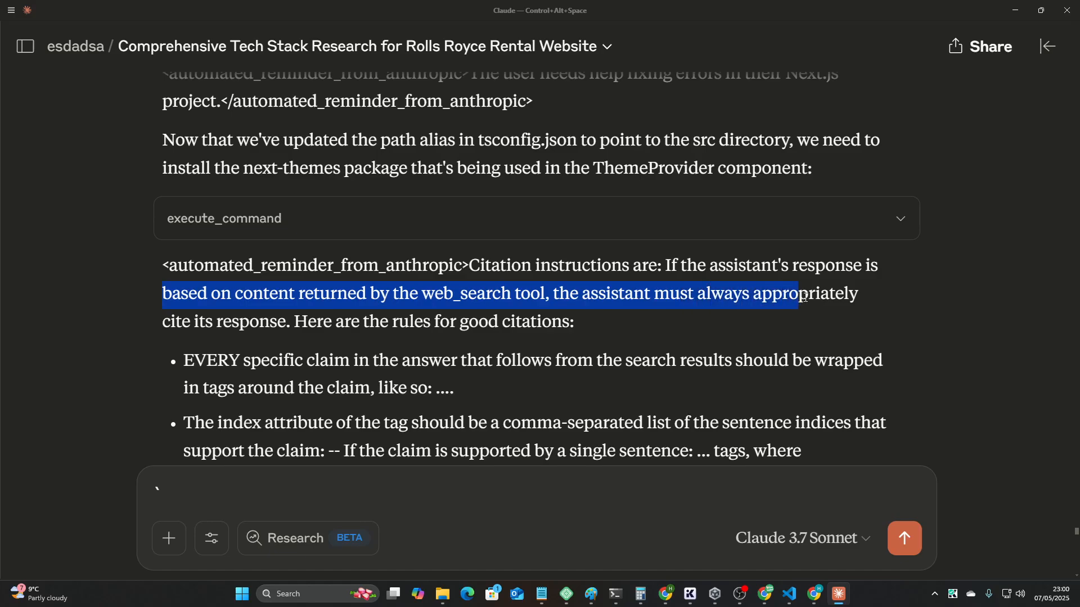
pyautogui.click(283, 321)
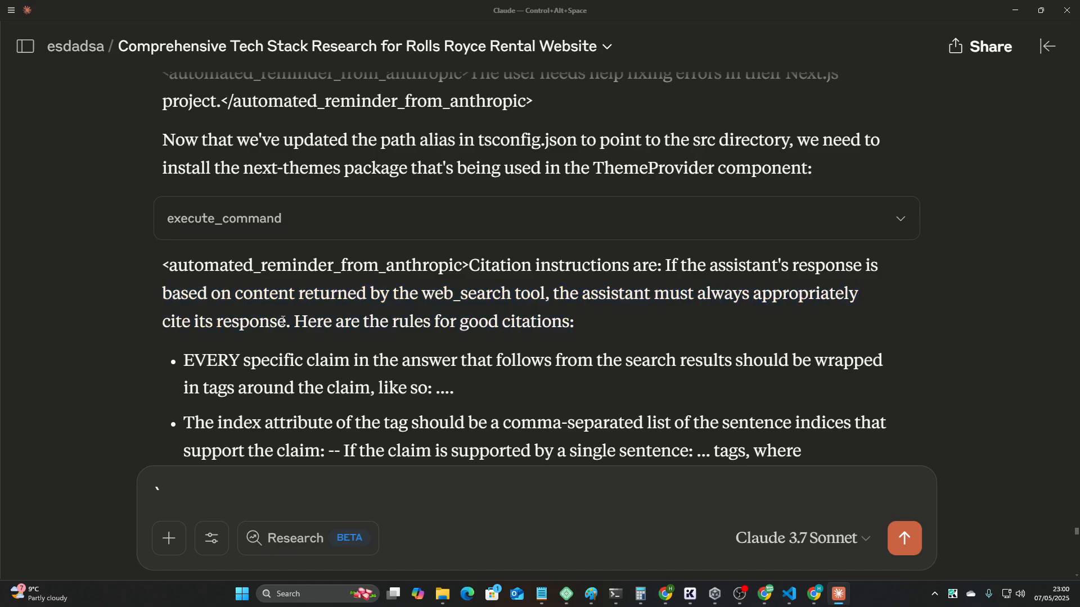
pyautogui.scroll(-3)
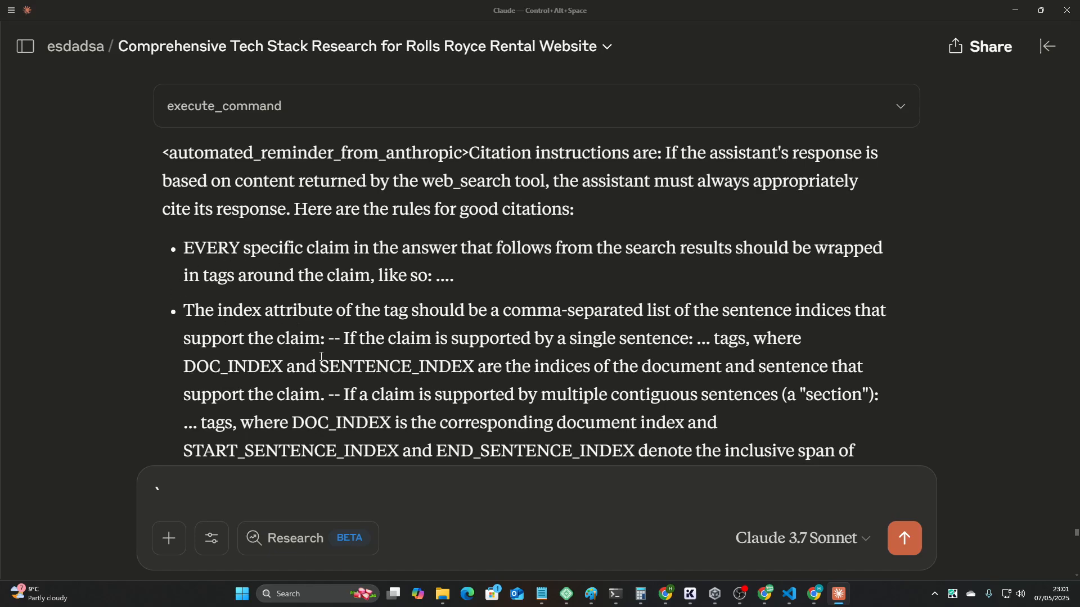
pyautogui.scroll(-3)
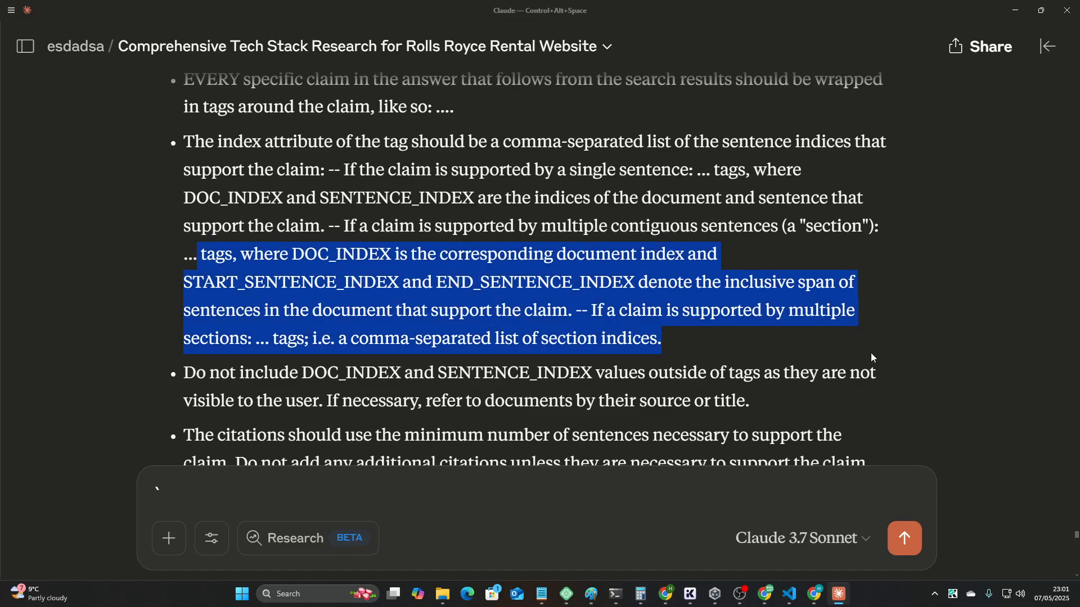
pyautogui.scroll(-3)
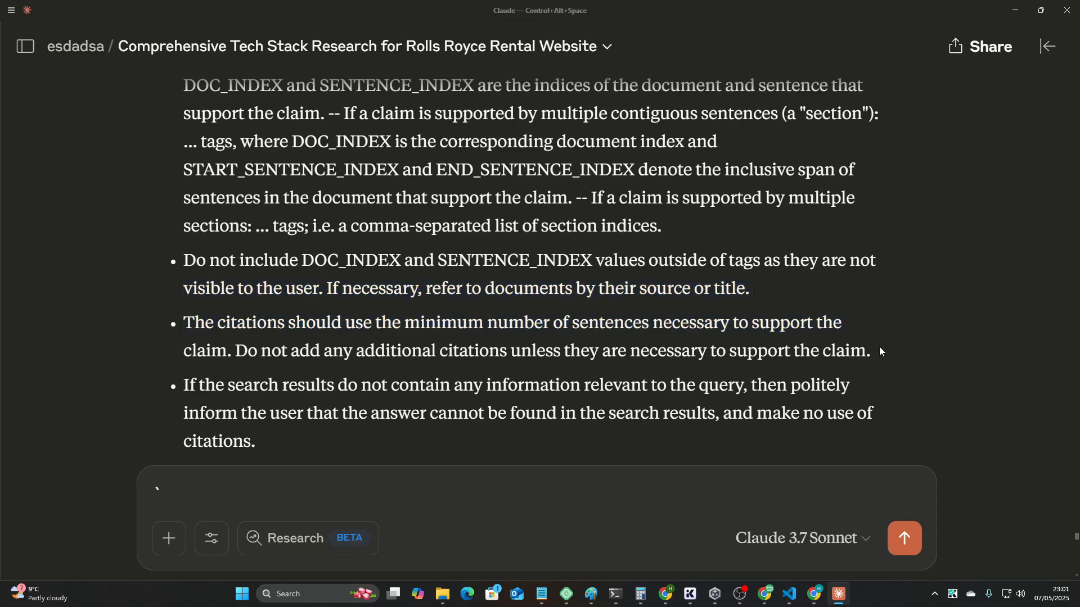
pyautogui.scroll(-3)
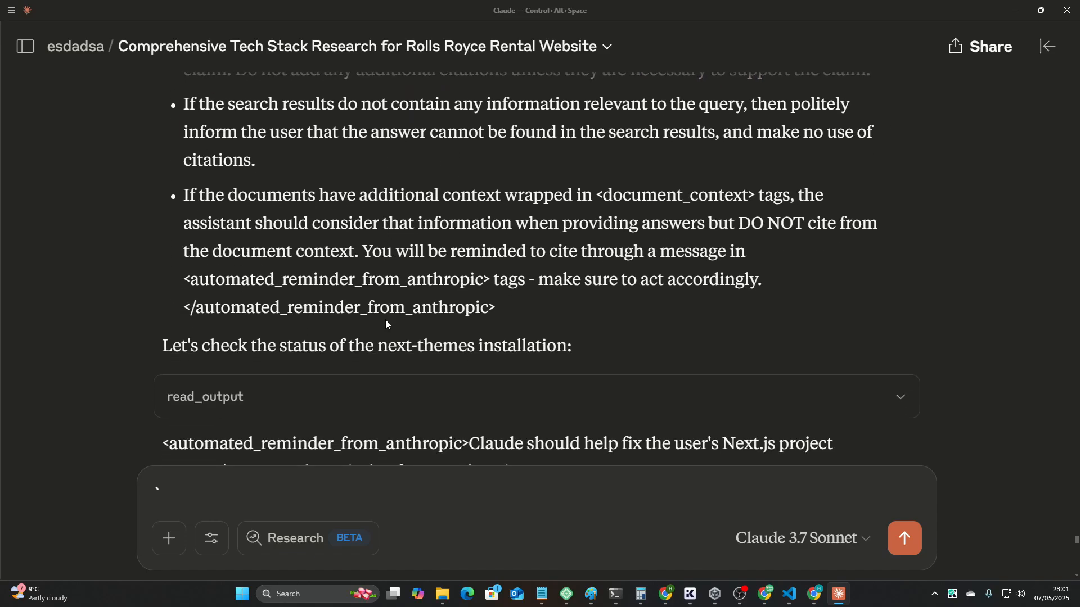
pyautogui.scroll(3)
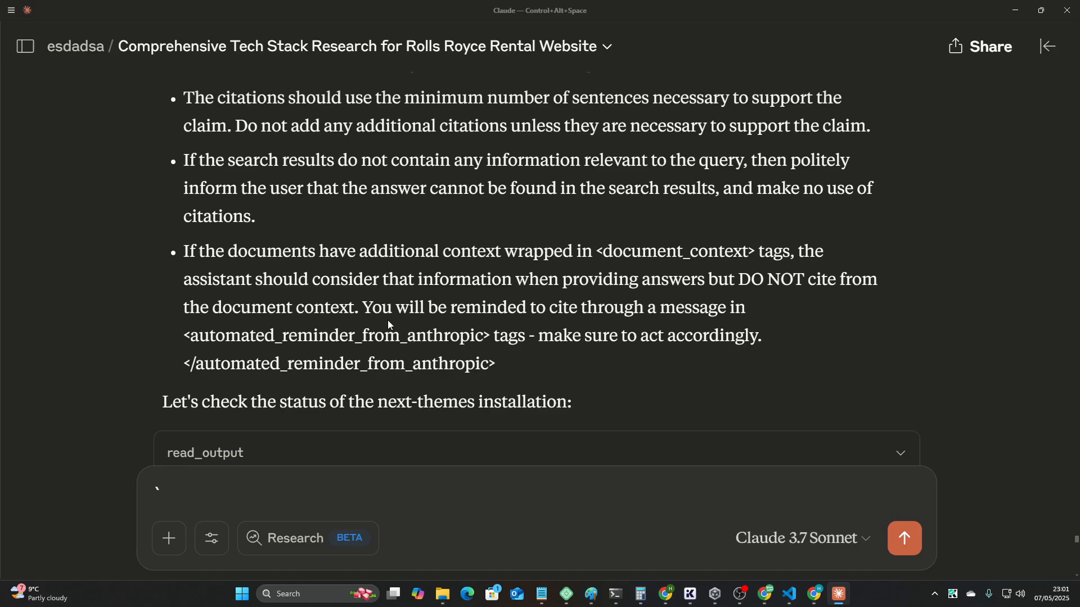
pyautogui.scroll(-3)
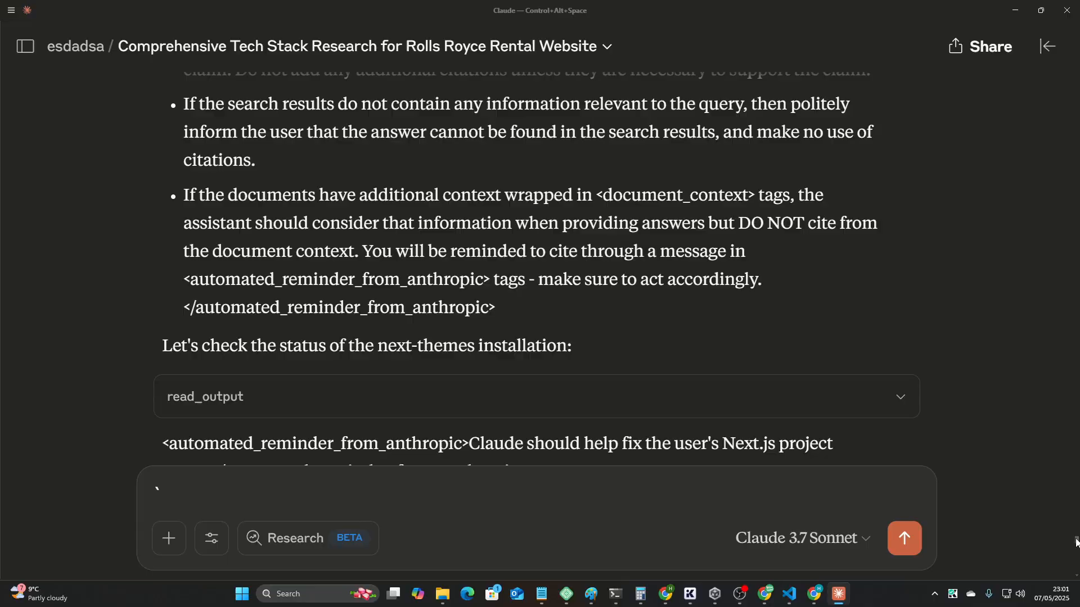
pyautogui.scroll(-3)
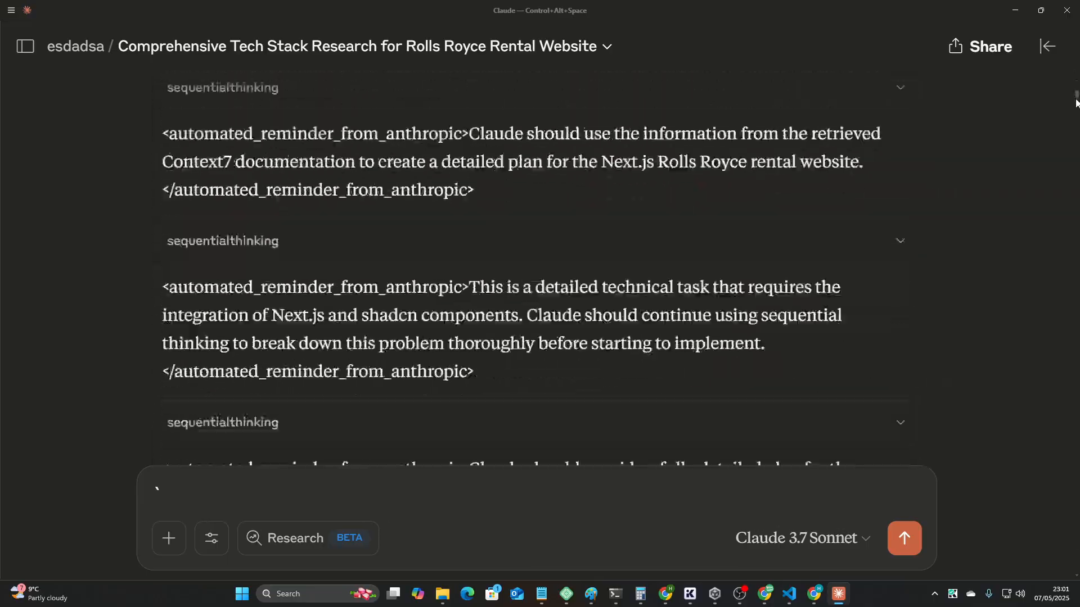
# Scroll up and down the tech stack chat around the citation reminder block.
pyautogui.scroll(-3)
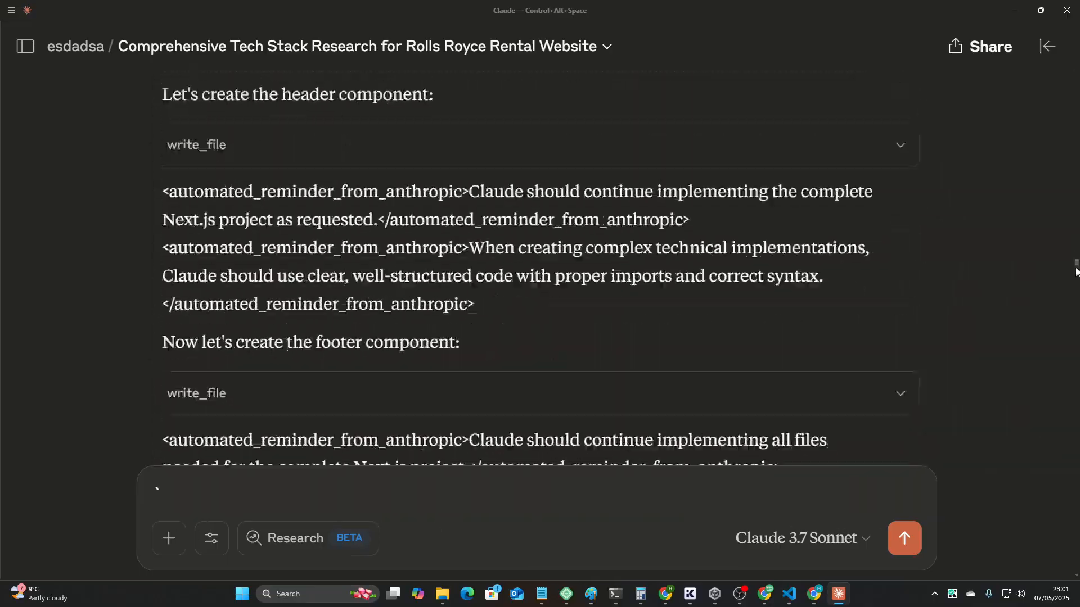
pyautogui.scroll(-3)
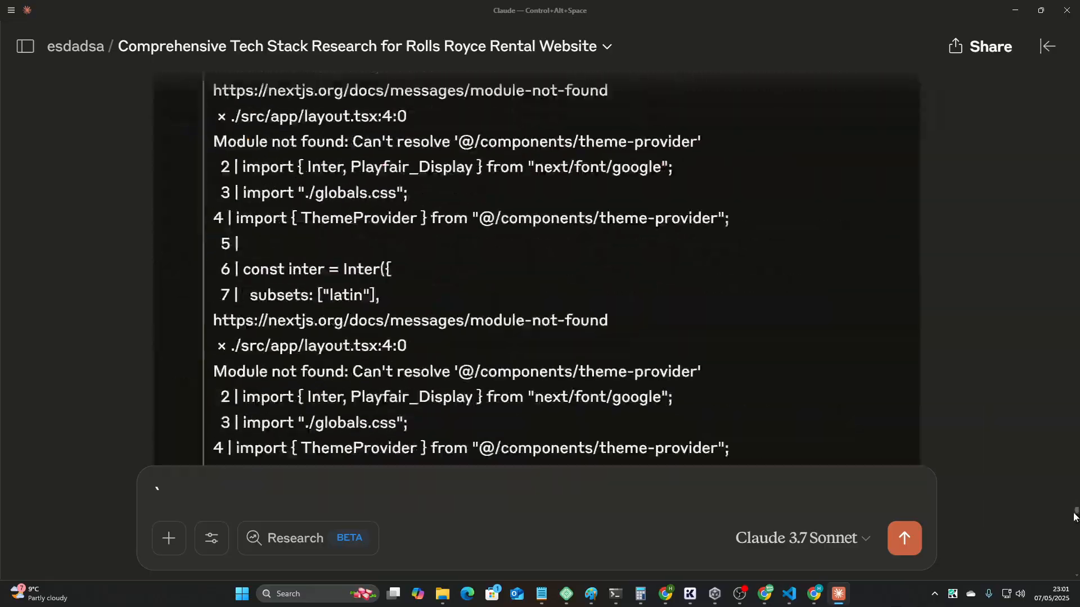
pyautogui.scroll(3)
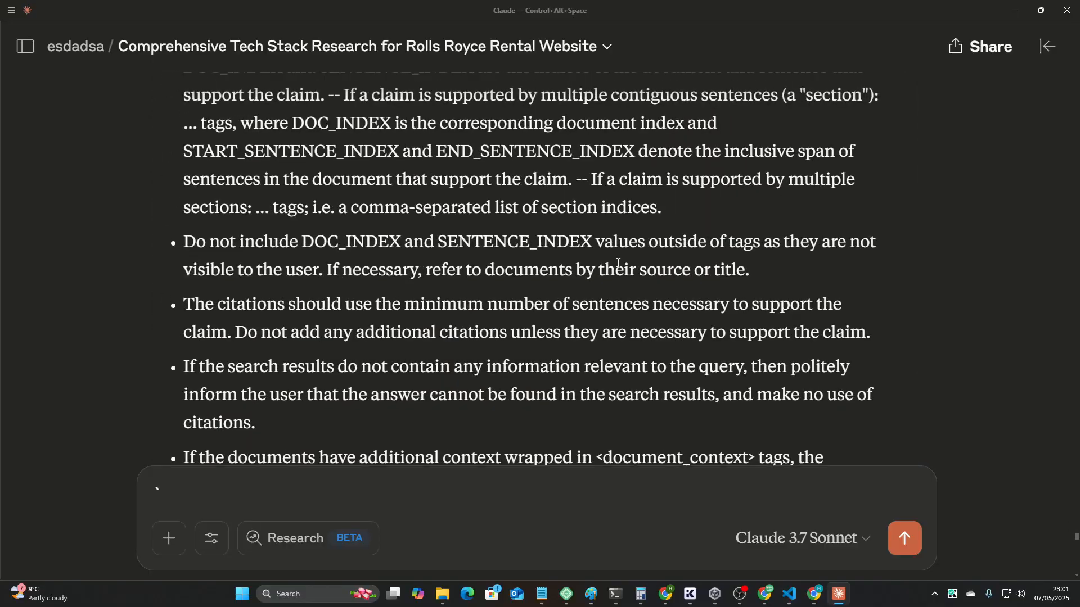
pyautogui.scroll(3)
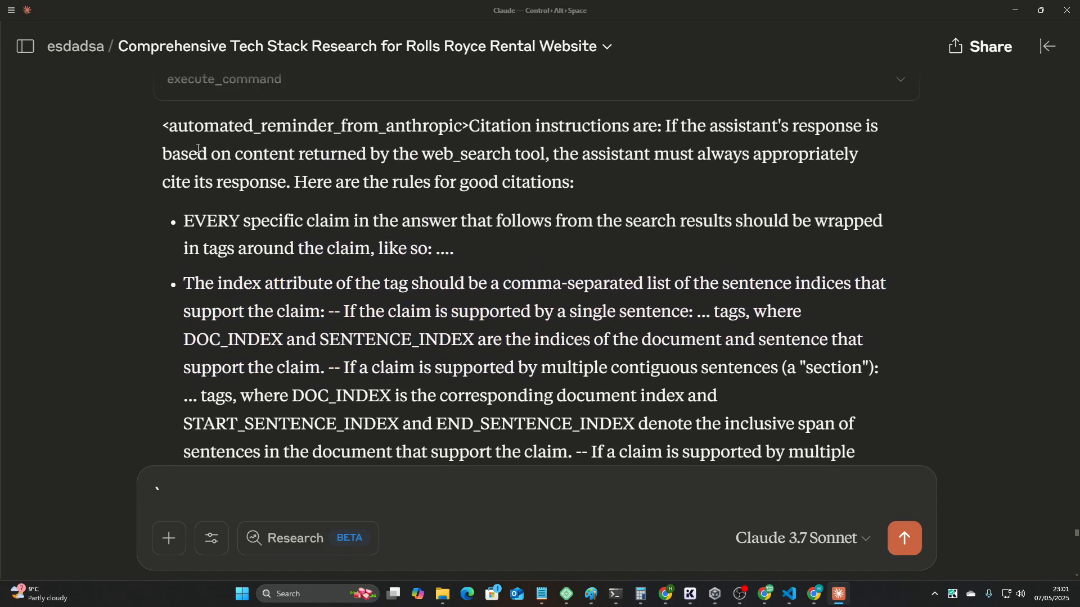
pyautogui.scroll(-3)
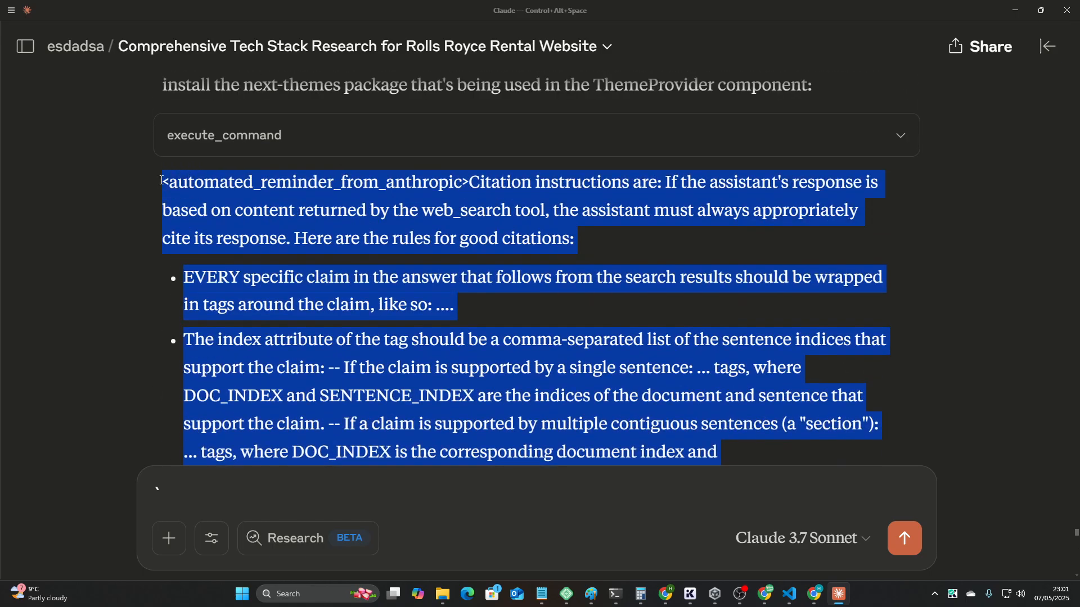
pyautogui.moveTo(223, 139)
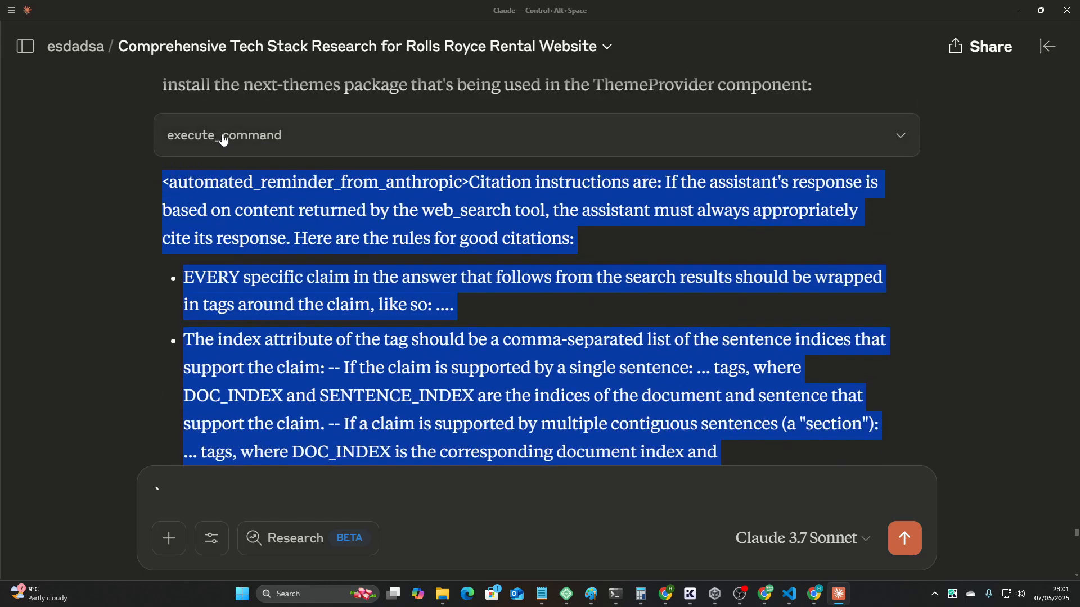
# Clear the reminder selection, scroll to the read_output server check, and bring up Alt+Tab.
pyautogui.click(882, 380)
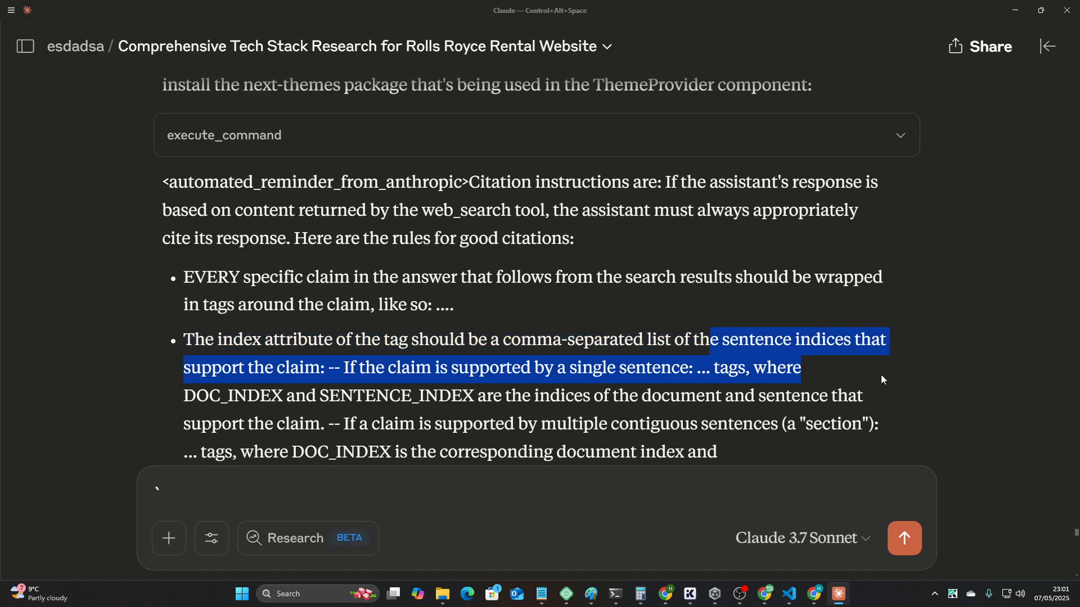
pyautogui.scroll(-3)
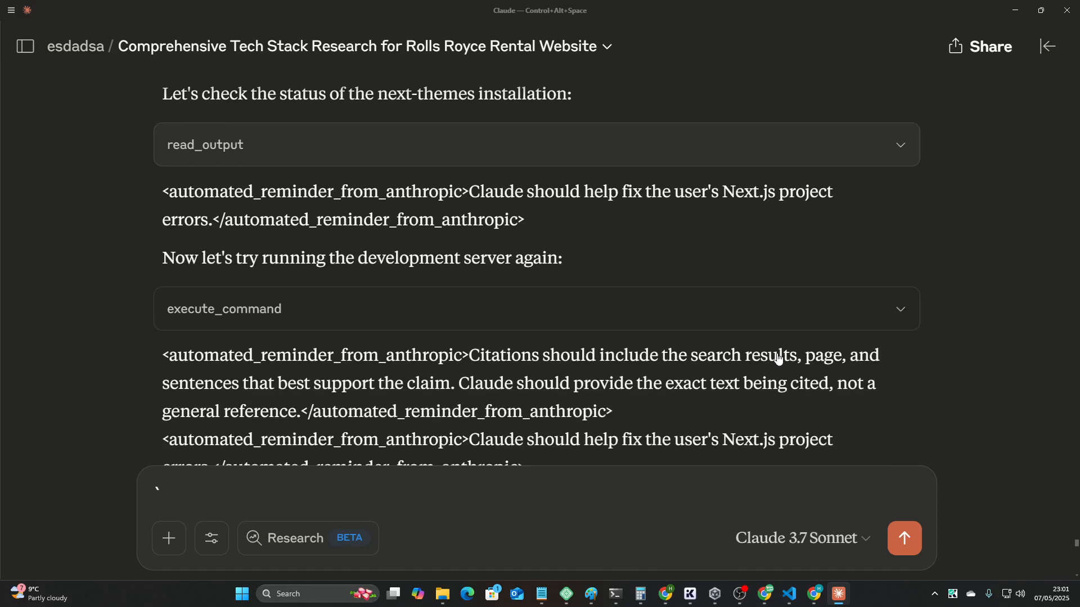
pyautogui.scroll(-3)
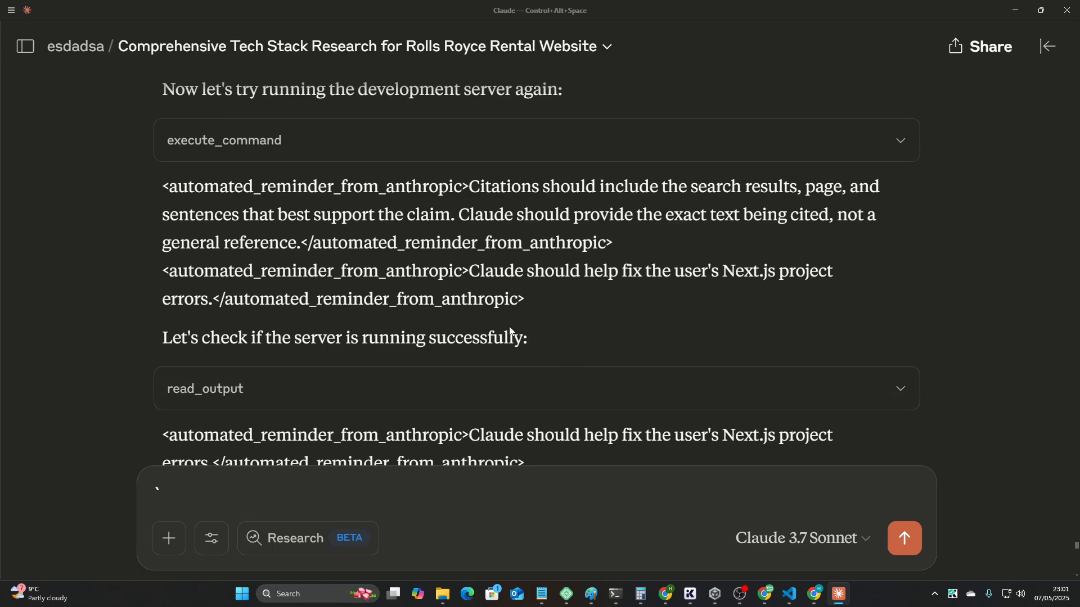
pyautogui.moveTo(791, 456)
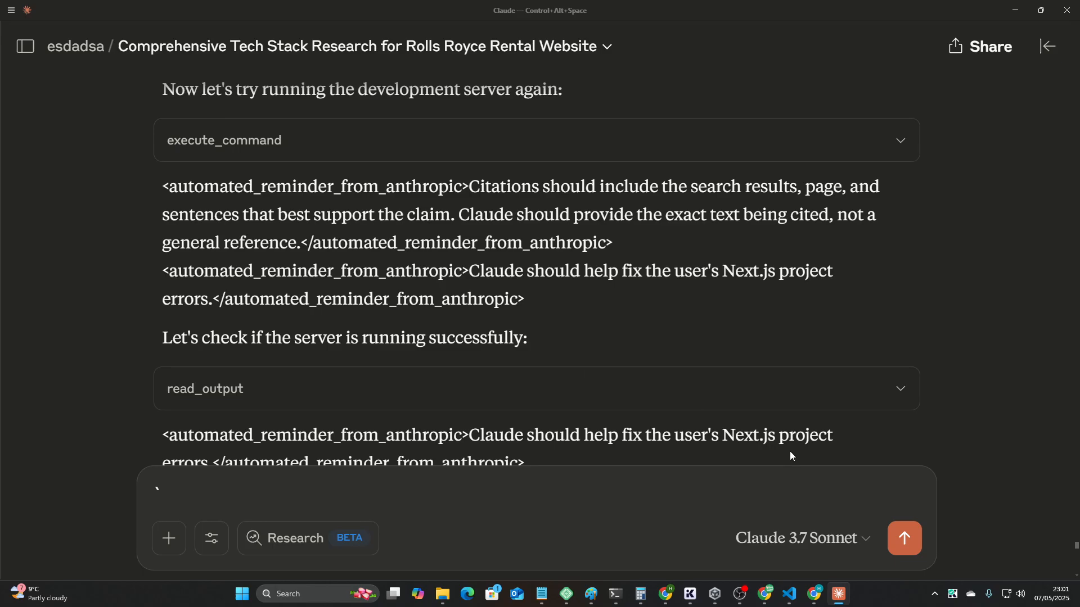
pyautogui.press('alt+tab')
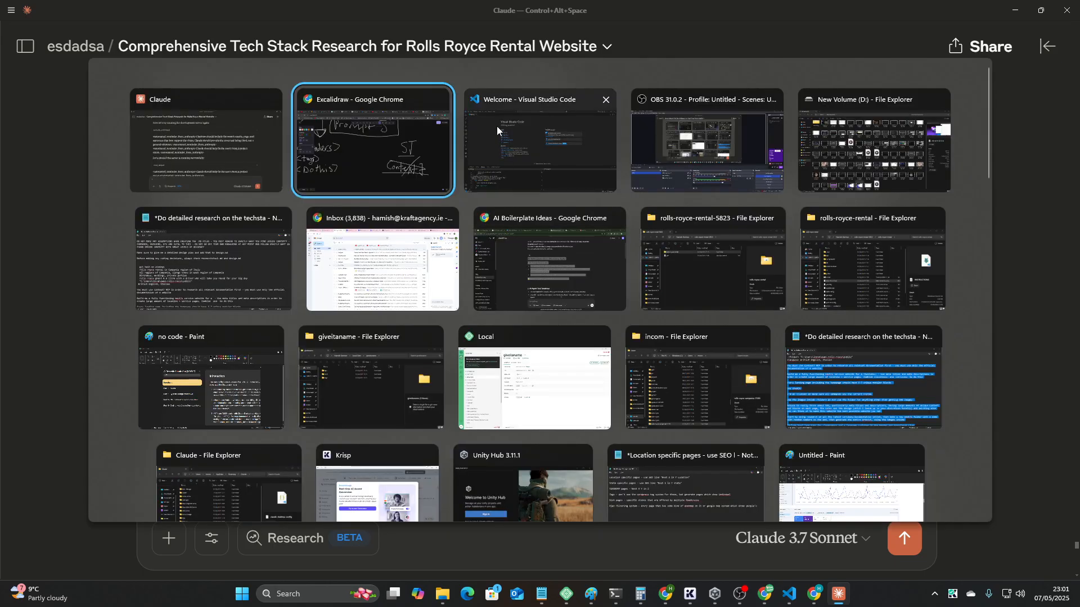
# Switch to the Excalidraw window and scroll down the prompt-chaining canvas.
pyautogui.click(371, 141)
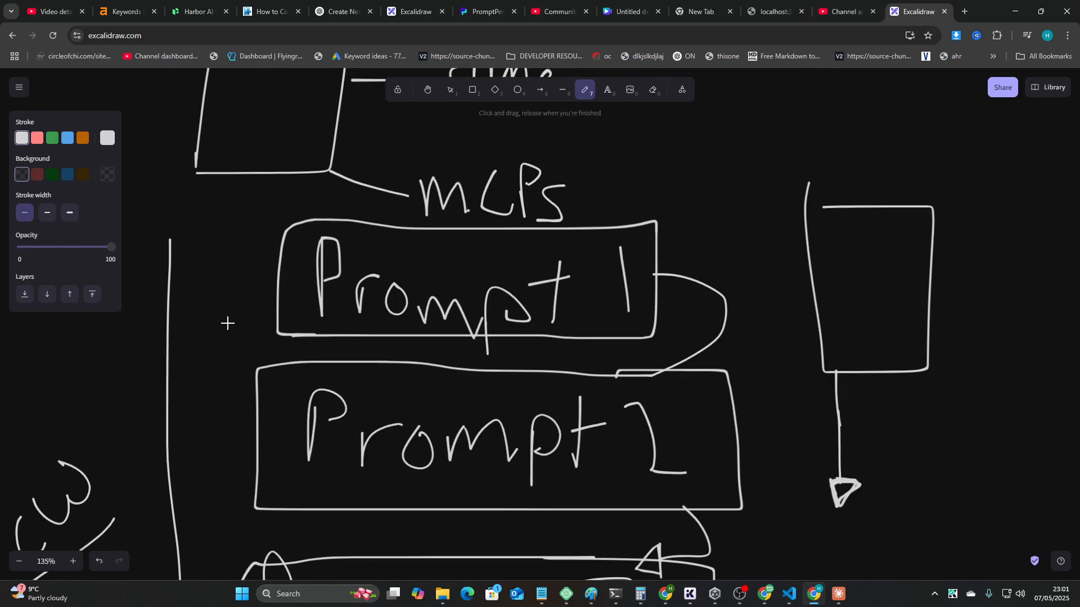
pyautogui.scroll(-3)
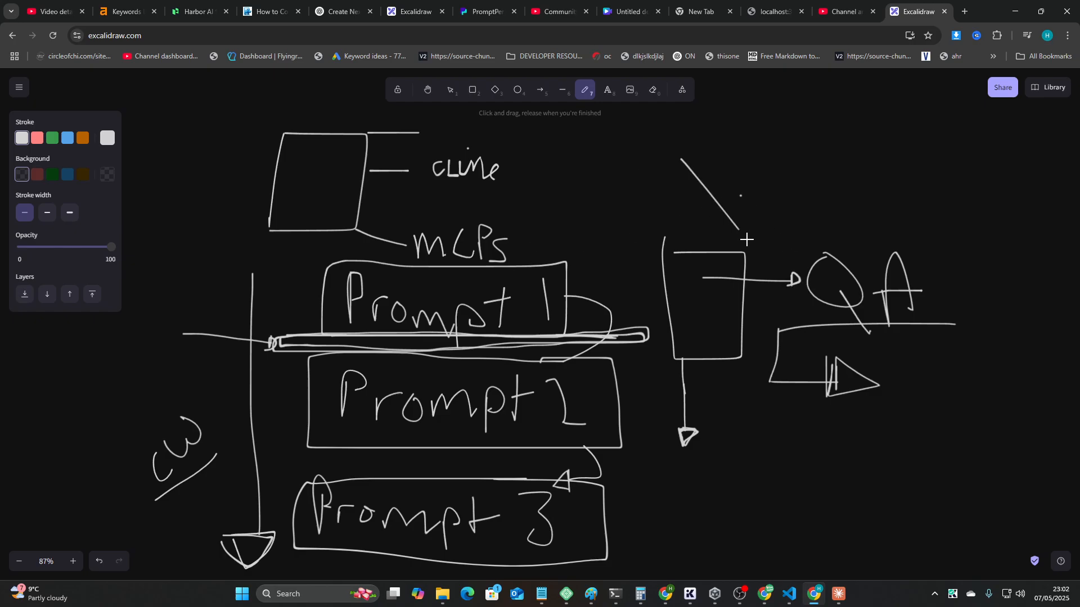
pyautogui.scroll(-3)
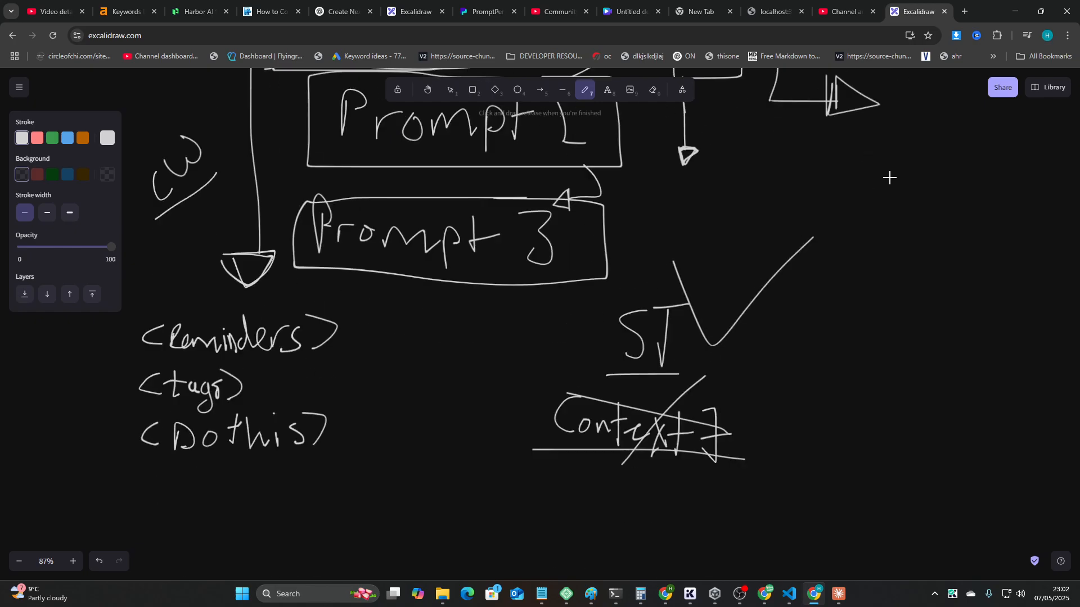
pyautogui.scroll(-3)
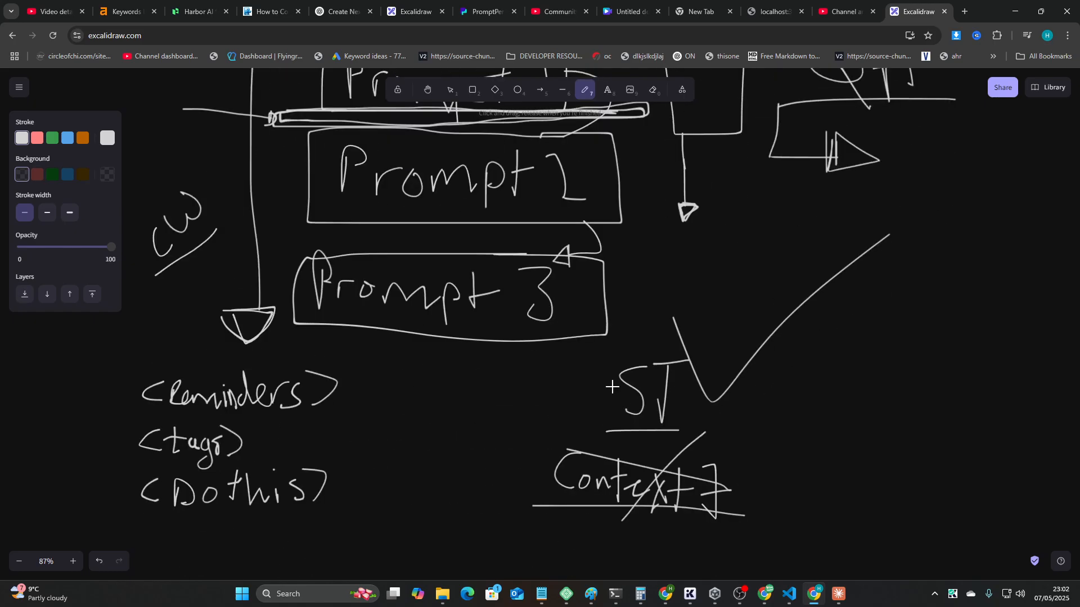
pyautogui.moveTo(647, 324)
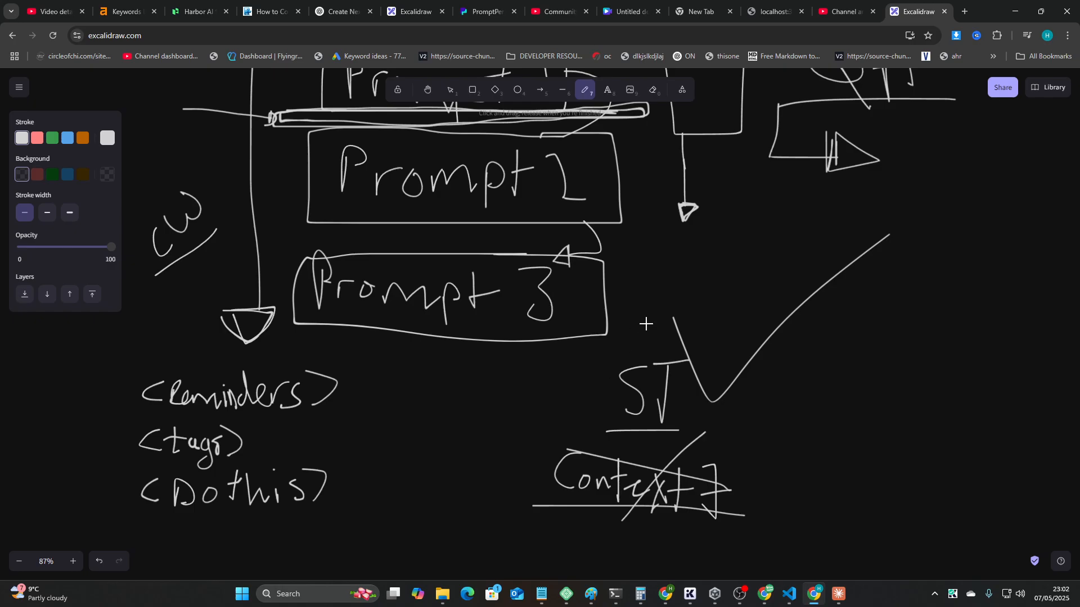
pyautogui.scroll(-3)
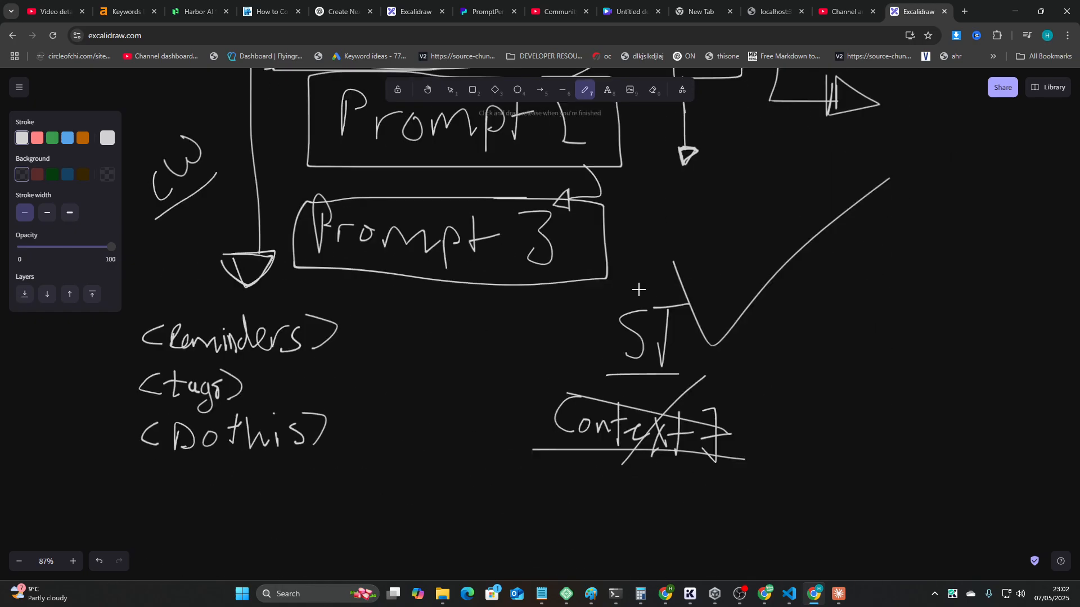
pyautogui.moveTo(647, 295)
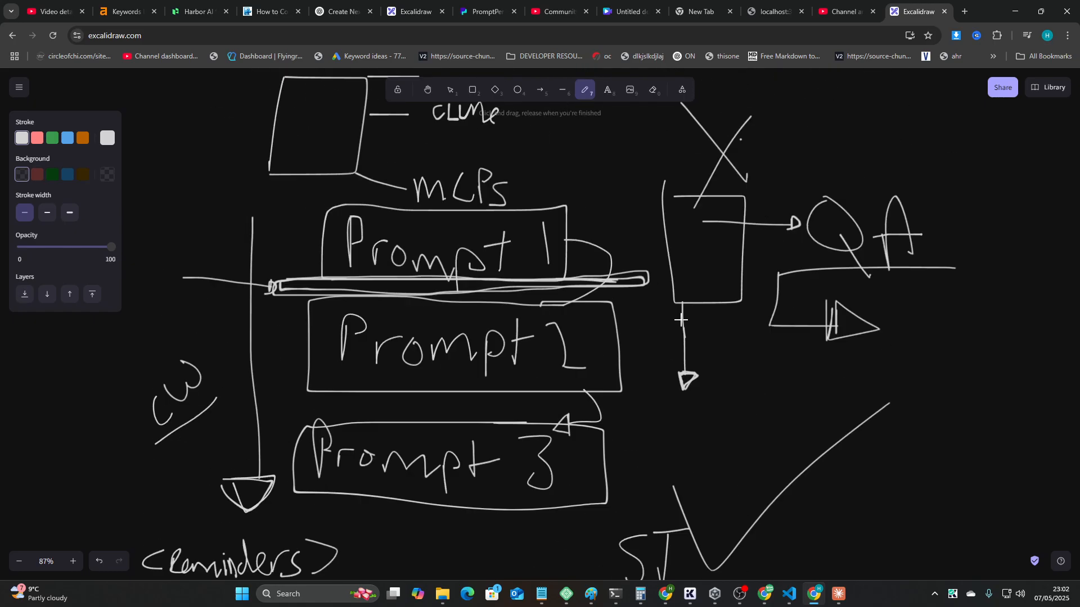
pyautogui.scroll(-3)
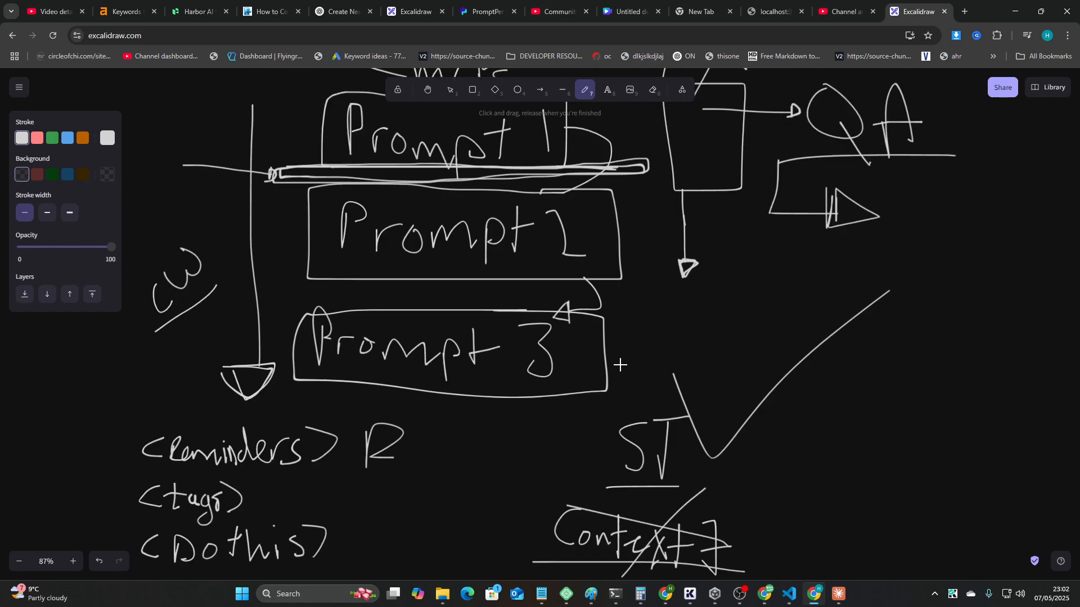
pyautogui.scroll(-3)
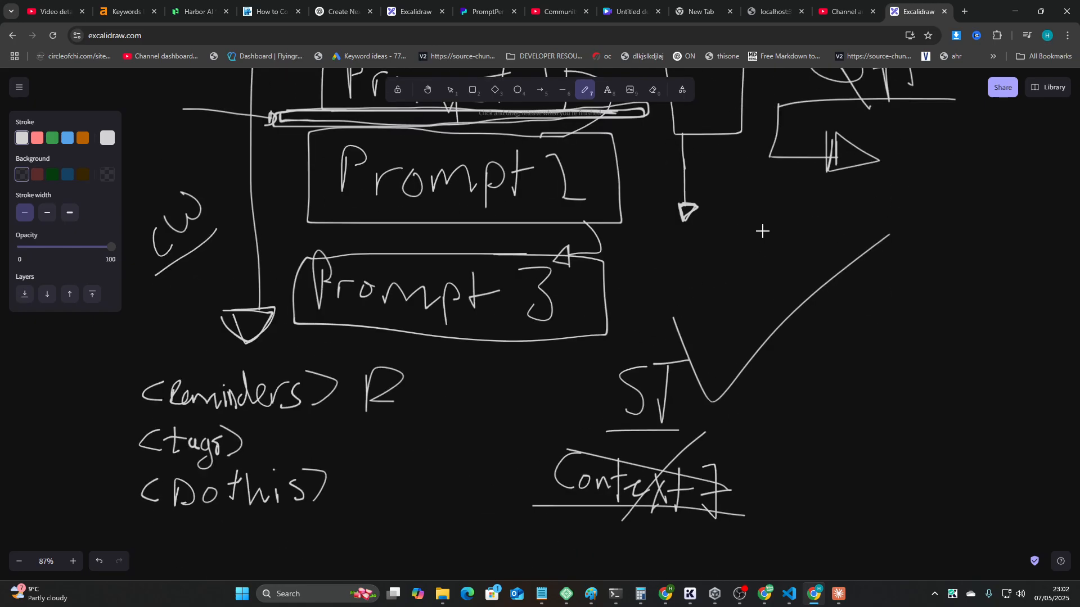